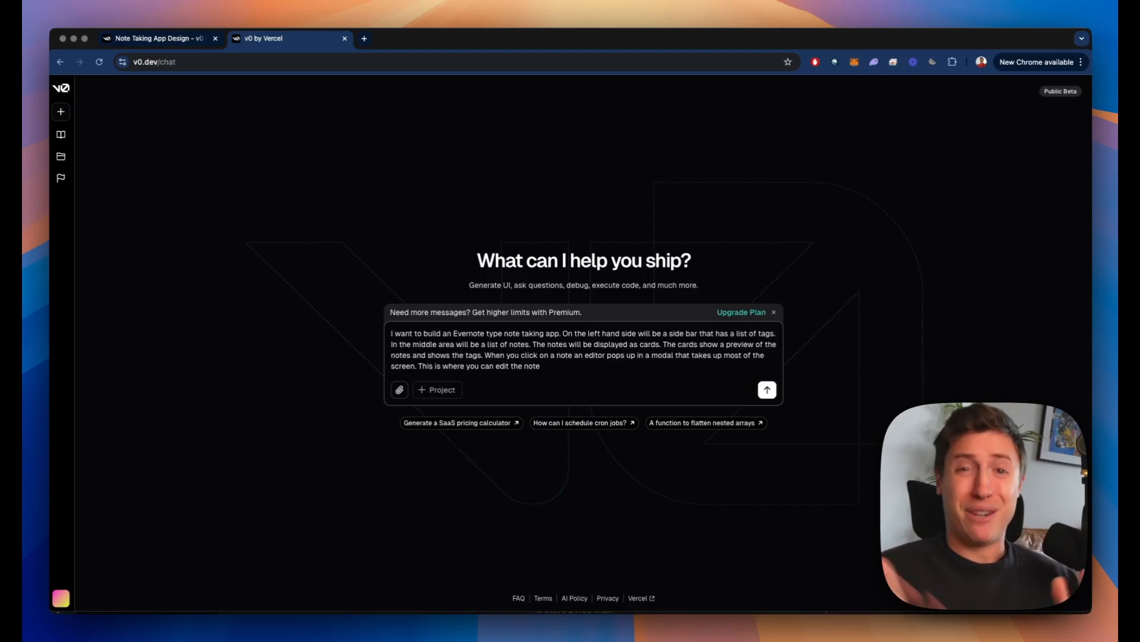
# - Generate the Evernote-style app in v0 and retitle its Welcome Note 'This is a new note!'
pyautogui.click(215, 39)
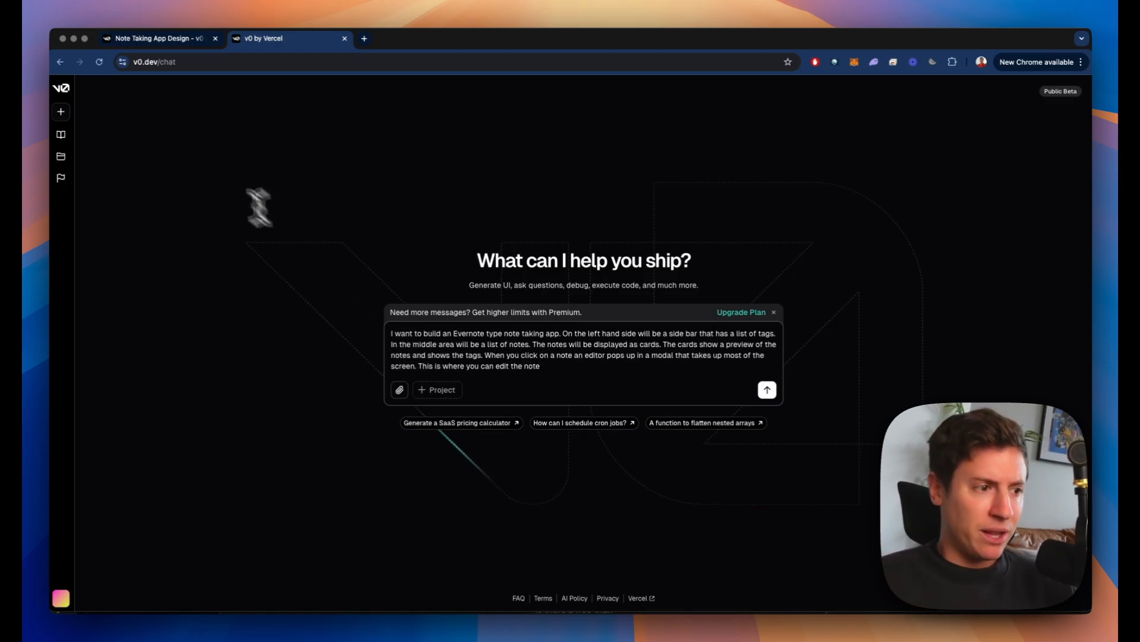
pyautogui.moveTo(334, 206)
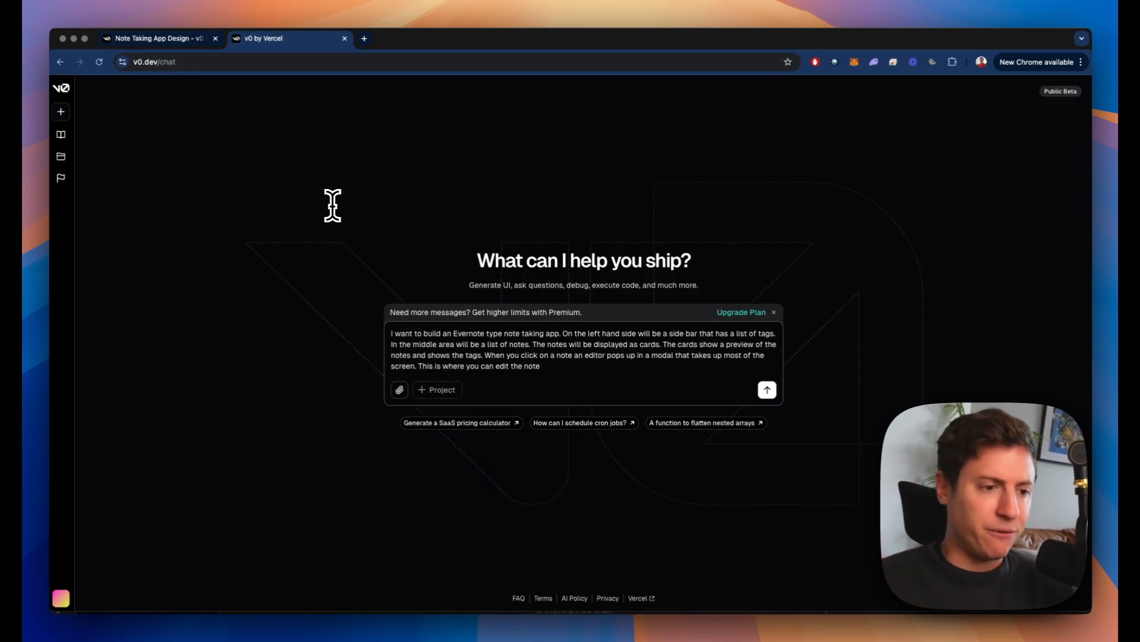
pyautogui.moveTo(547, 343)
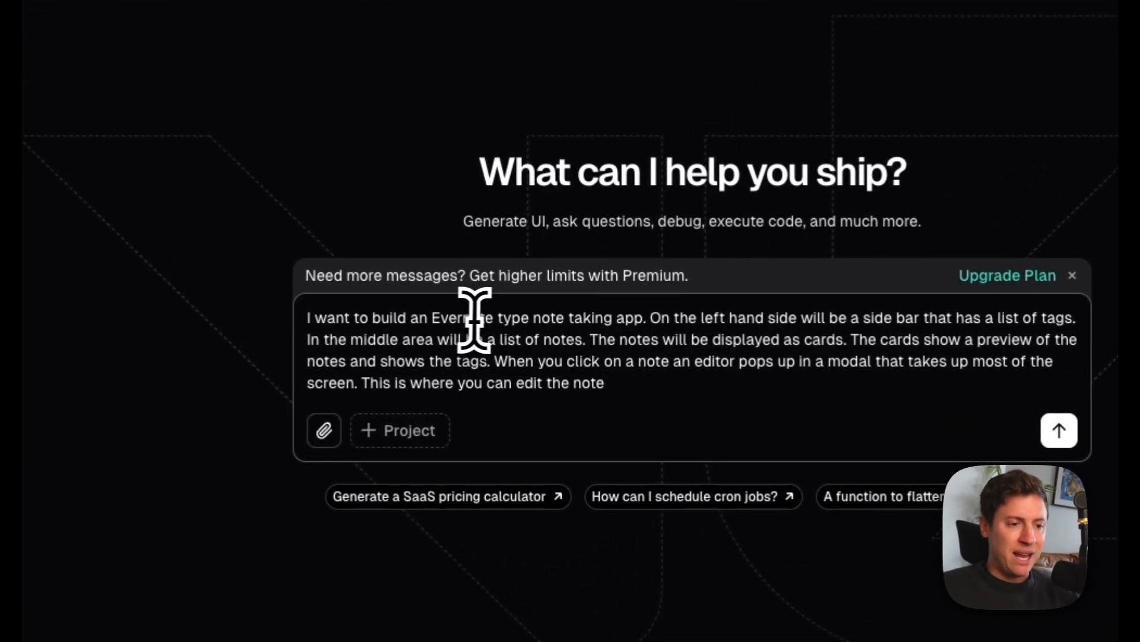
pyautogui.moveTo(800, 321)
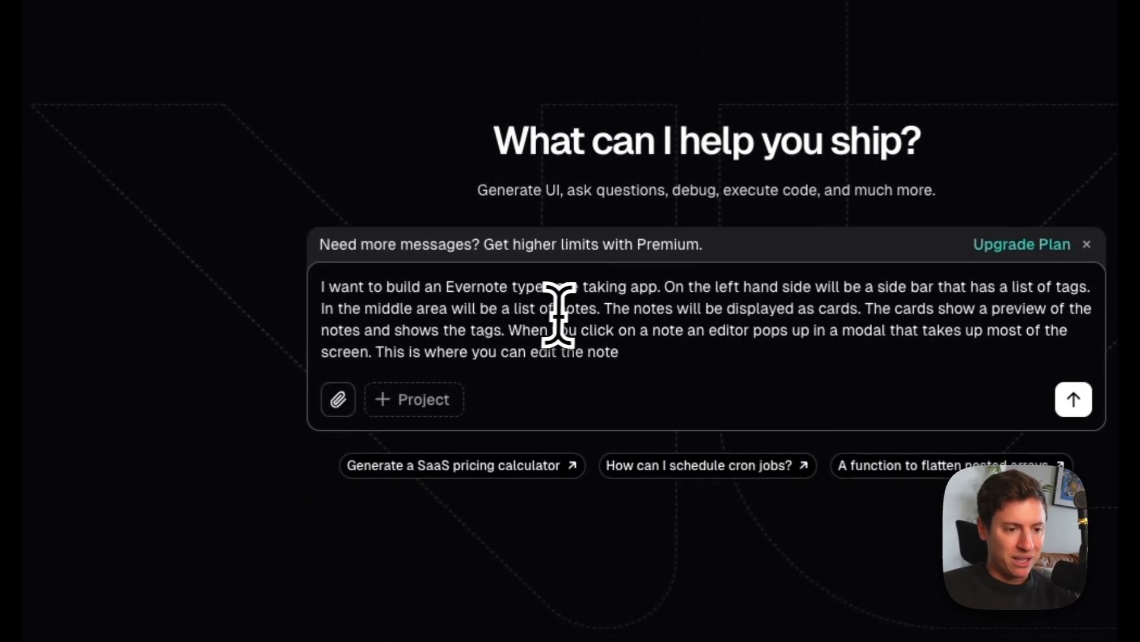
pyautogui.moveTo(796, 313)
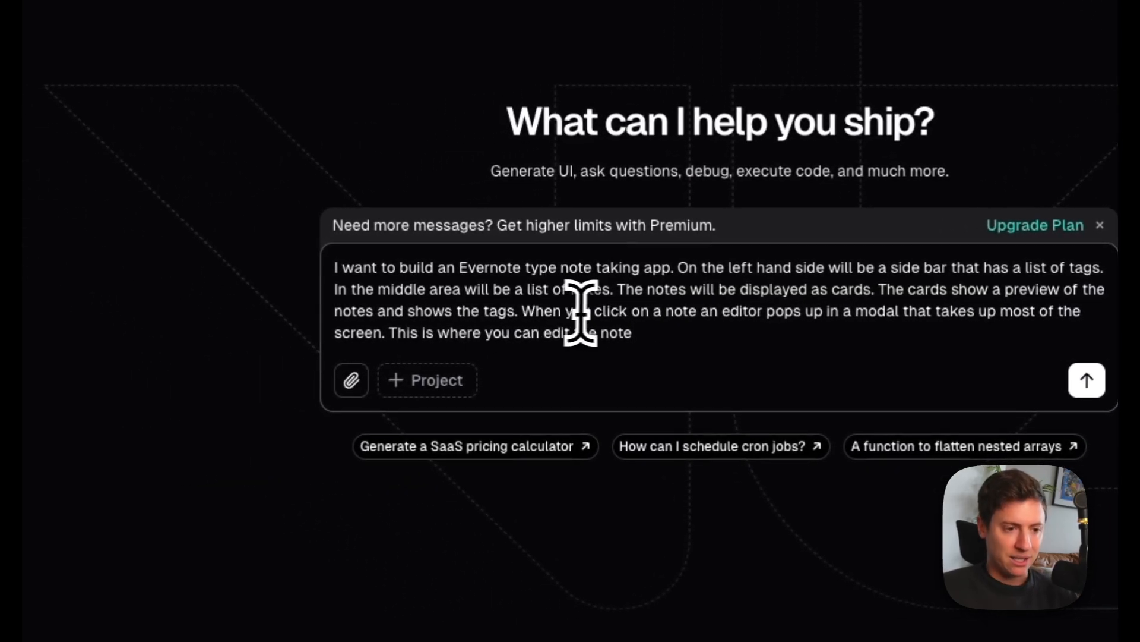
pyautogui.moveTo(742, 338)
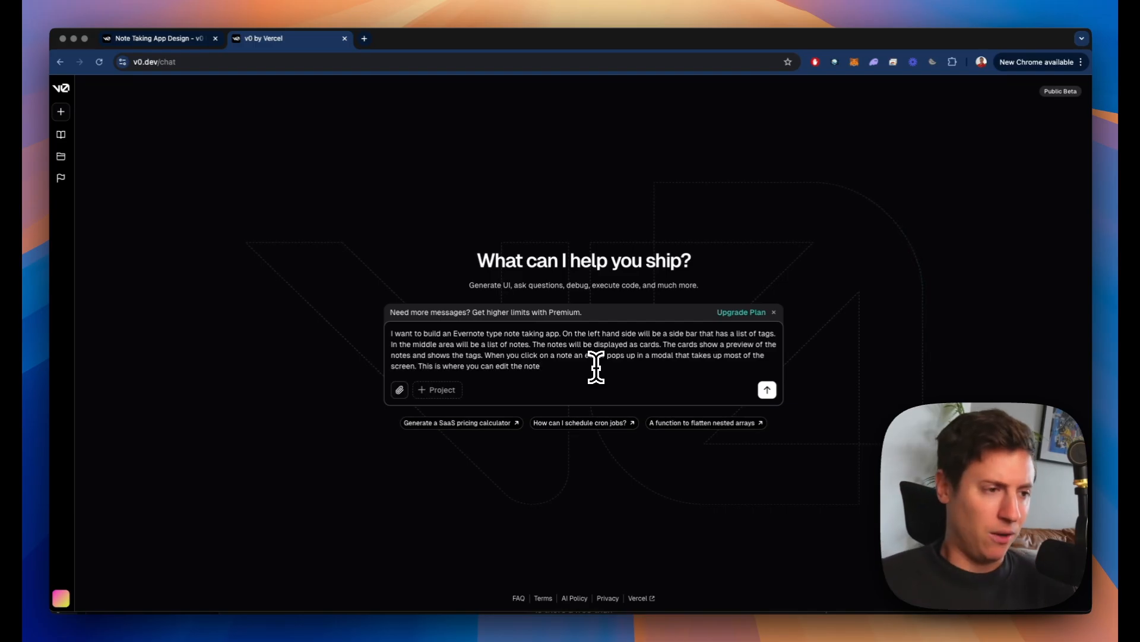
pyautogui.click(767, 389)
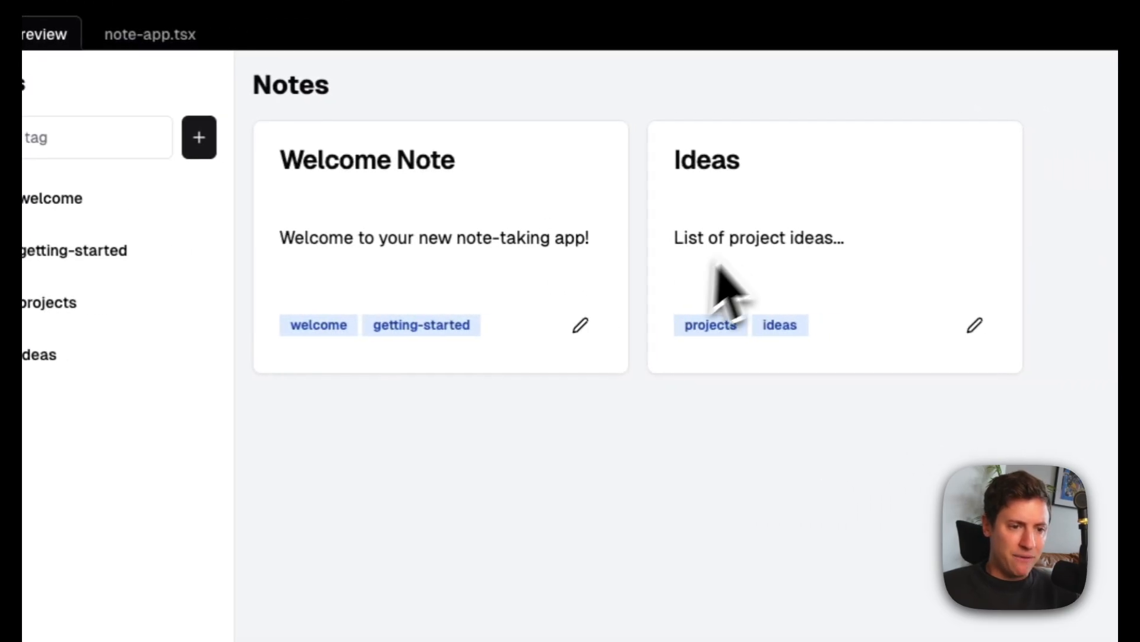
pyautogui.click(580, 324)
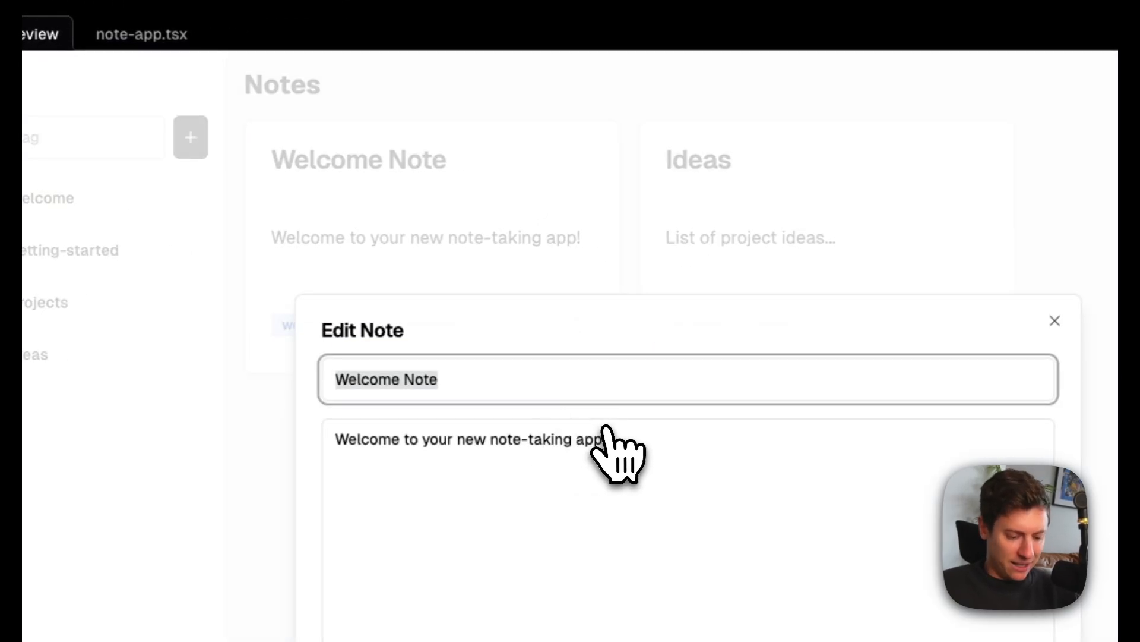
pyautogui.write('This is a new no')
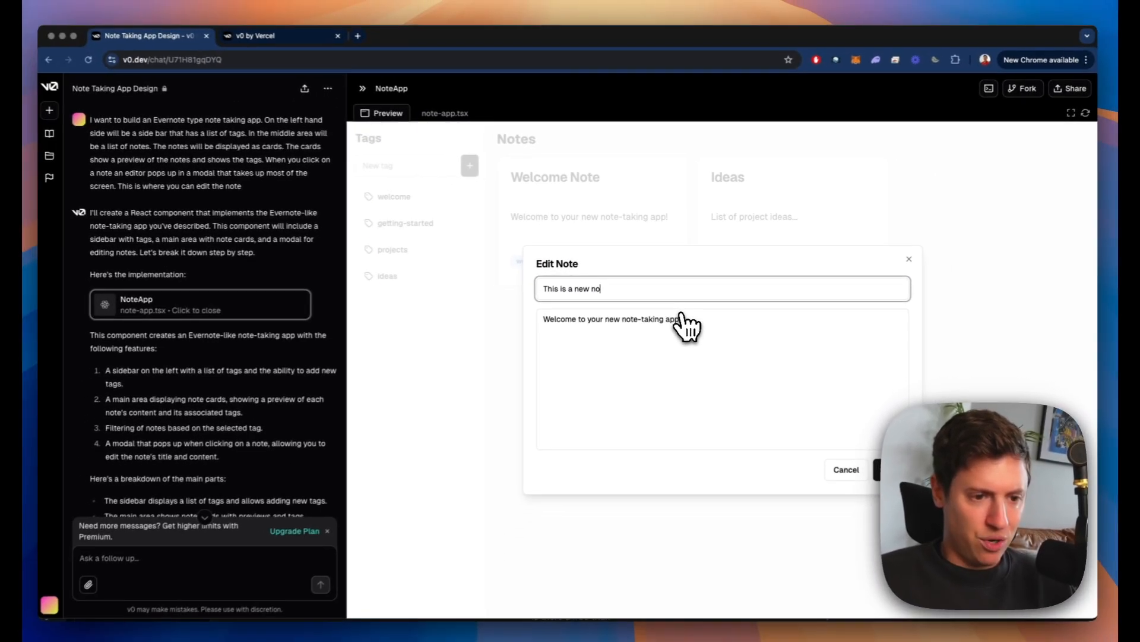
pyautogui.click(894, 469)
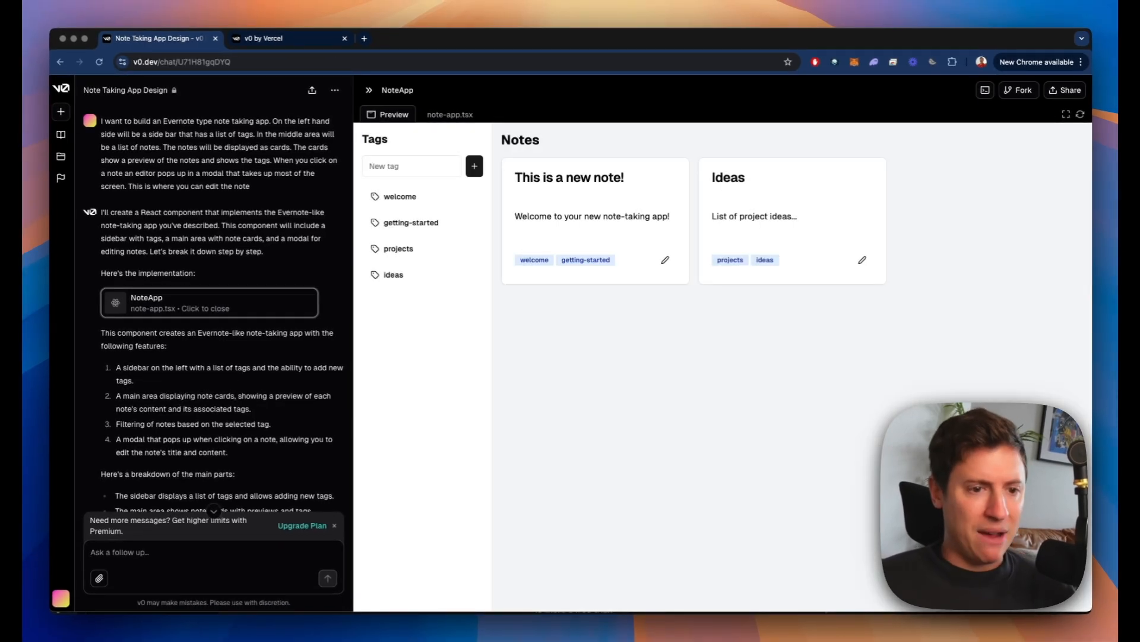
pyautogui.moveTo(852, 309)
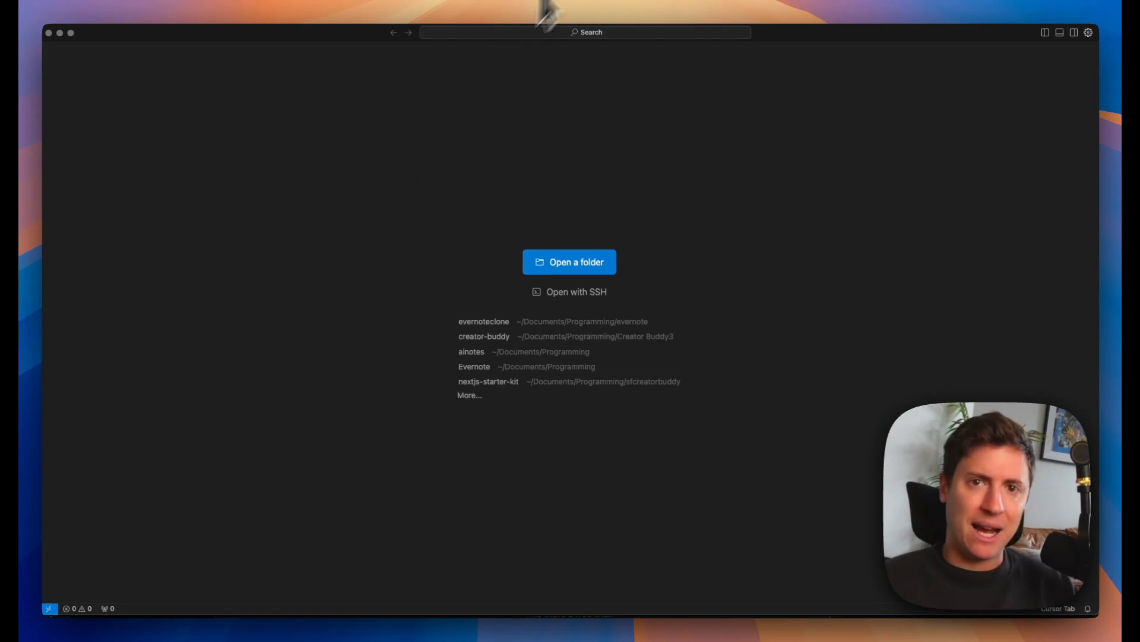
# - Open the newevernote folder in Cursor and run 'bun create-next-app .' in the terminal
pyautogui.click(569, 262)
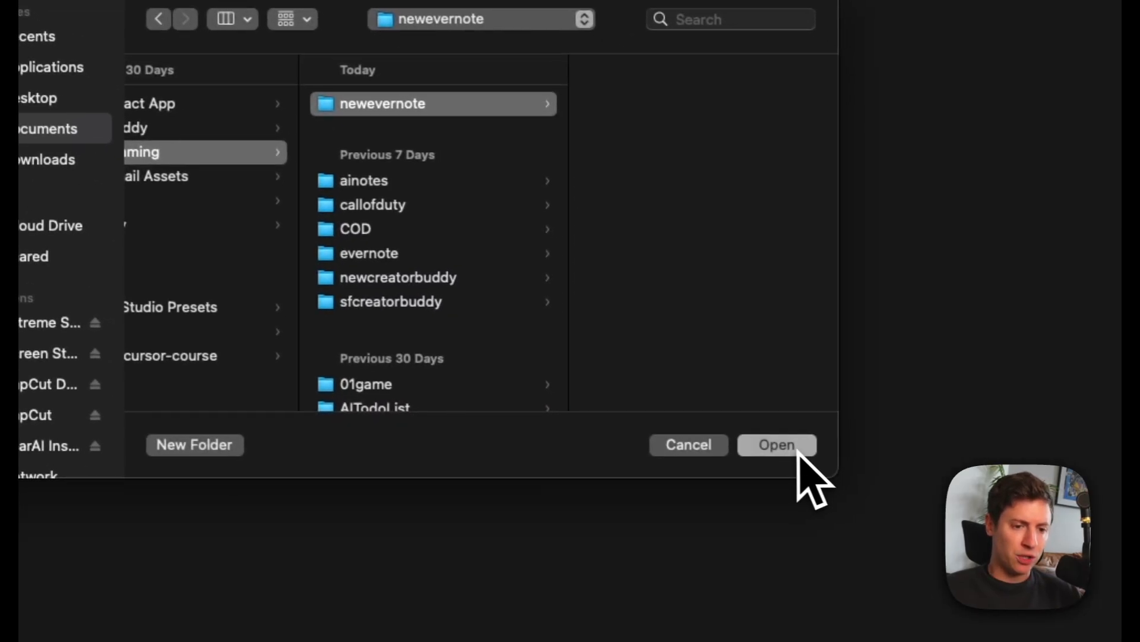
pyautogui.click(777, 445)
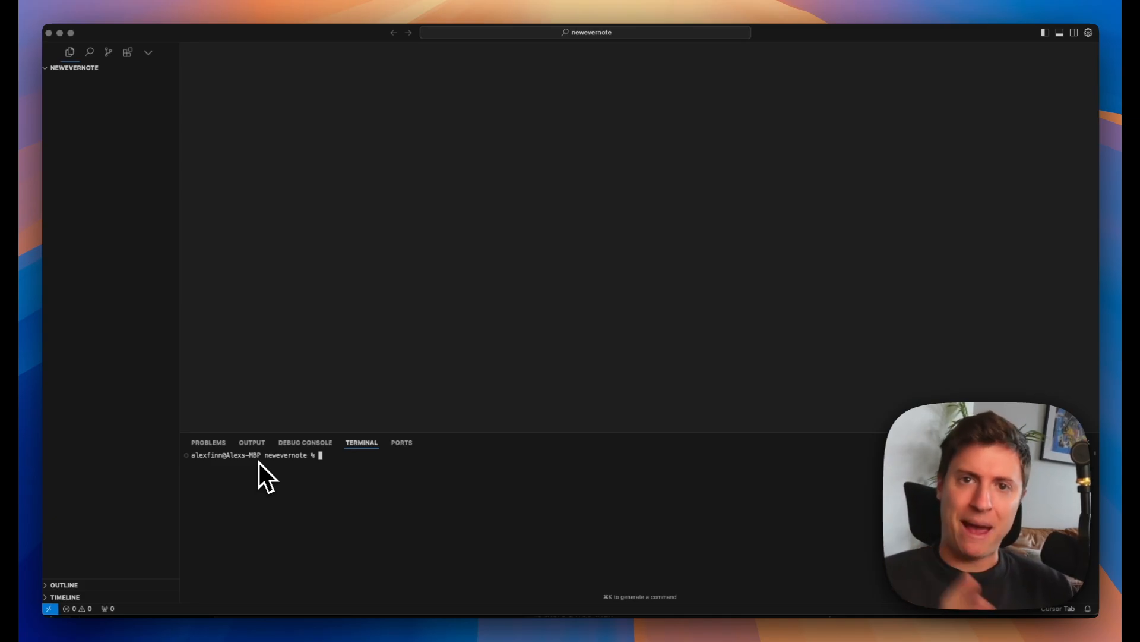
pyautogui.write('bun')
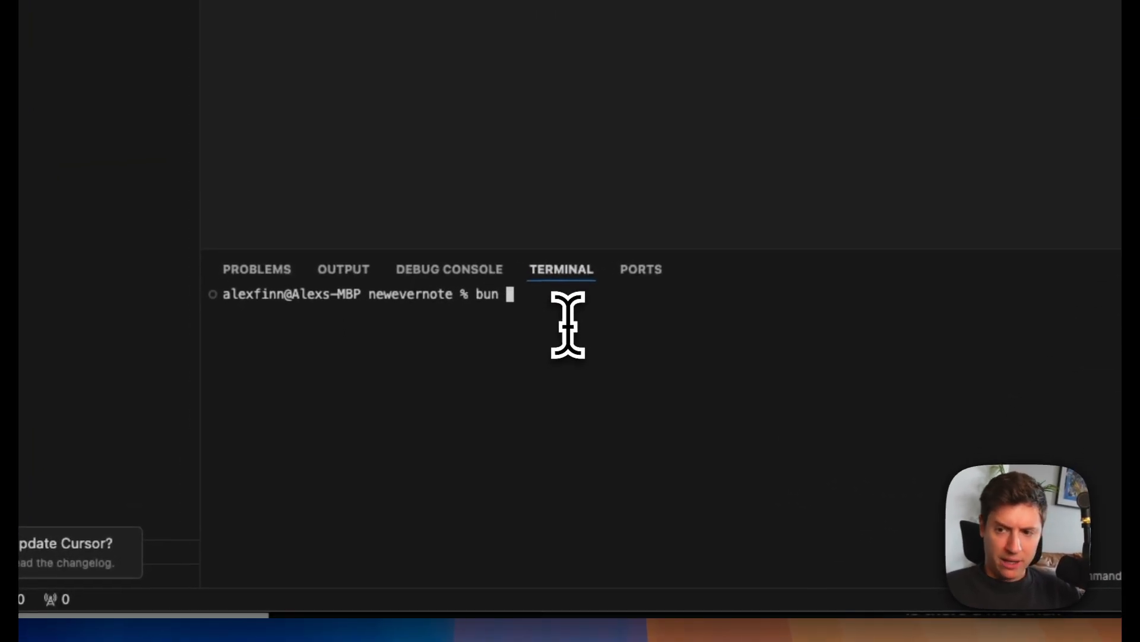
pyautogui.write('create-next-')
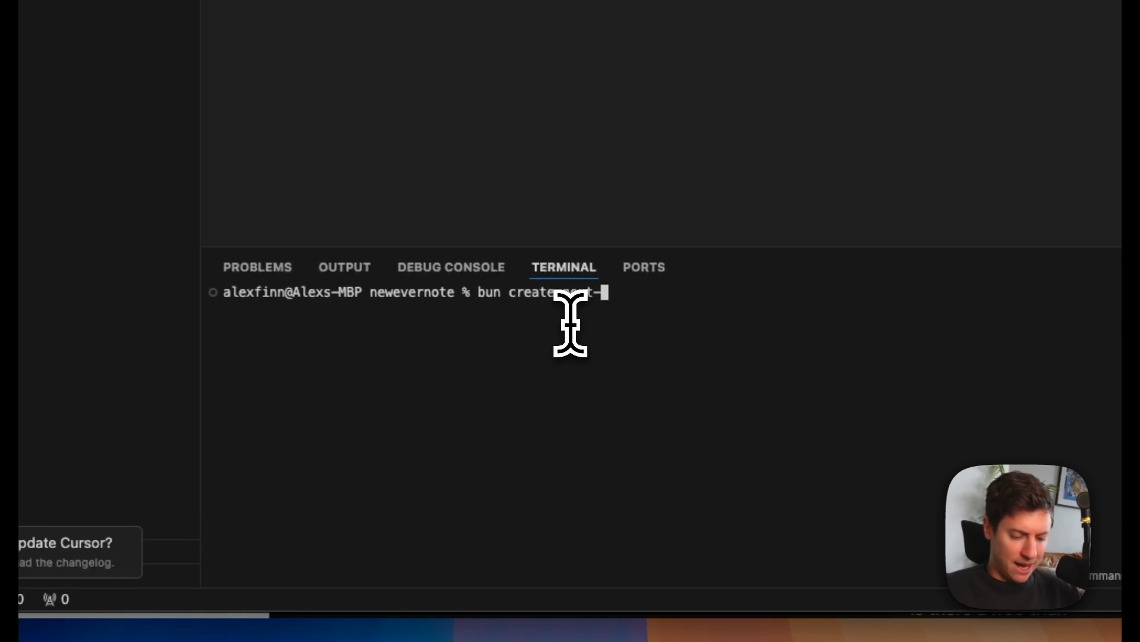
pyautogui.write('-app .')
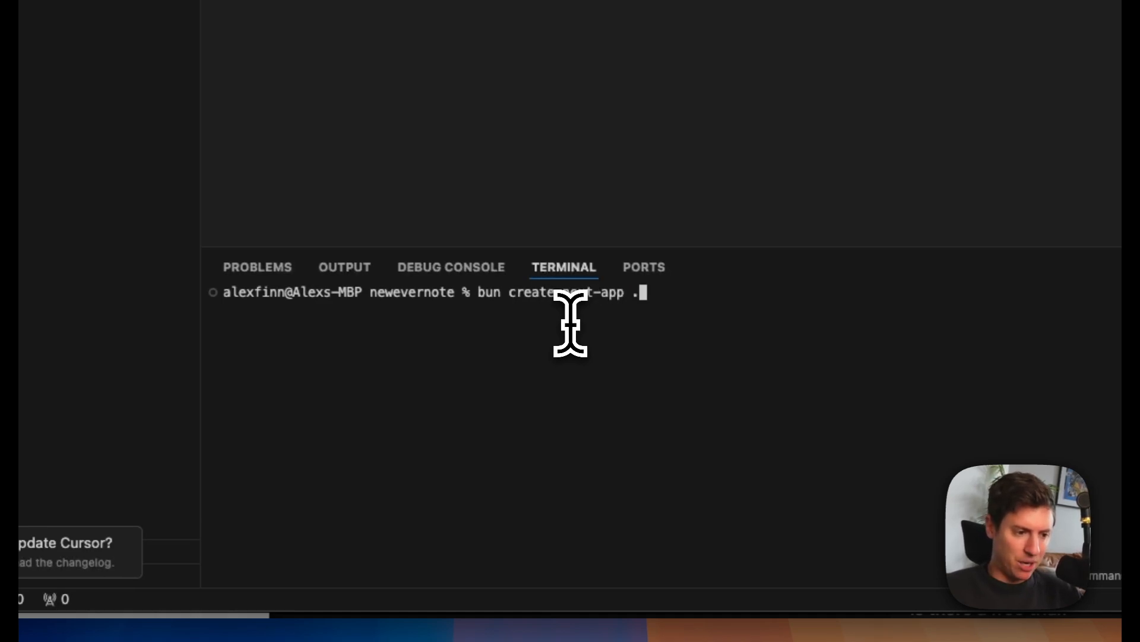
pyautogui.press('Return')
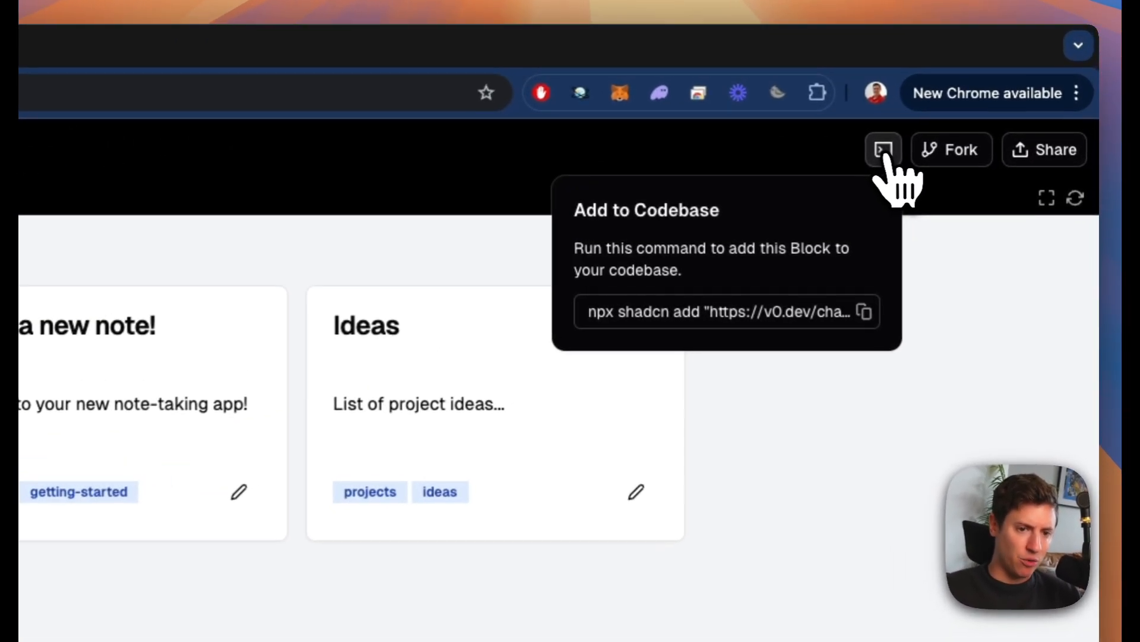
# - Show v0's npx shadcn add command for the generated note app block
pyautogui.click(865, 312)
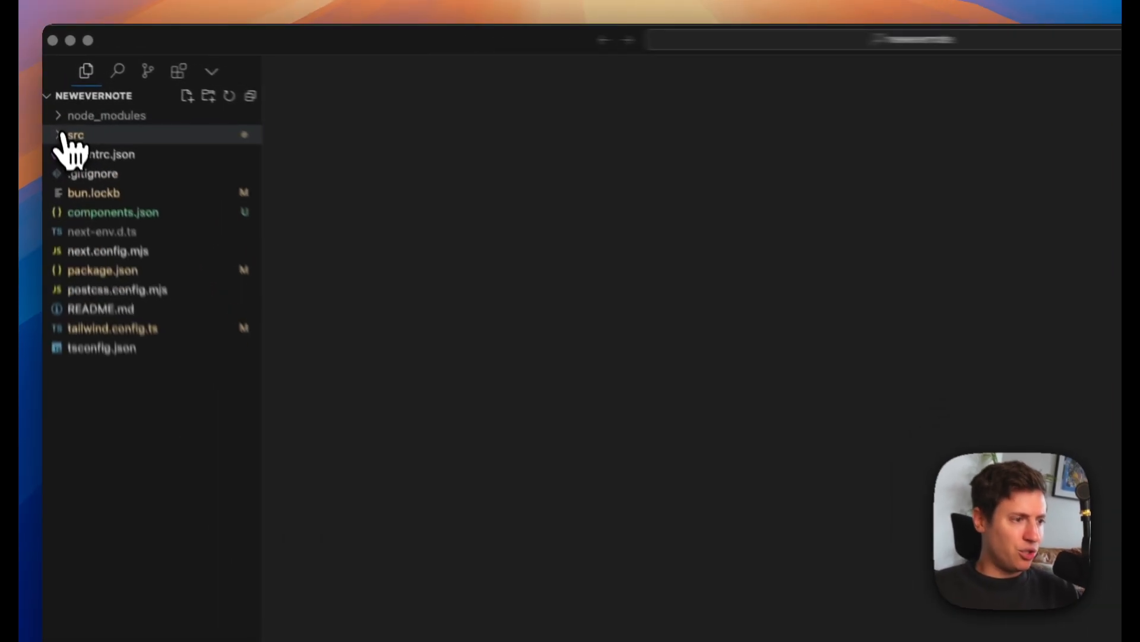
# - Render <NoteAppComponent/> in src/app/page.tsx with its auto-import, then view its definition
pyautogui.click(75, 136)
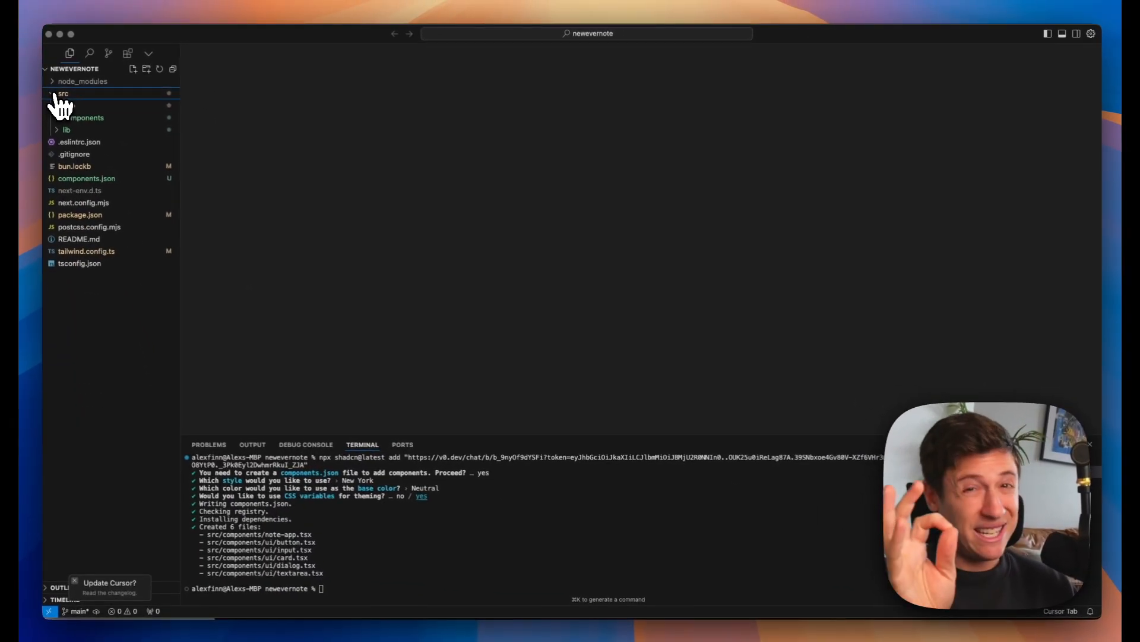
pyautogui.click(64, 93)
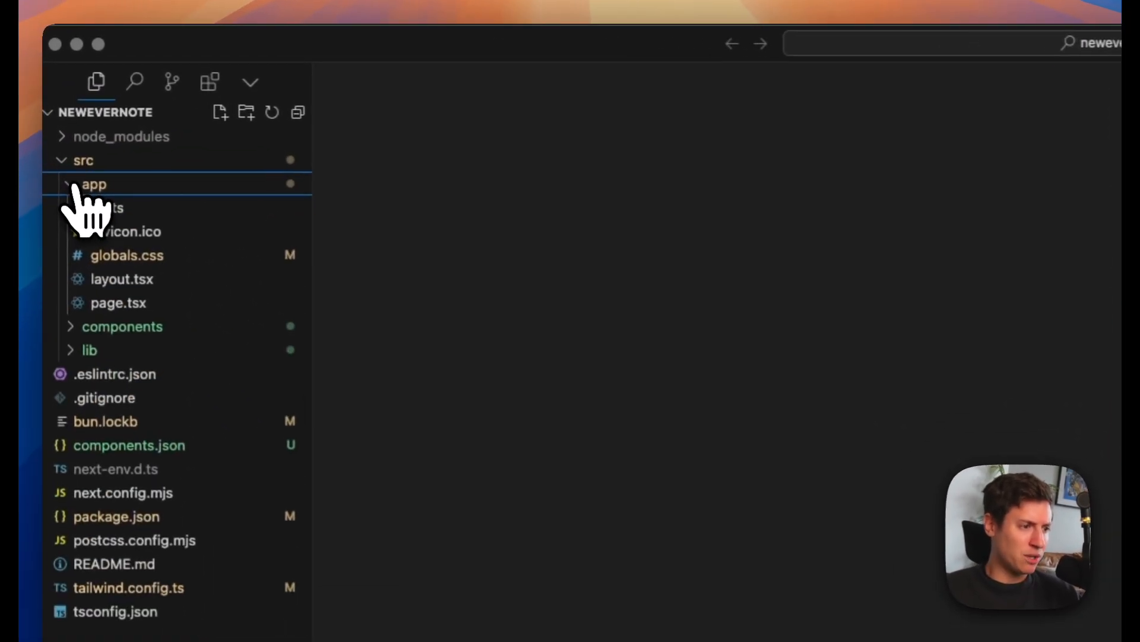
pyautogui.click(118, 302)
pyautogui.write('<> </>')
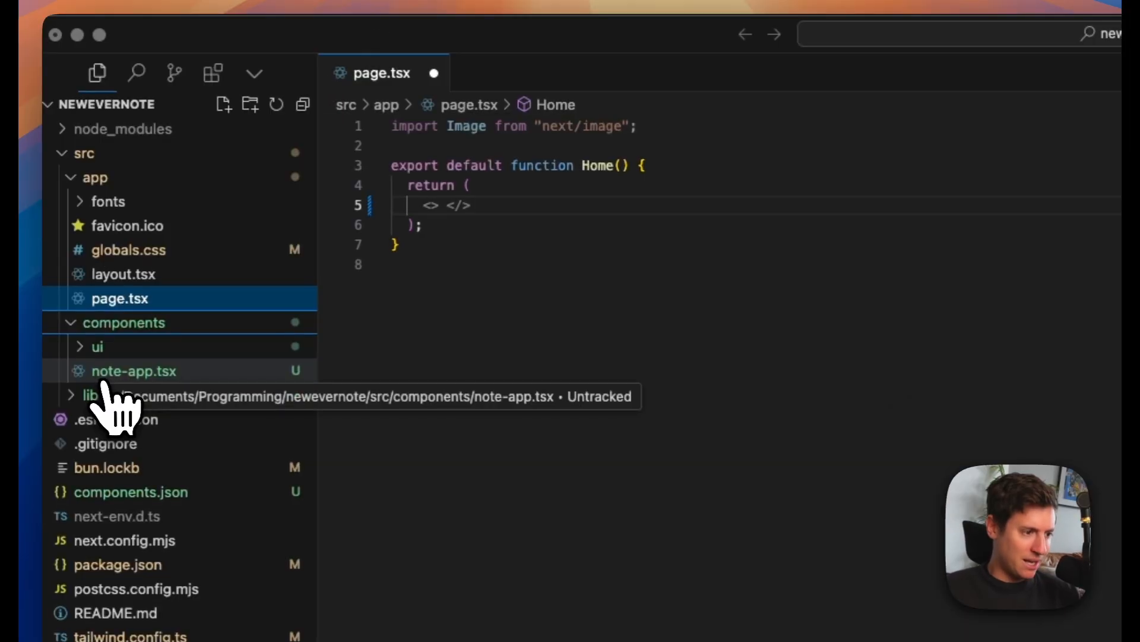
pyautogui.click(134, 371)
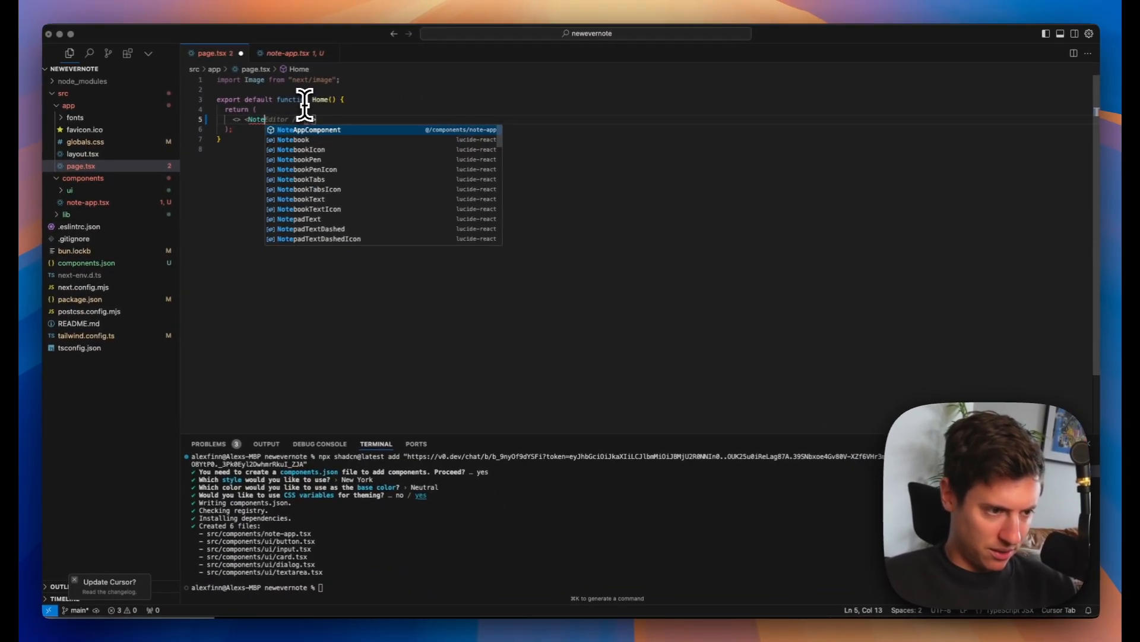
pyautogui.click(313, 129)
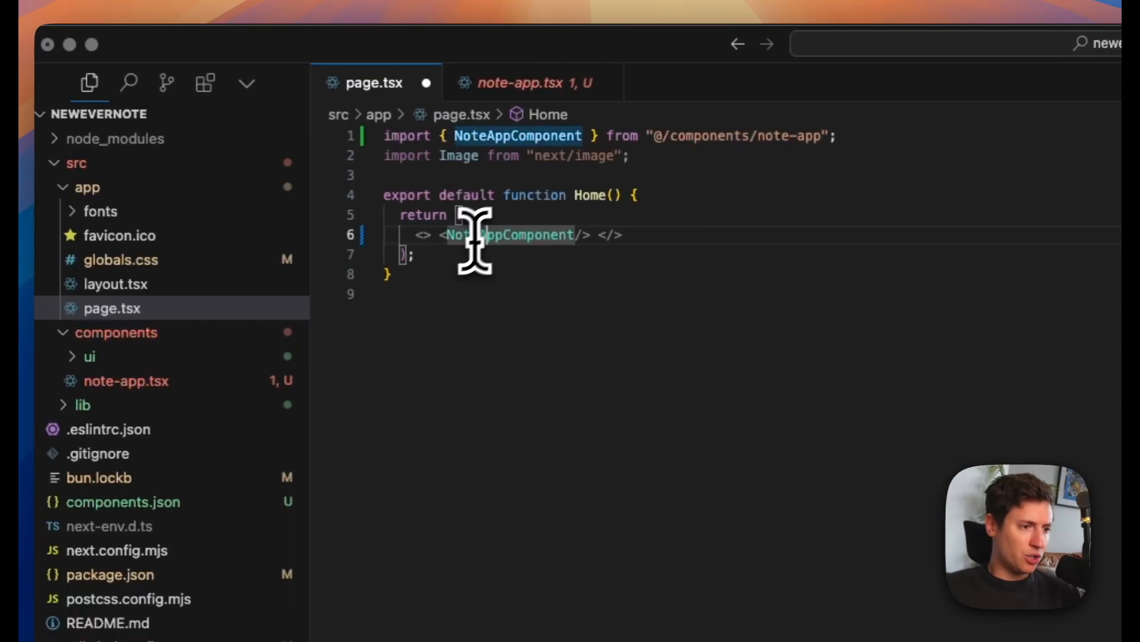
pyautogui.moveTo(517, 234)
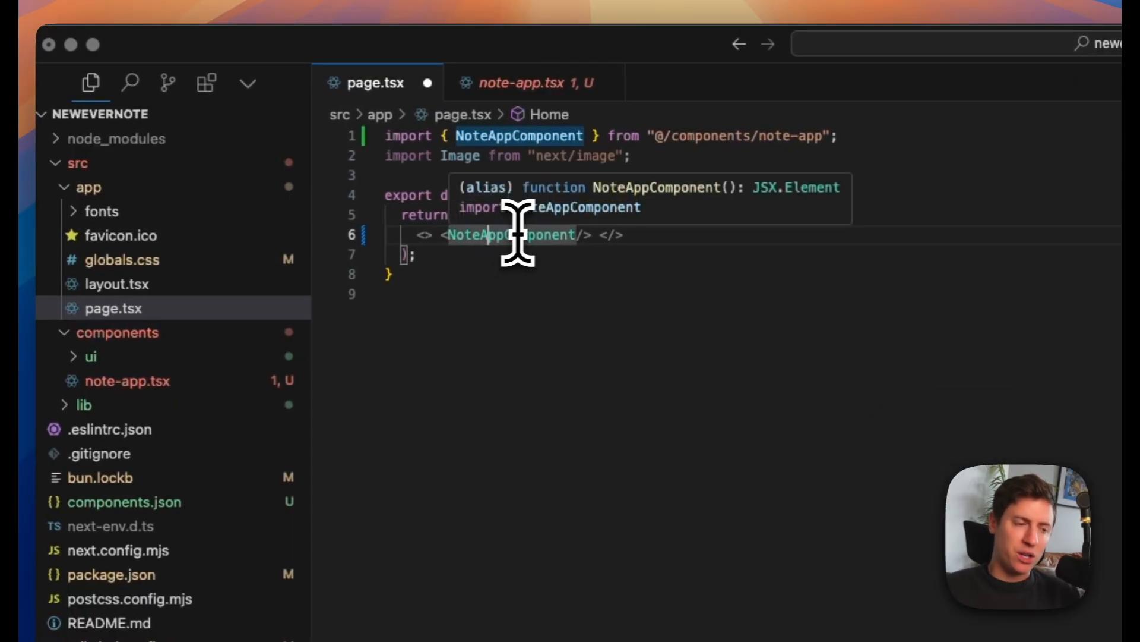
pyautogui.click(524, 82)
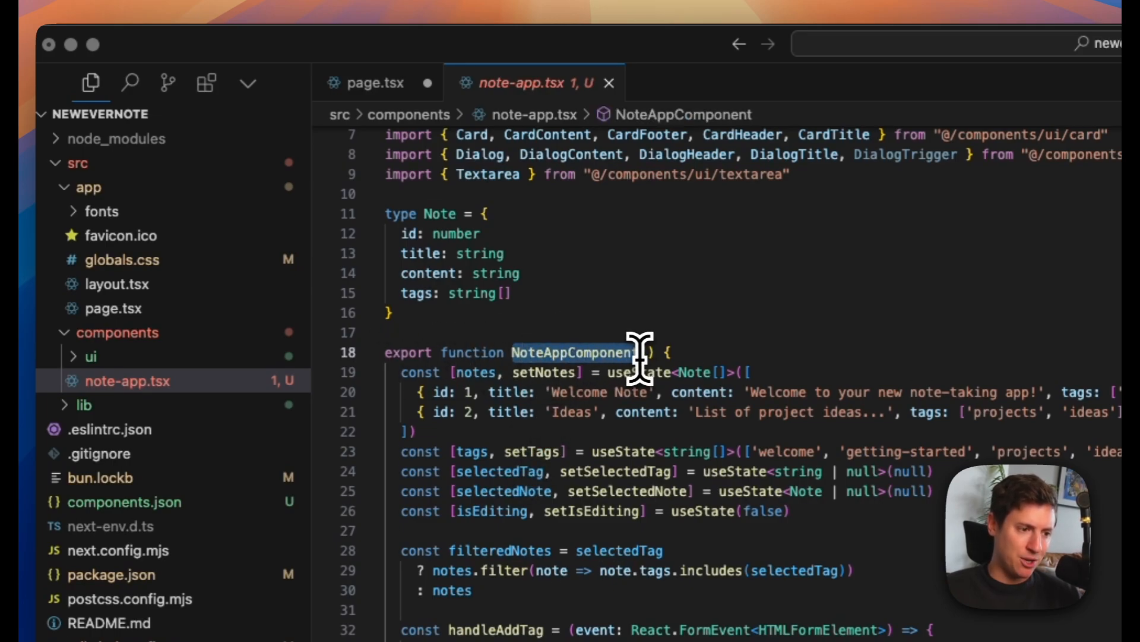
pyautogui.click(374, 84)
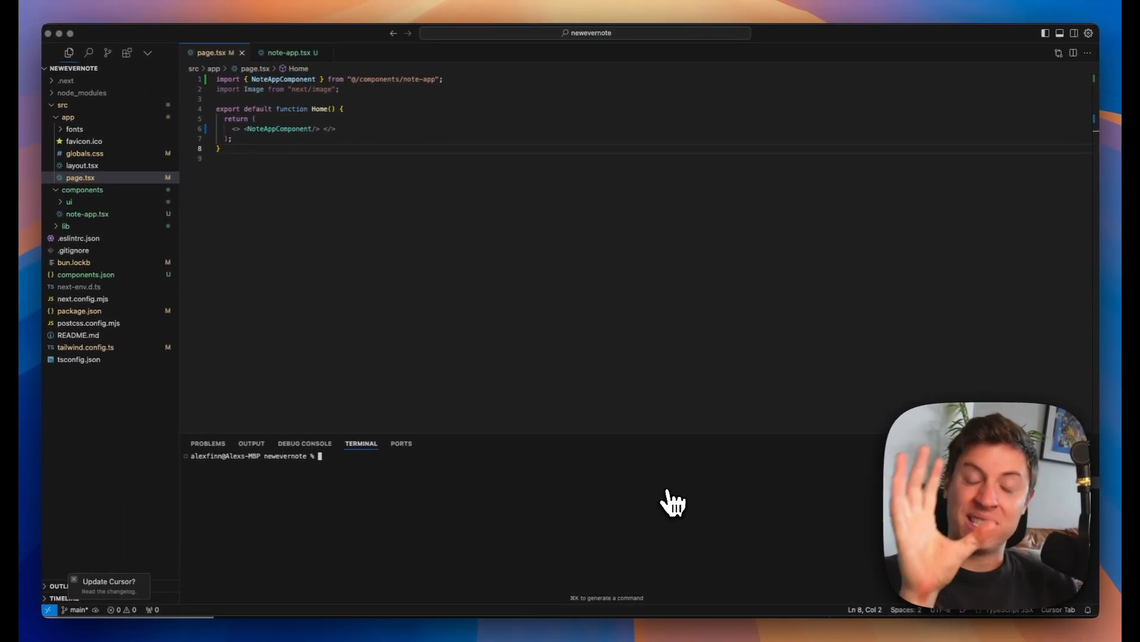
pyautogui.moveTo(505, 502)
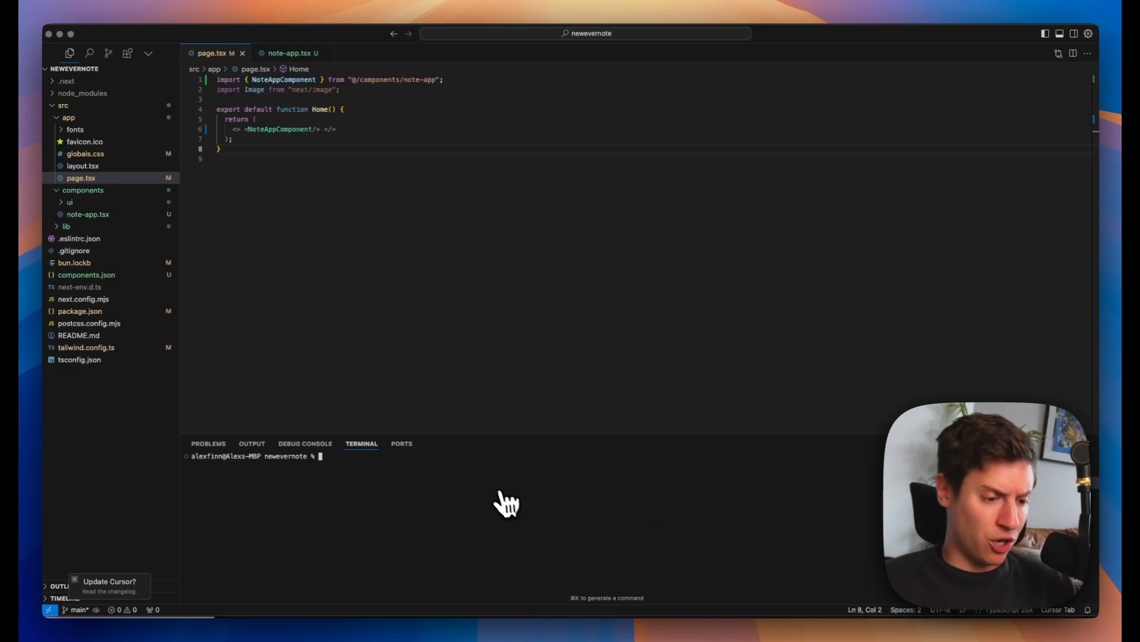
# - Run 'npm run dev' to serve the note app at localhost:3002
pyautogui.write('npm run dev')
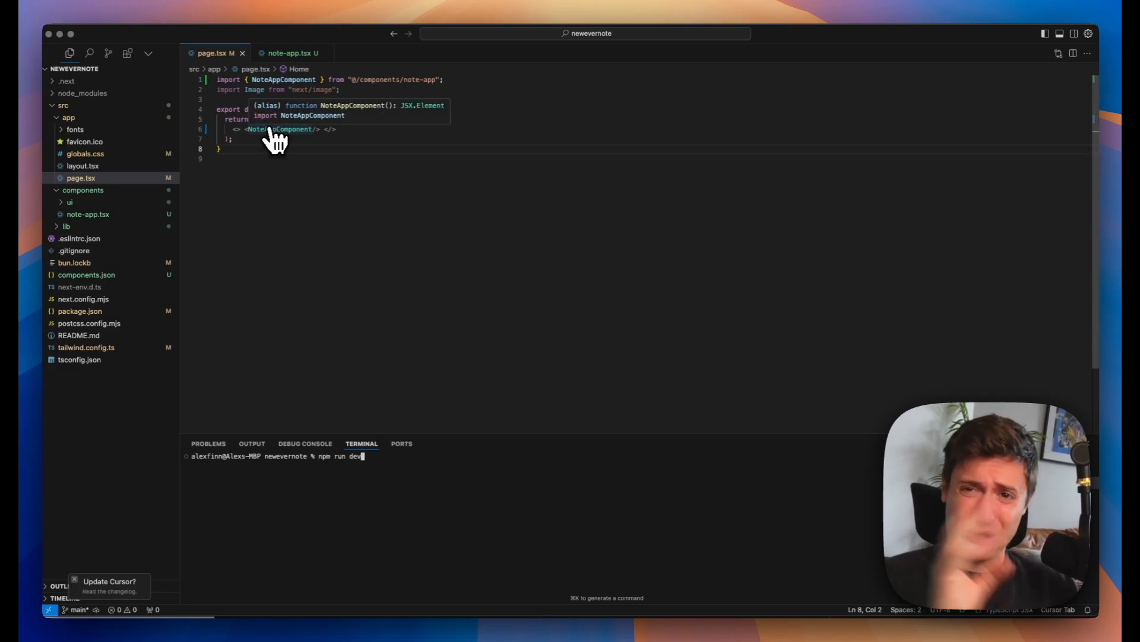
pyautogui.moveTo(441, 429)
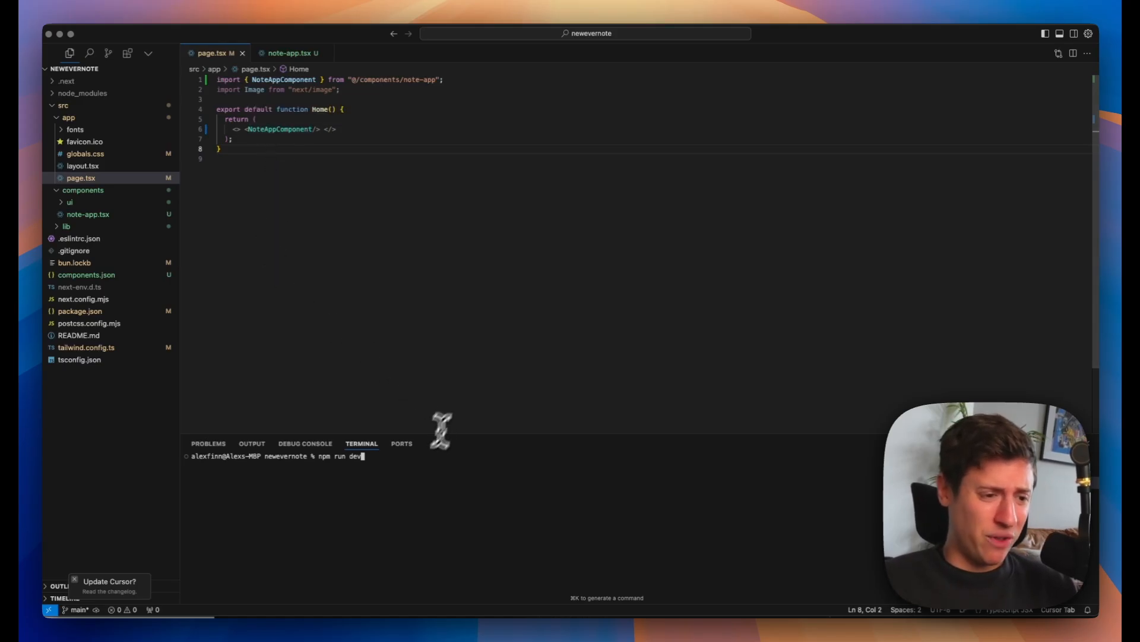
pyautogui.press('Return')
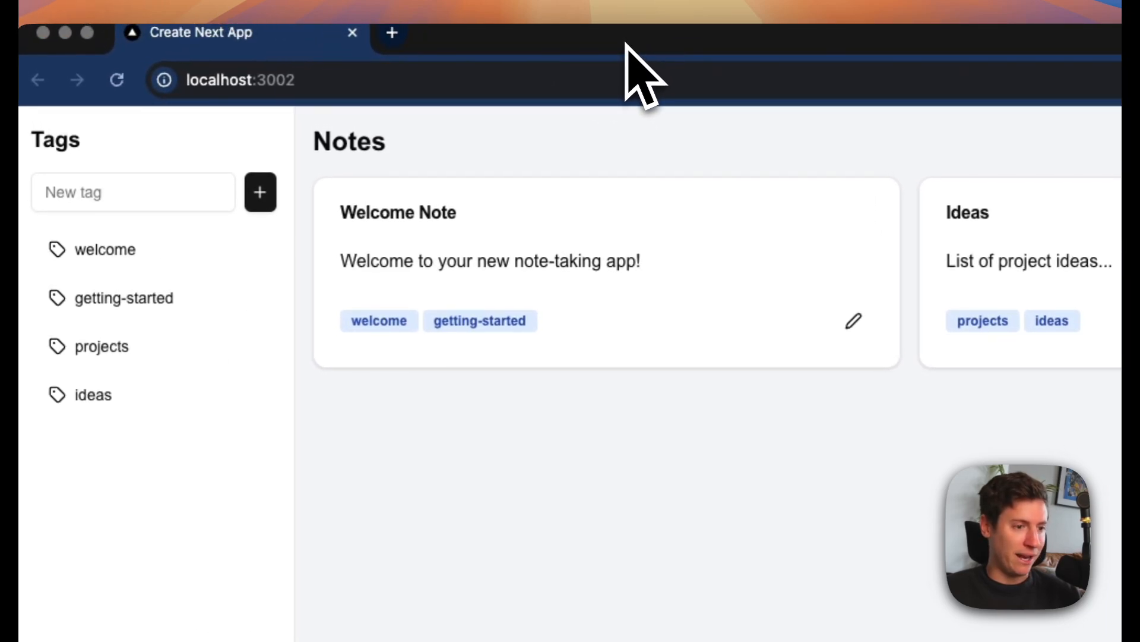
pyautogui.moveTo(633, 102)
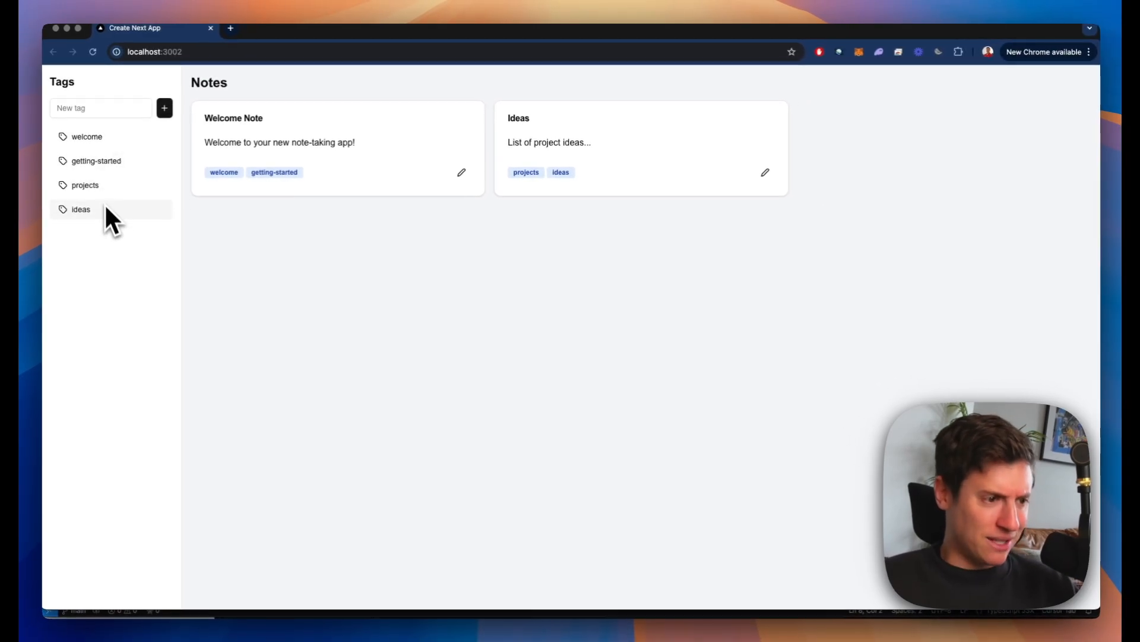
pyautogui.moveTo(447, 196)
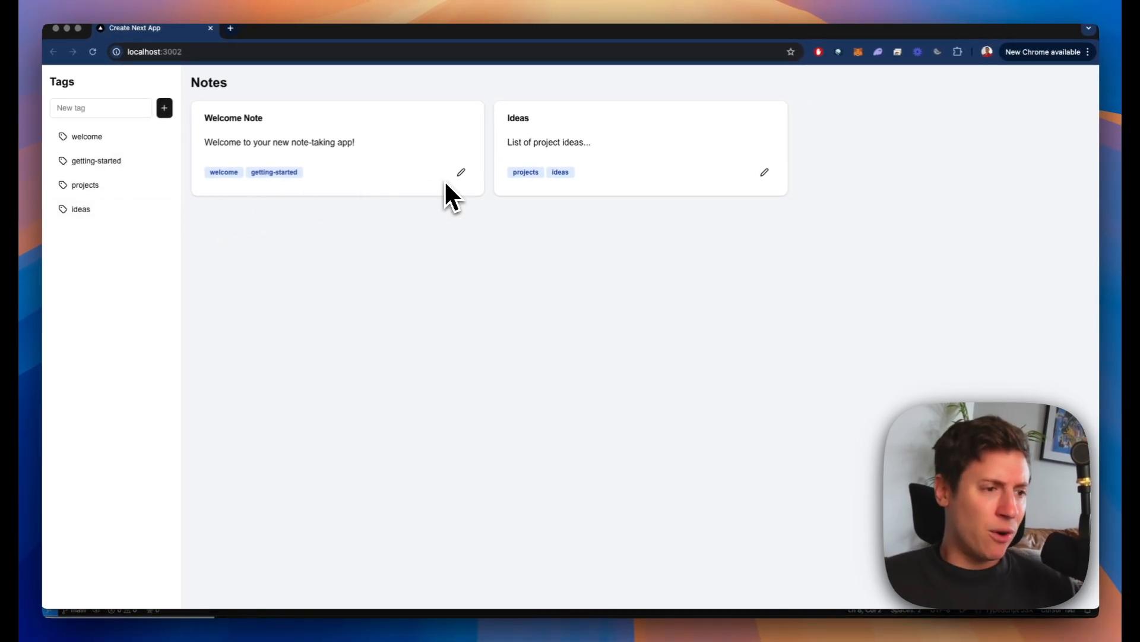
pyautogui.moveTo(534, 195)
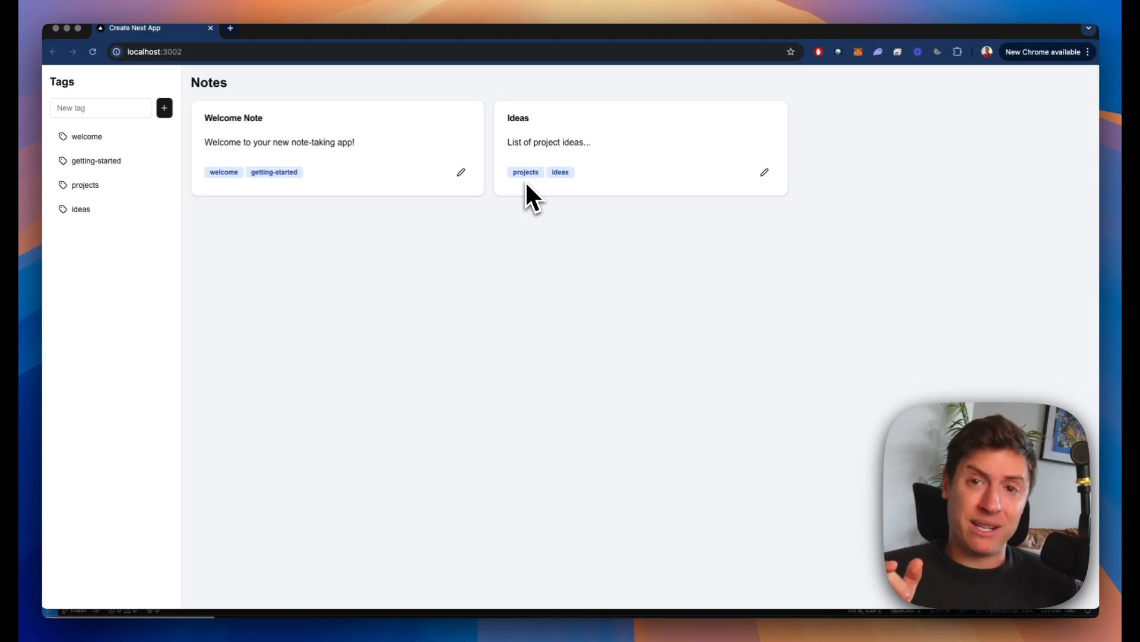
pyautogui.moveTo(773, 77)
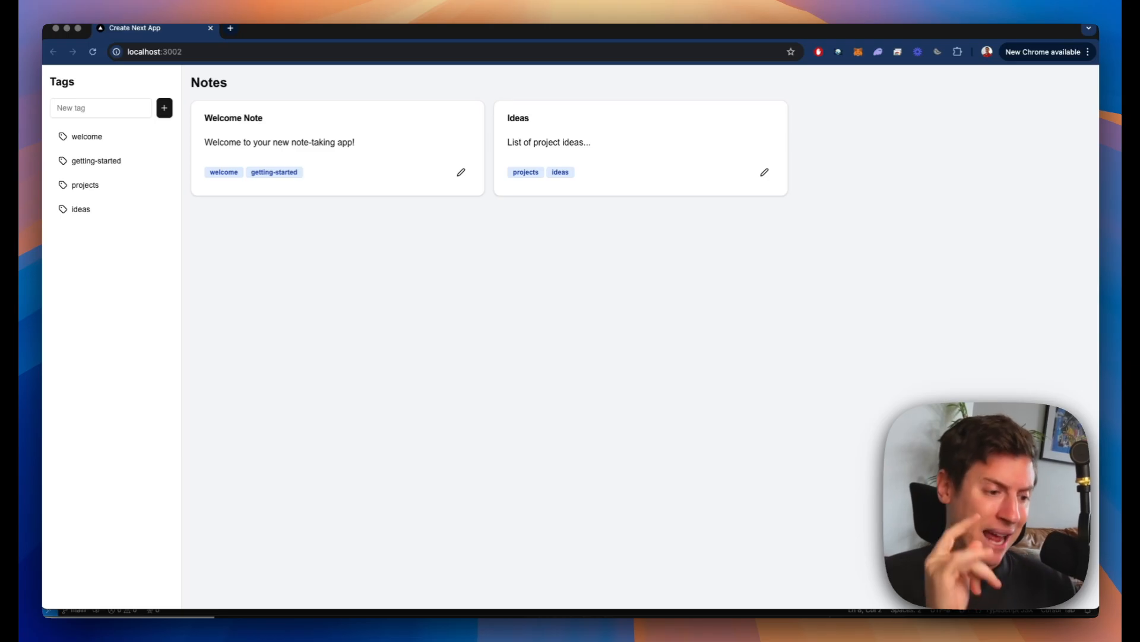
pyautogui.moveTo(623, 65)
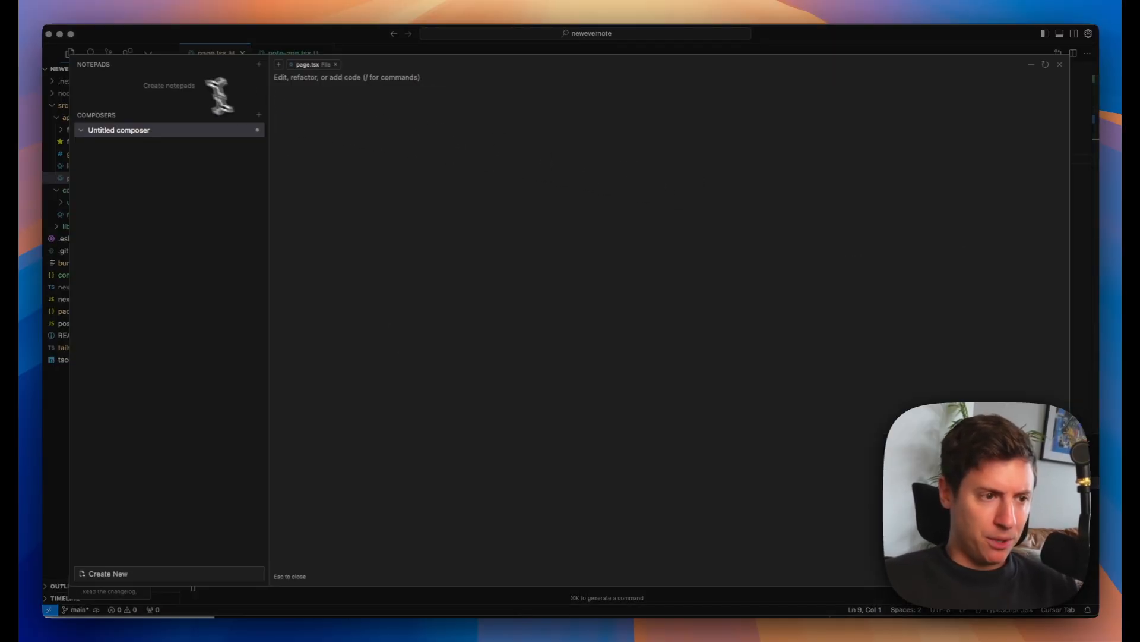
# - Ask Composer for an 'Add New Note' button so new notes can be added
pyautogui.write("I need the ability to add a new note. Put a 'Add New Note' Button on the")
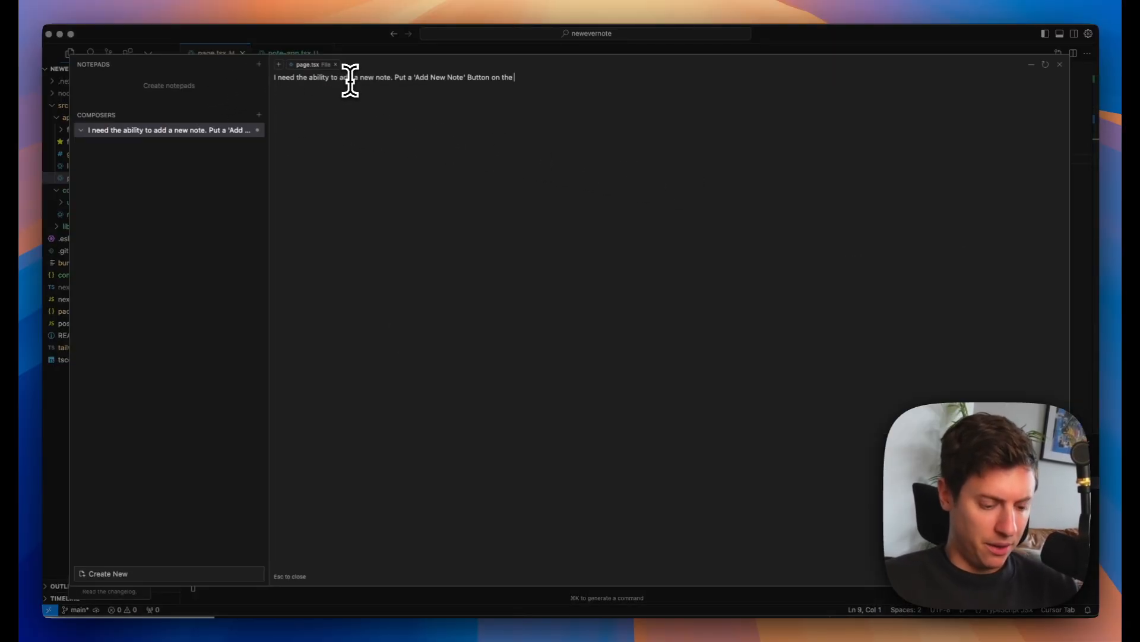
pyautogui.write('screen so I can')
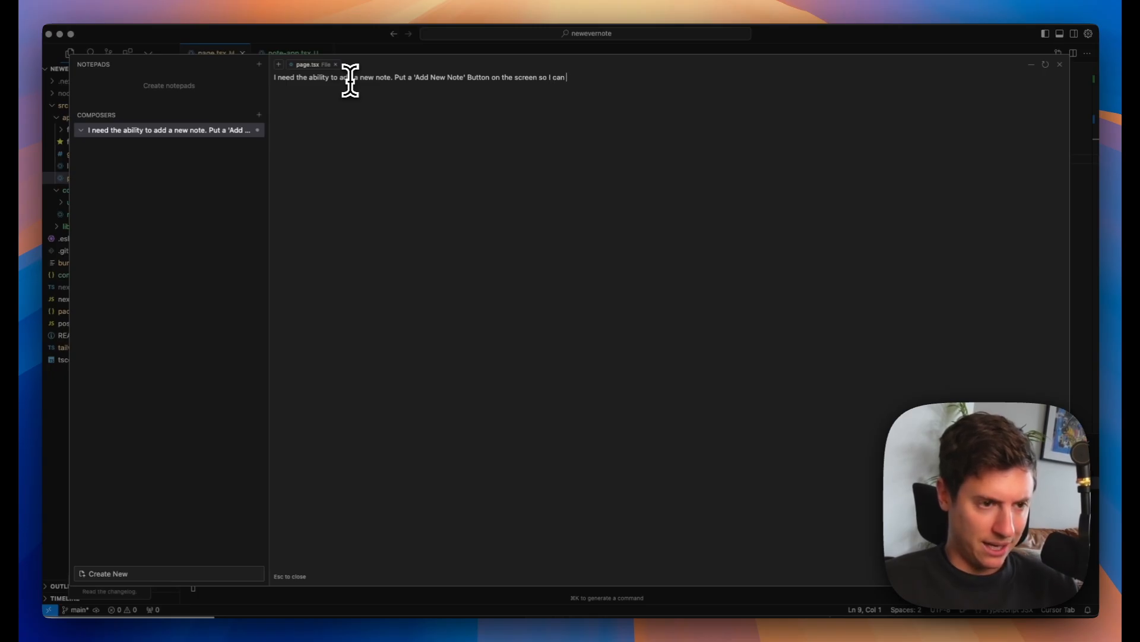
pyautogui.write('add a new one')
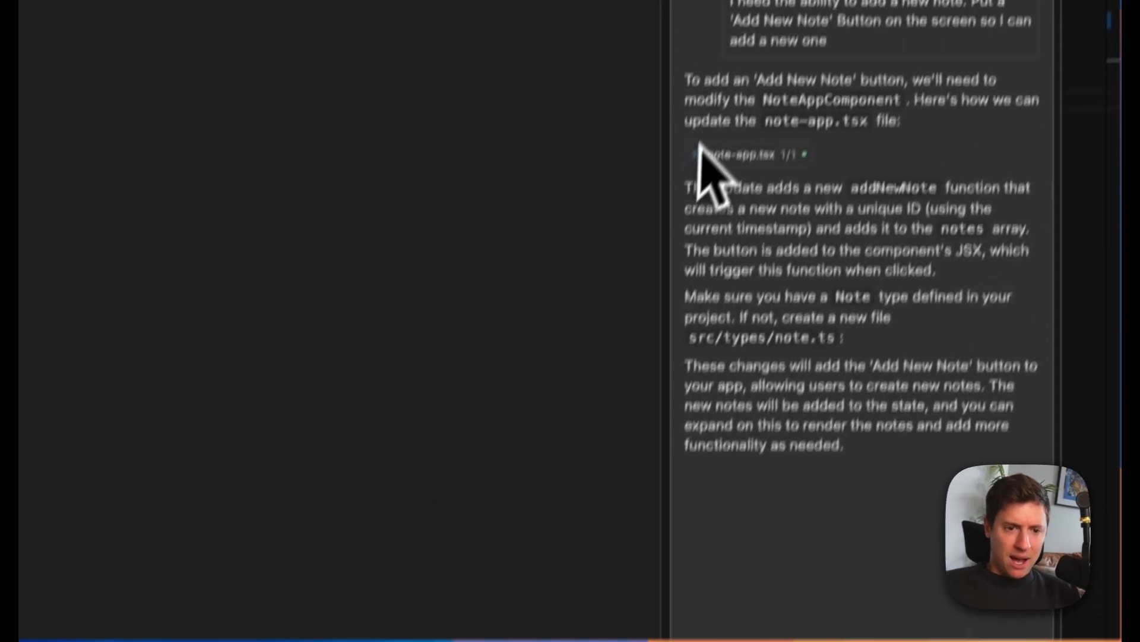
# - Scroll through Composer's proposed addNewNote changes to note-app.tsx
pyautogui.scroll(3)
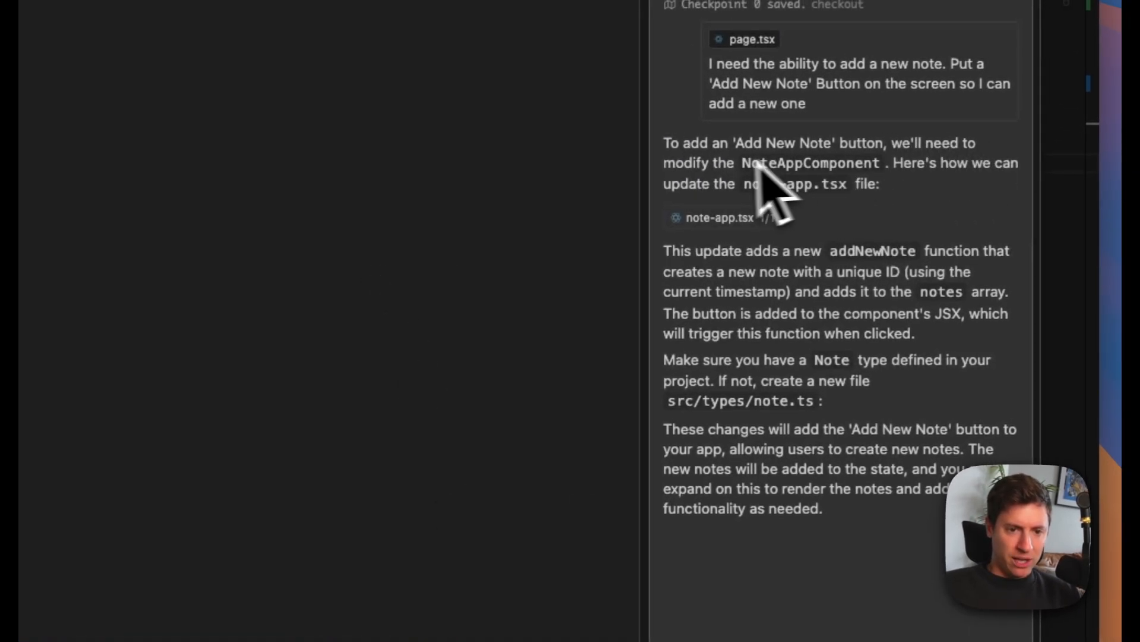
pyautogui.moveTo(862, 225)
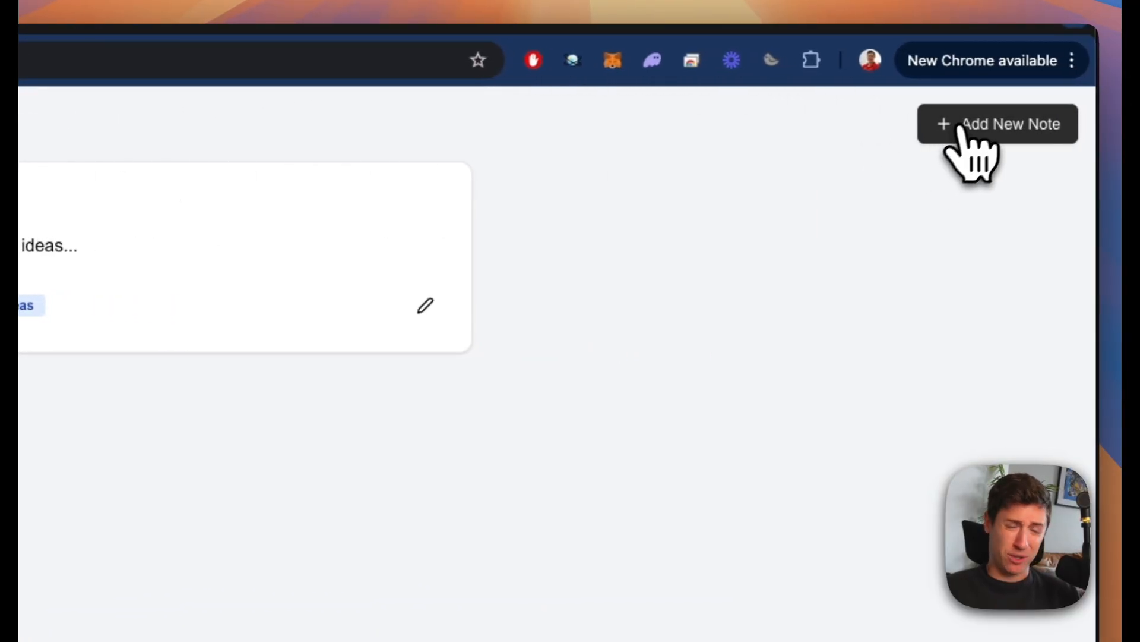
# - Add a third note and retitle it 'This is a new note! Wow! Subscribe to Alex'
pyautogui.click(998, 124)
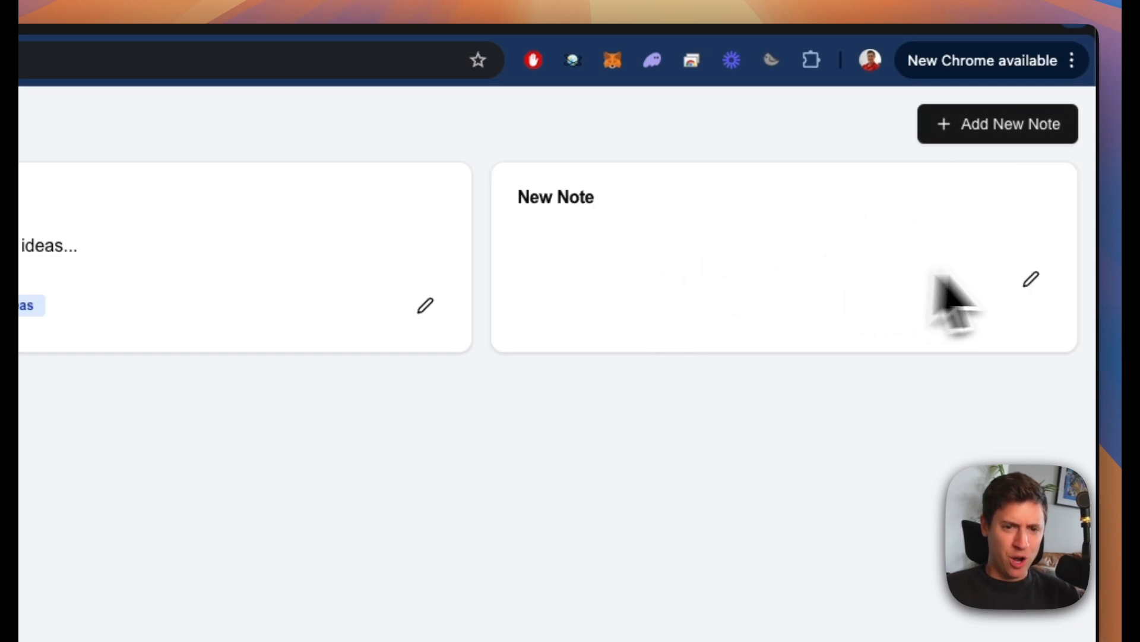
pyautogui.click(1033, 279)
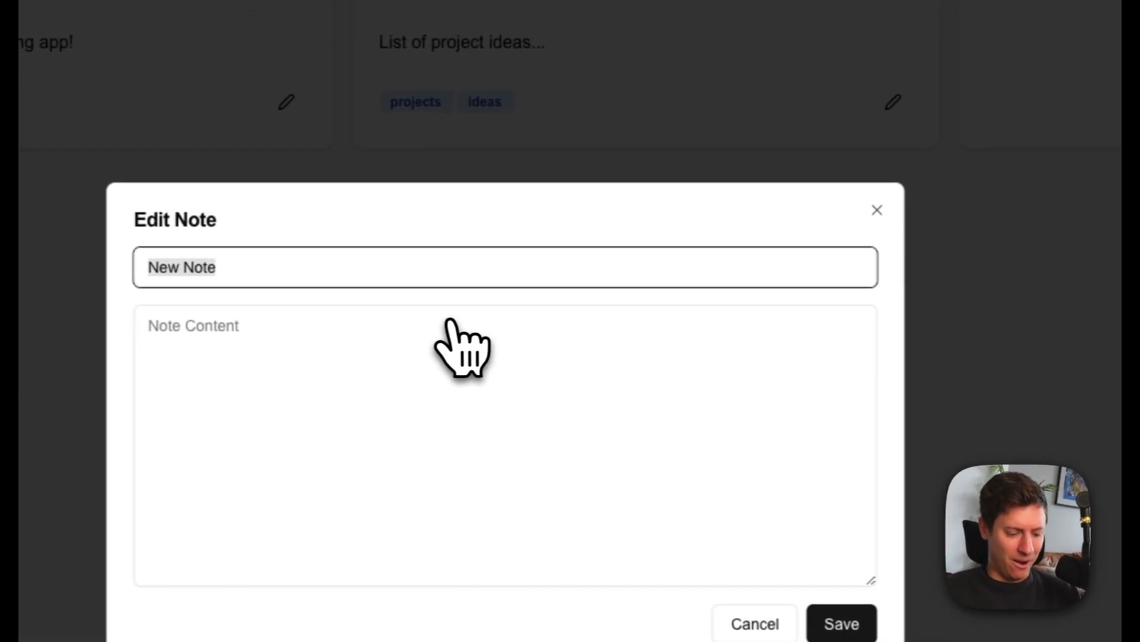
pyautogui.write('This is a new note')
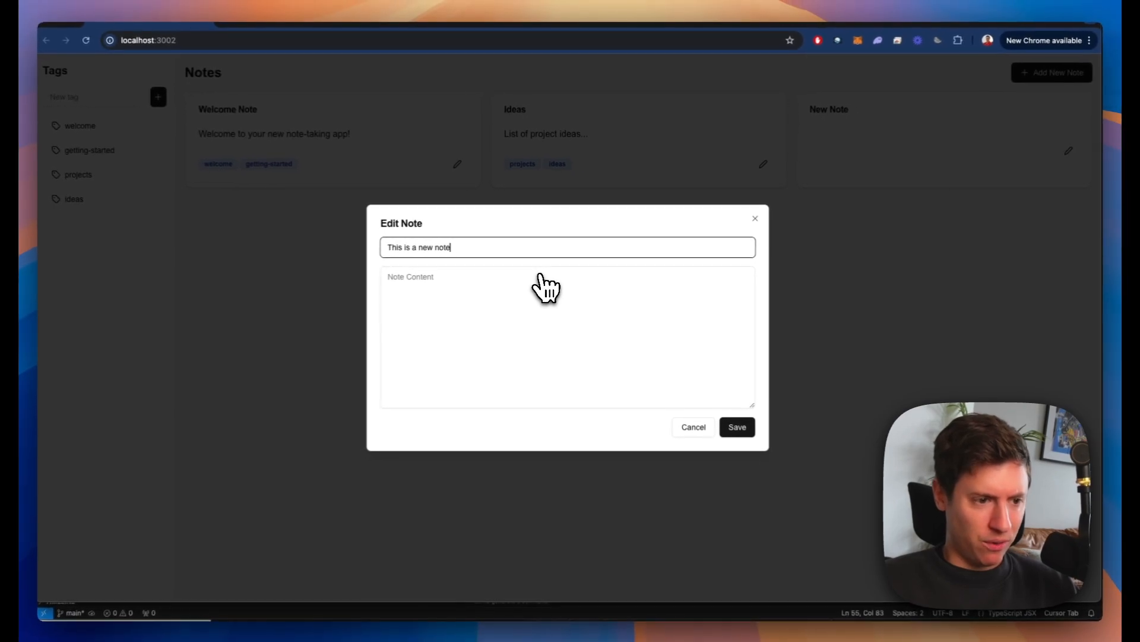
pyautogui.write('! Wow! S')
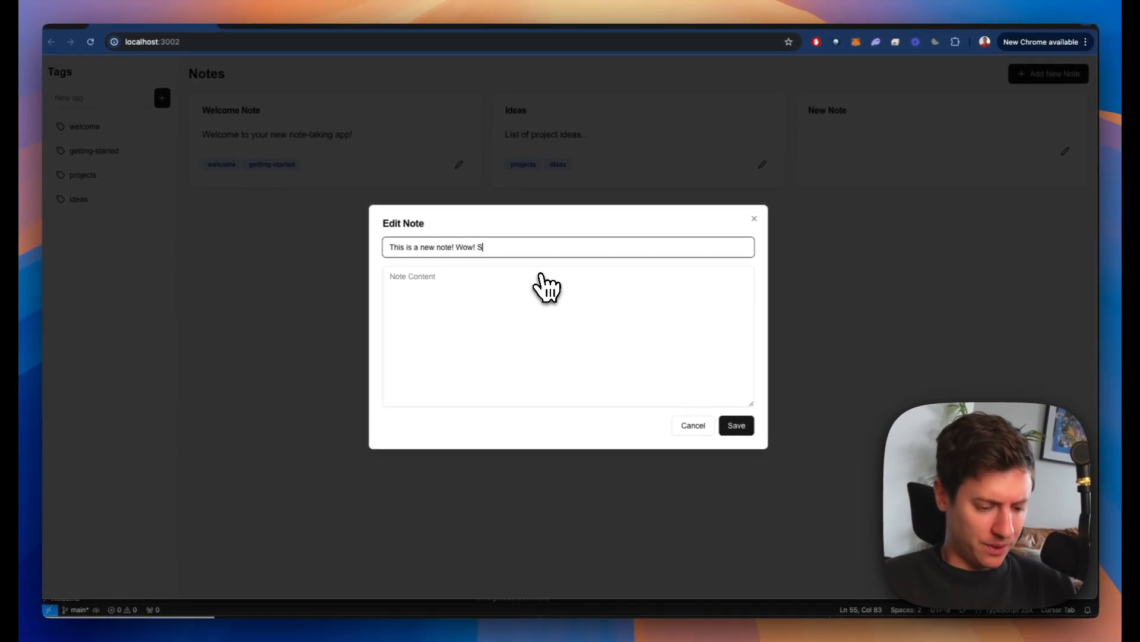
pyautogui.write('ubscribe to Alex')
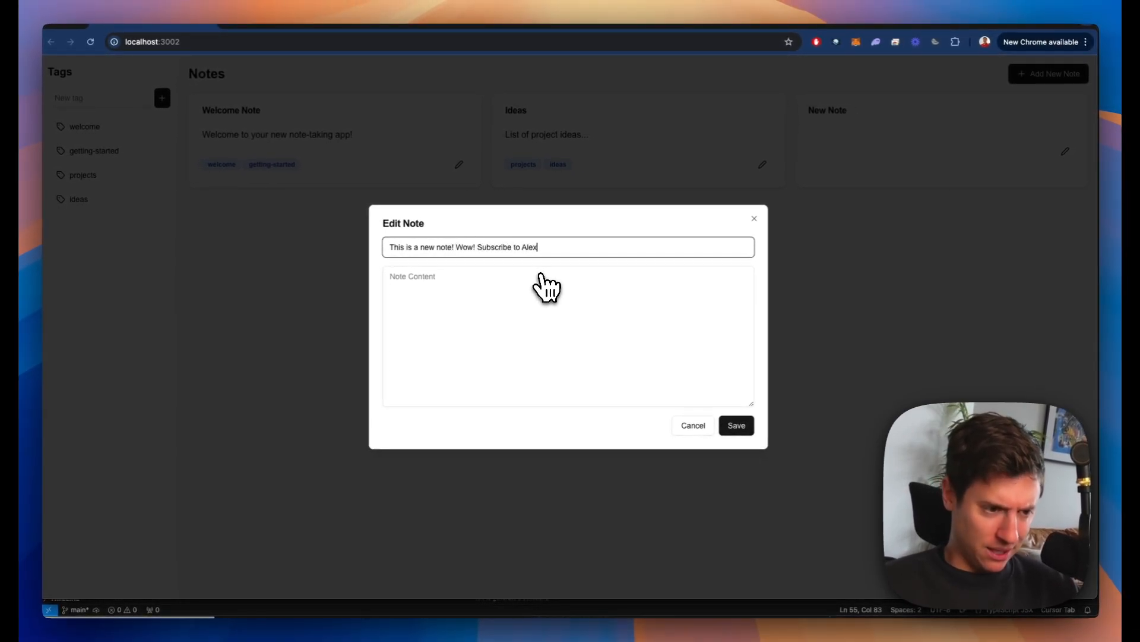
pyautogui.click(735, 425)
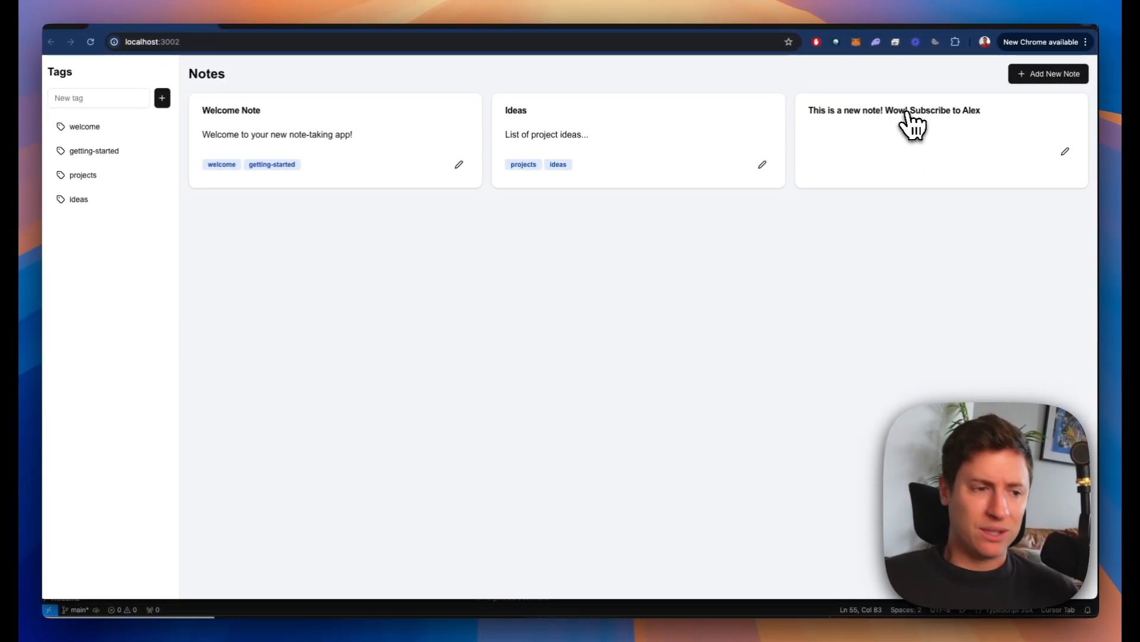
pyautogui.moveTo(901, 126)
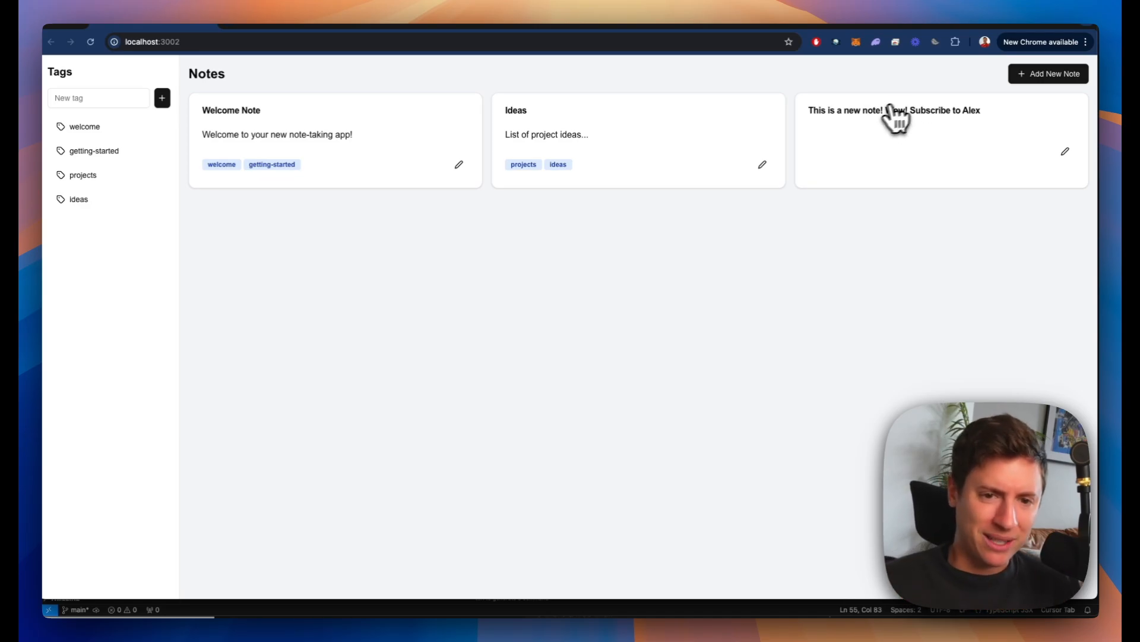
pyautogui.click(1065, 151)
pyautogui.write('I wan')
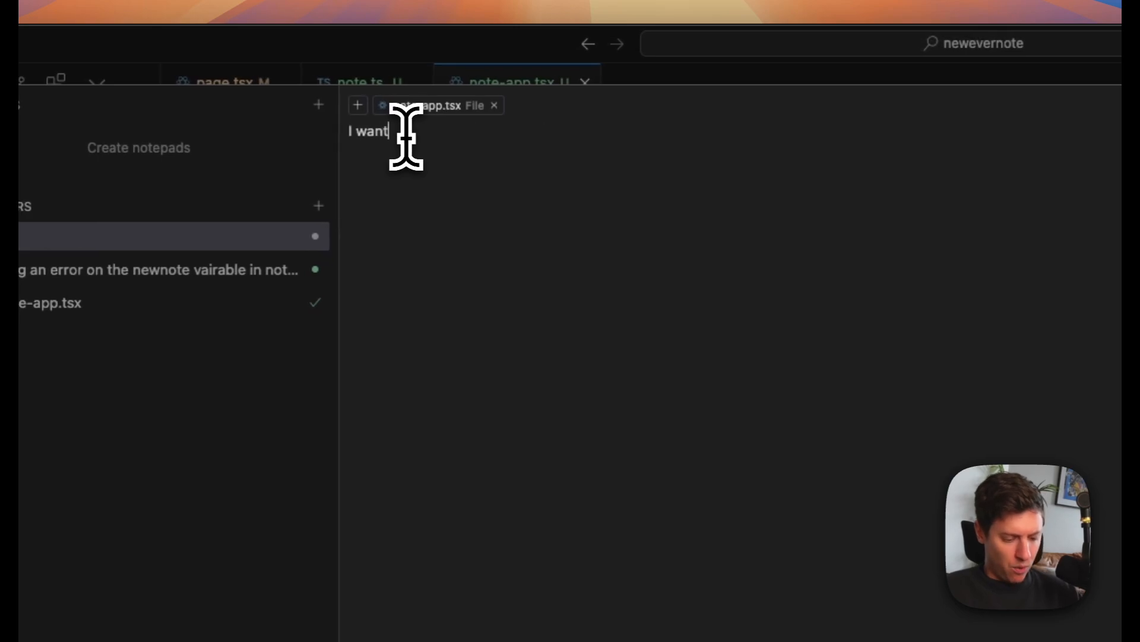
# - Ask Composer to make the notes text editor a rich text editor supporting bold
pyautogui.write('to make the text edi')
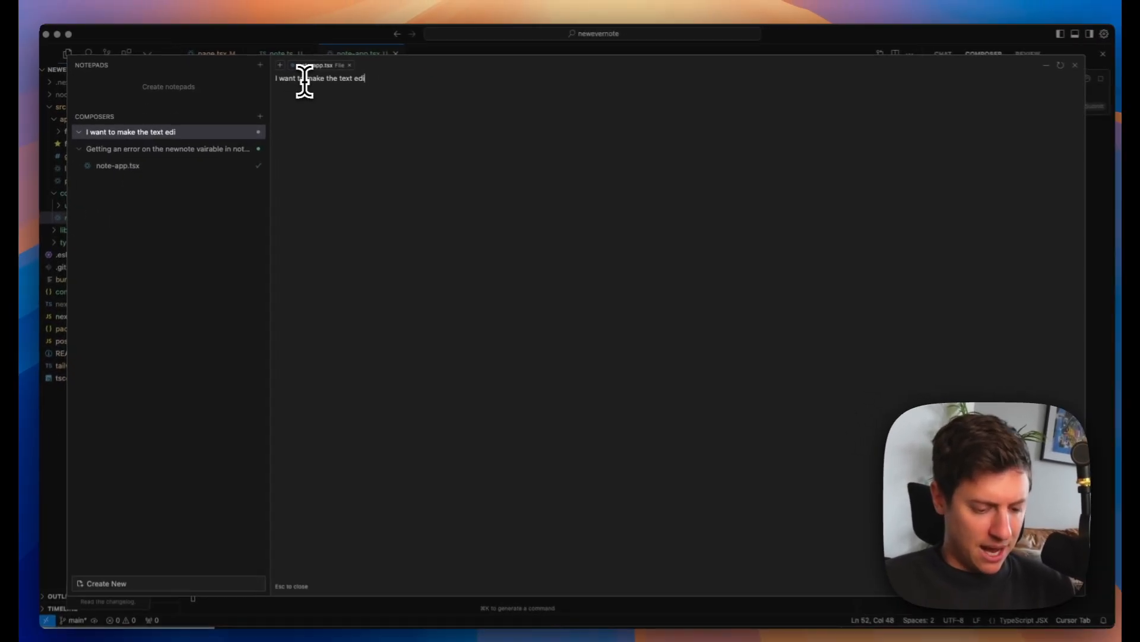
pyautogui.write('tor in the notes a')
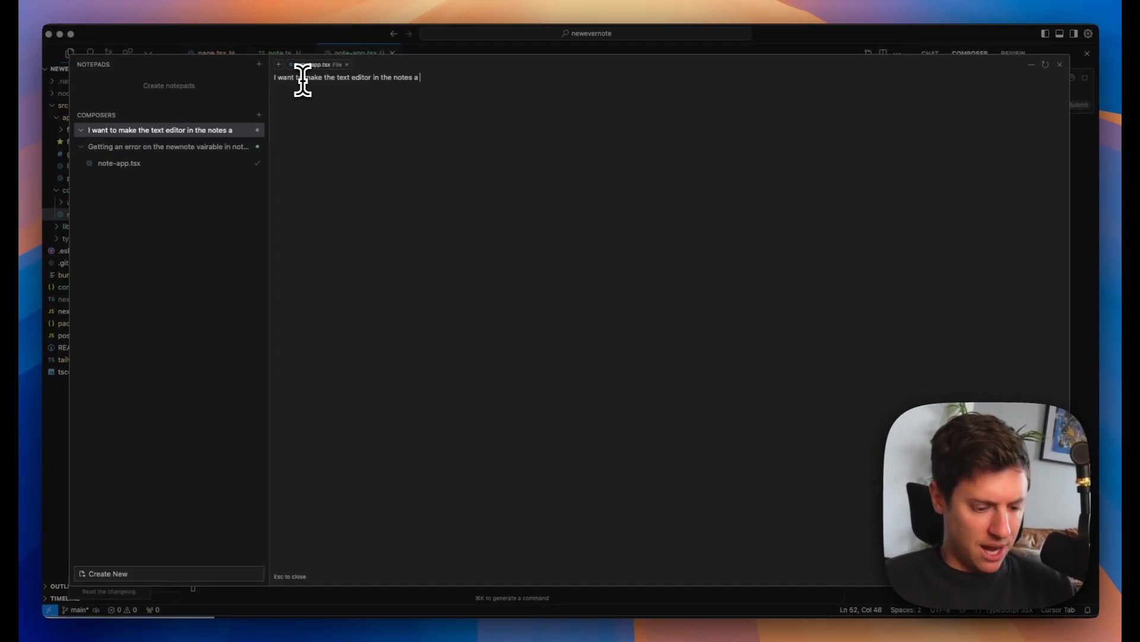
pyautogui.write('rich text editor')
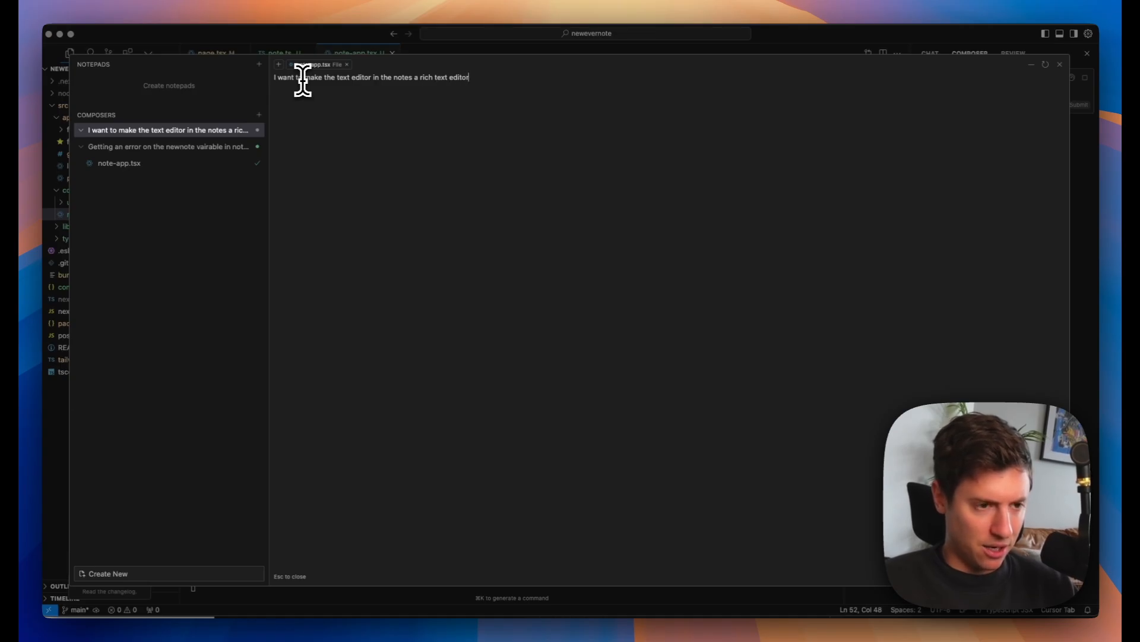
pyautogui.write('so I can do bold')
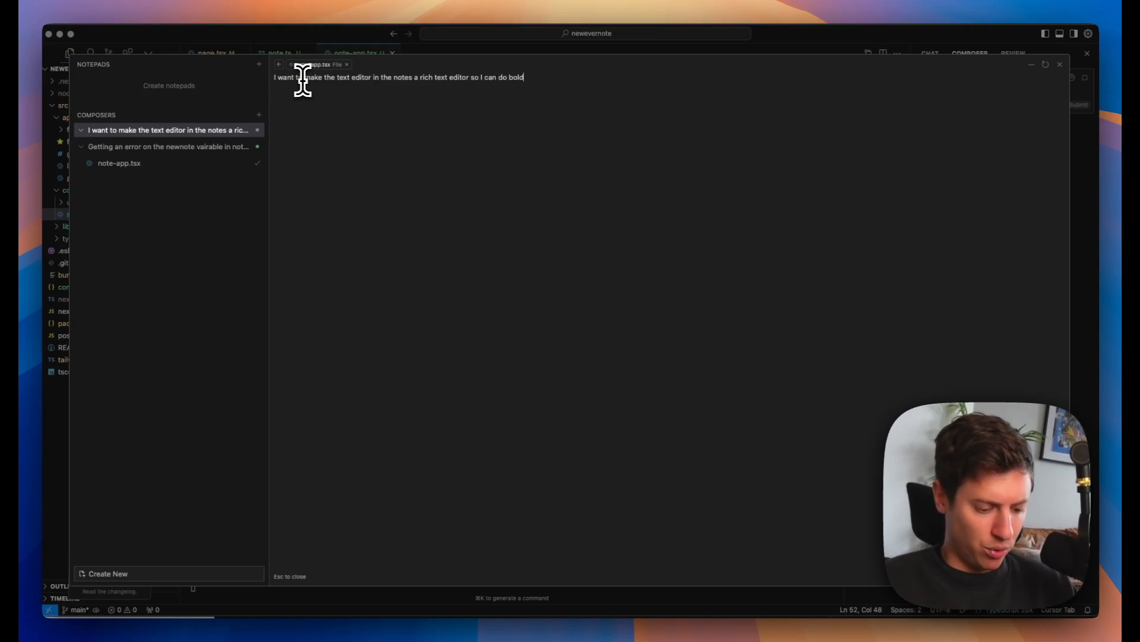
pyautogui.press('Return')
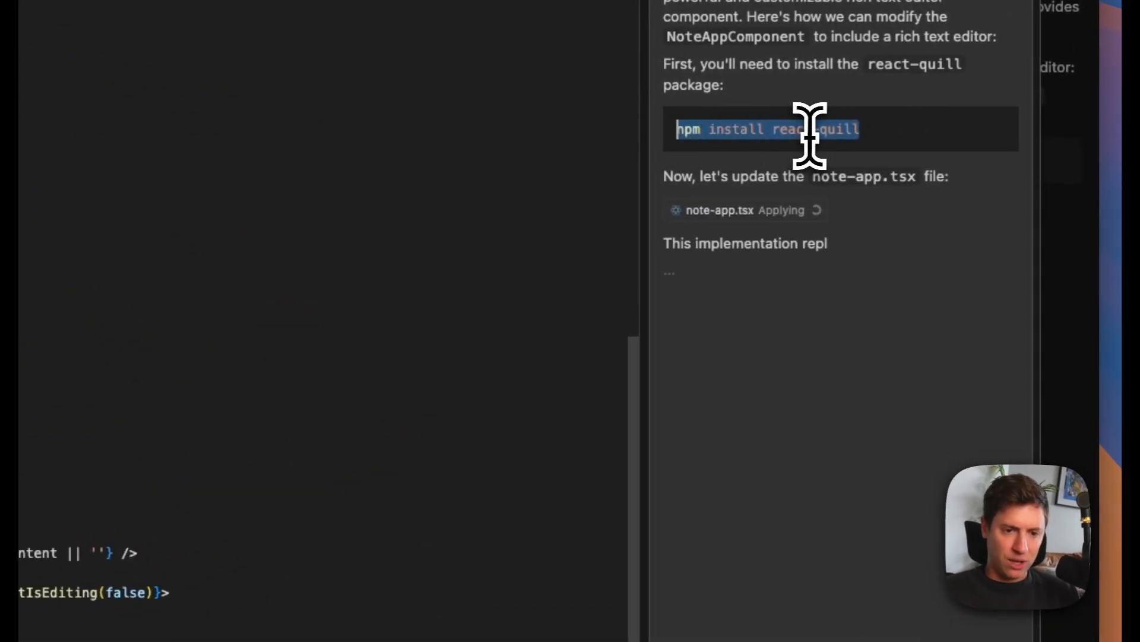
# - Run 'npm install react-quill' in the project terminal
pyautogui.scroll(-3)
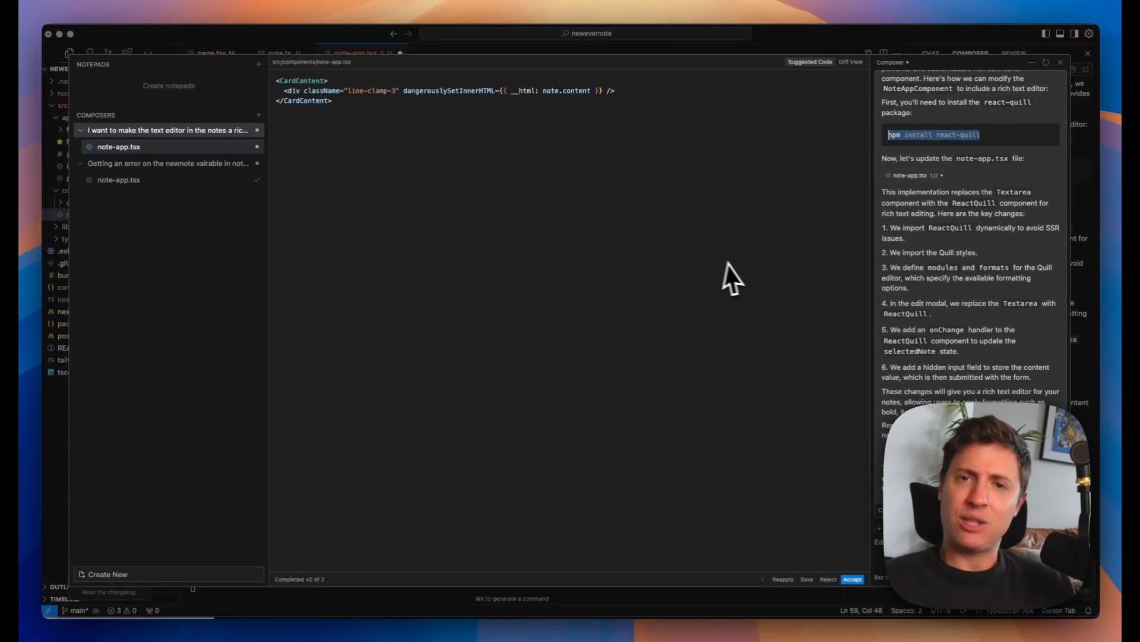
pyautogui.moveTo(745, 280)
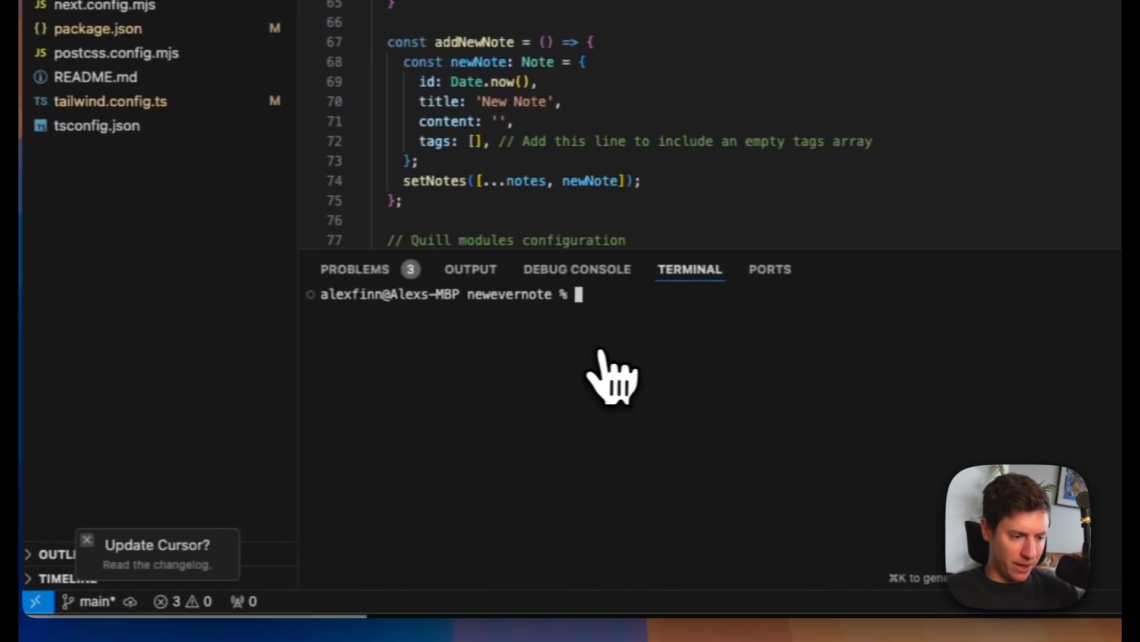
pyautogui.write('npm install react-quill')
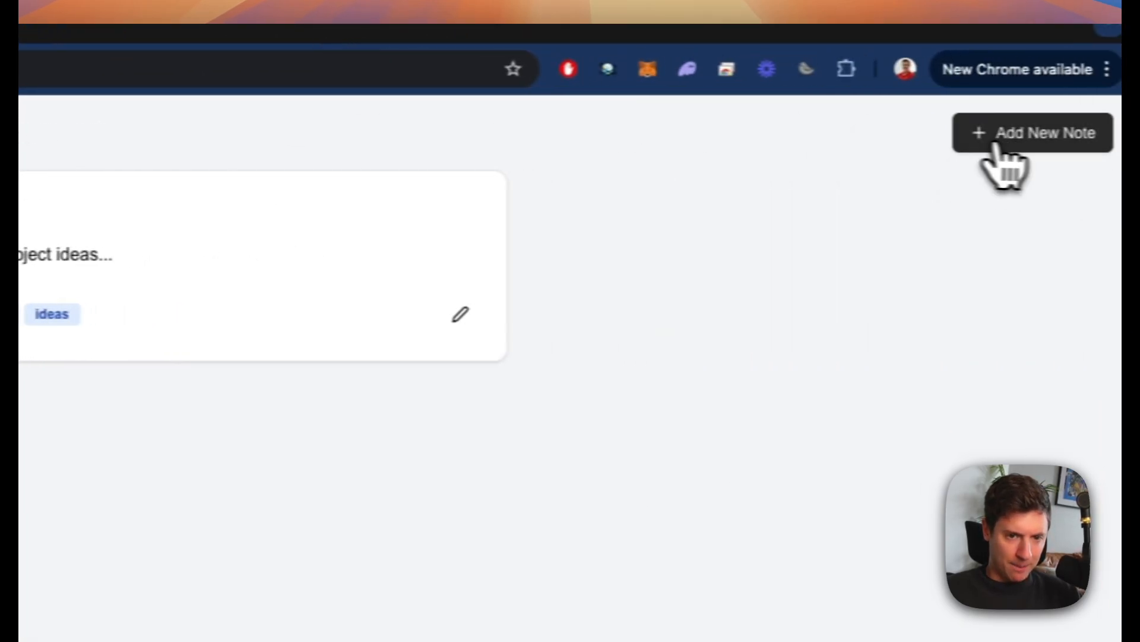
# - Add a note titled 'Hit the like button!' with bold, italic body 'This is a new note!'
pyautogui.click(1032, 133)
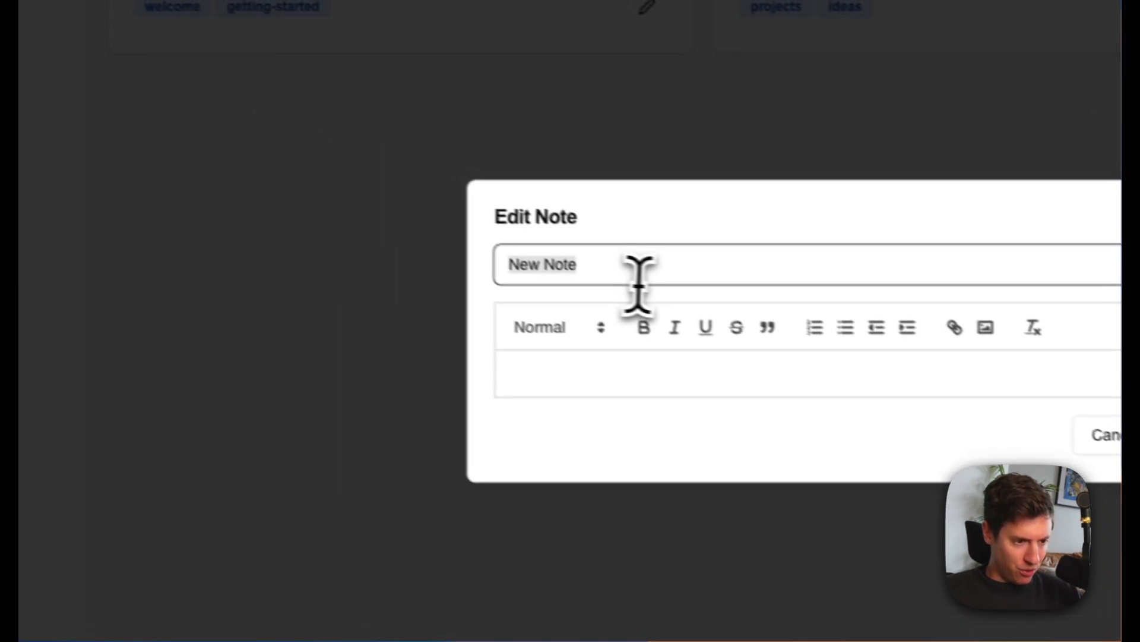
pyautogui.write('Hit the like button!')
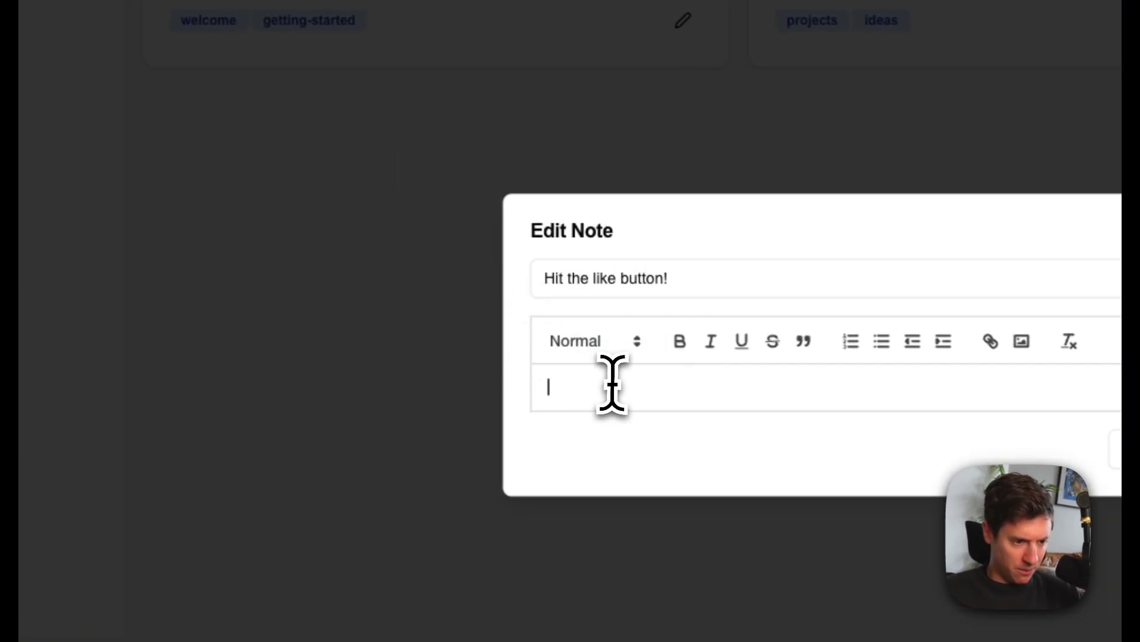
pyautogui.write('this is a new note!')
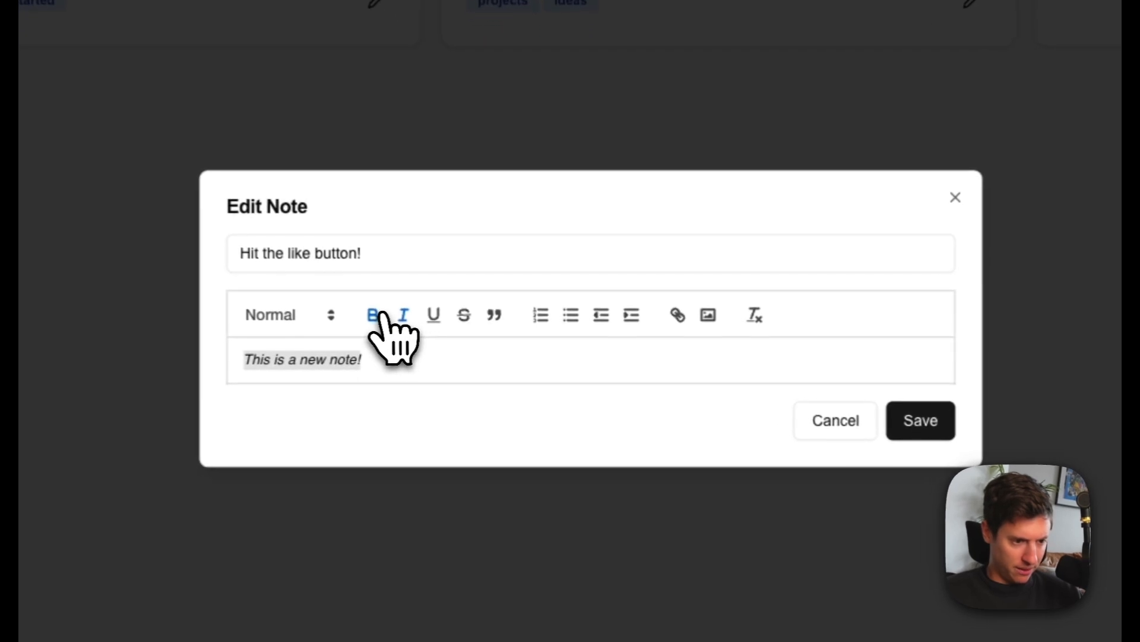
pyautogui.click(433, 314)
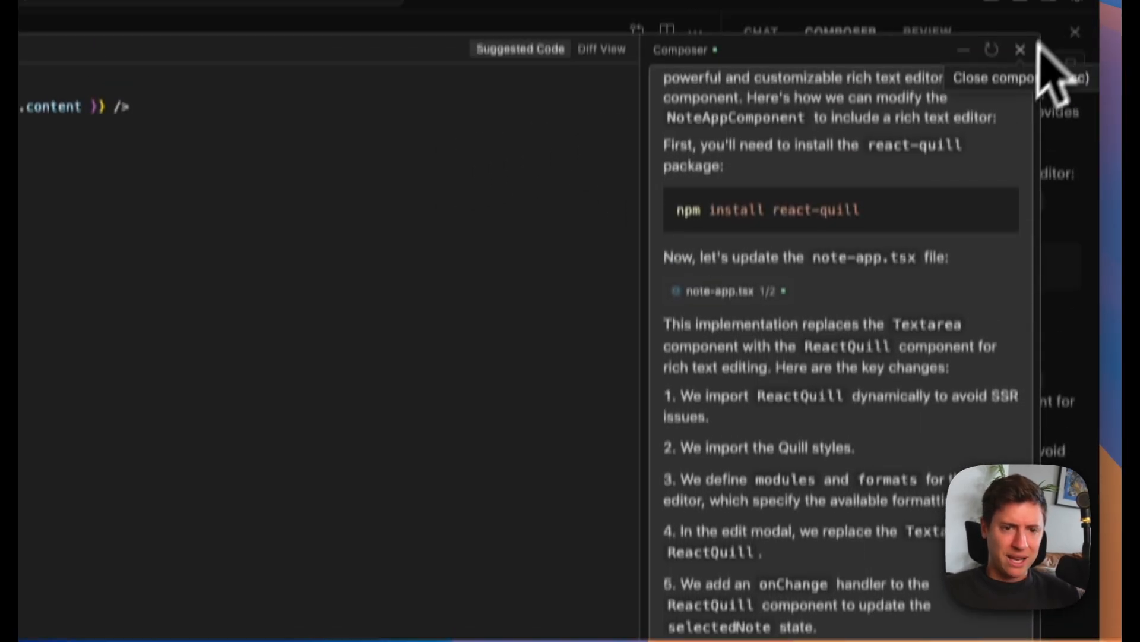
# - In a fresh composer, ask for a taller rich text editor since only one line shows
pyautogui.click(1020, 48)
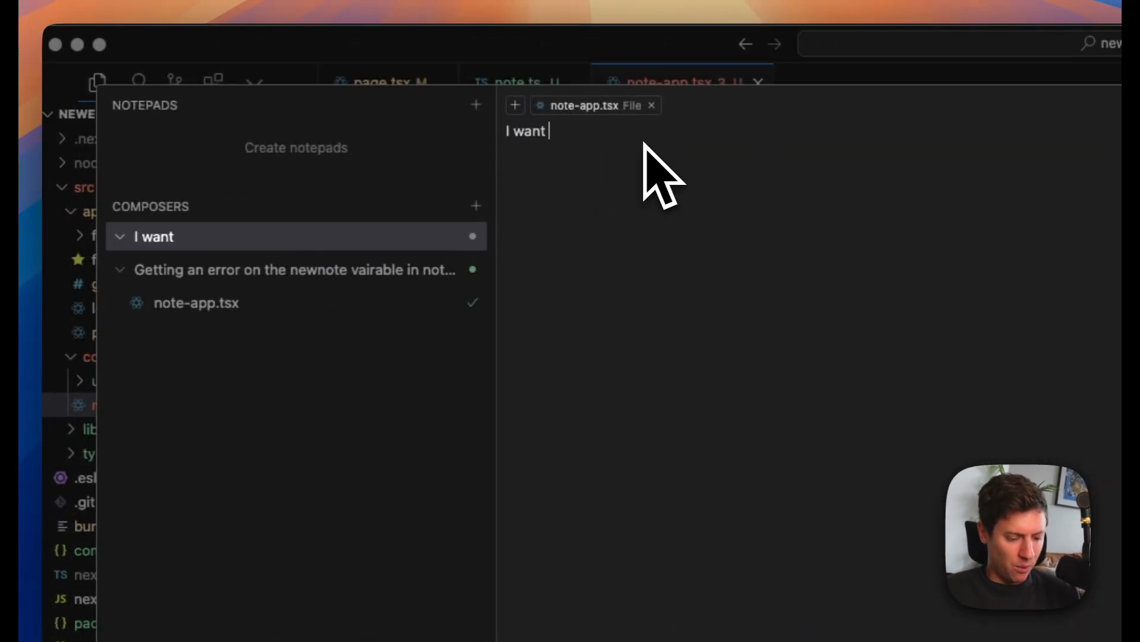
pyautogui.write('to make it so there is more area seen in the r')
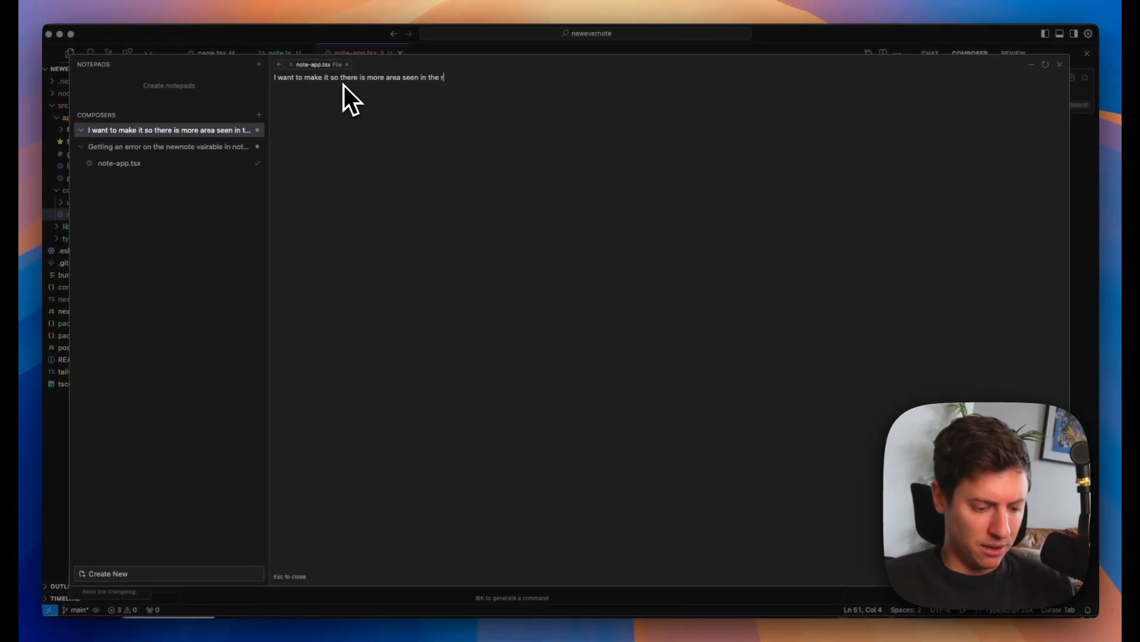
pyautogui.write('ich text editor.')
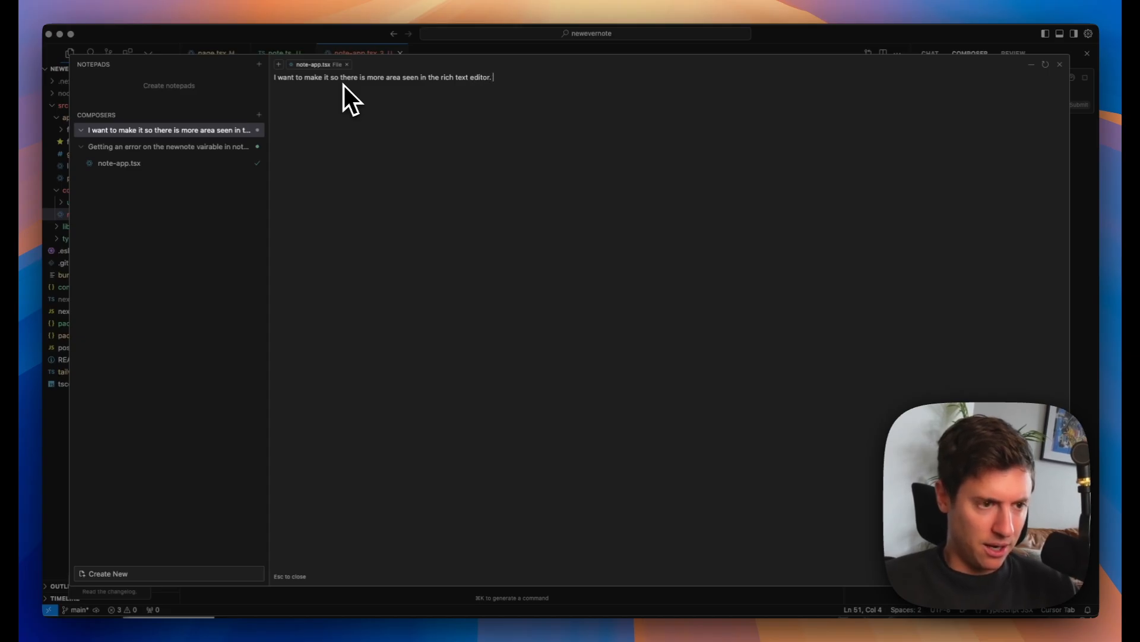
pyautogui.write('At the moment I can')
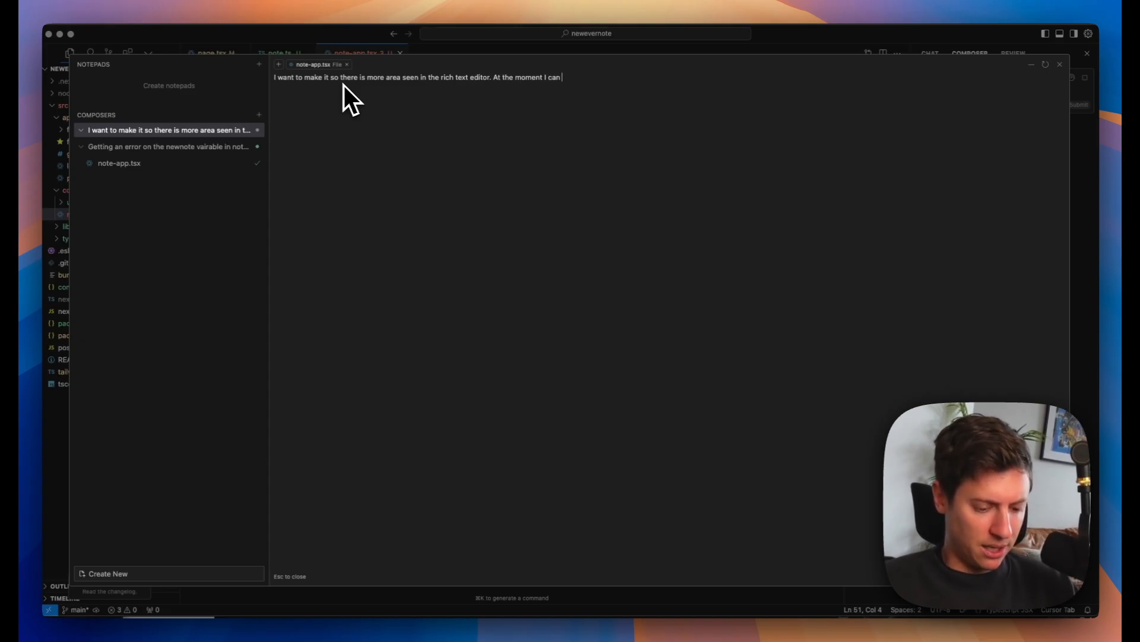
pyautogui.write('only see one')
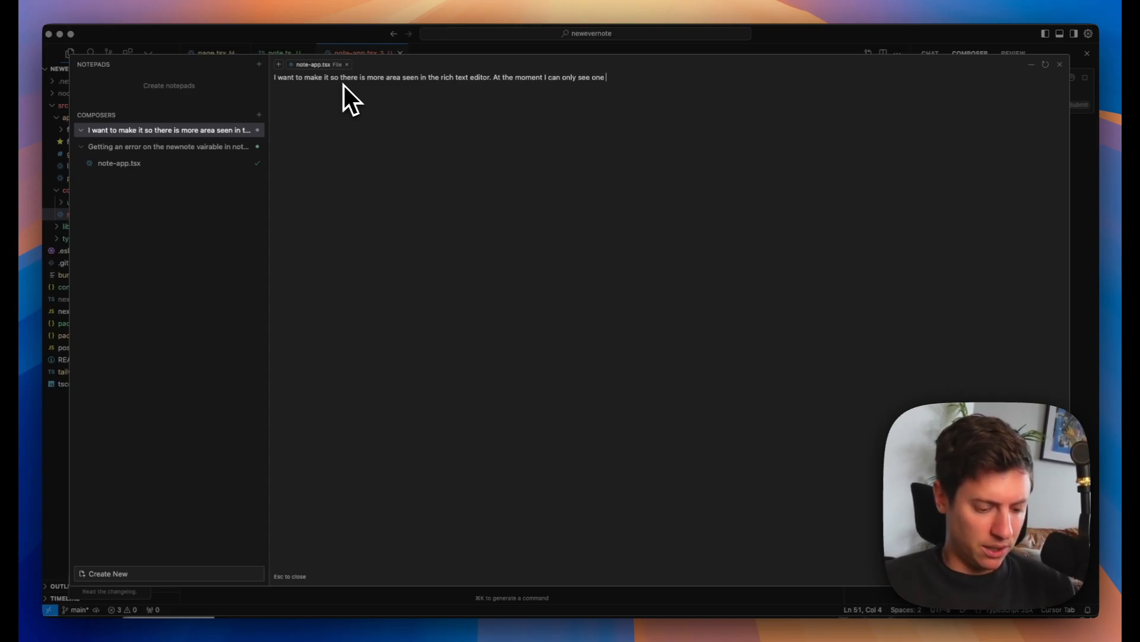
pyautogui.press('Return')
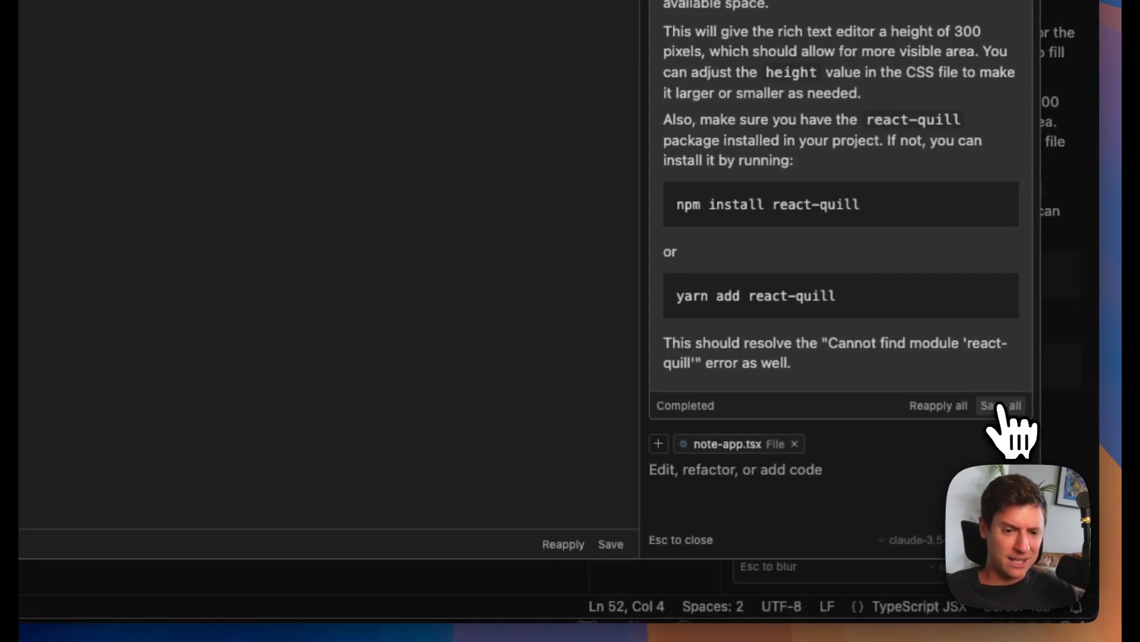
# - Retitle the Ideas note 'Turn on notifications' with an indented numbered item 'Look at this!'
pyautogui.click(816, 140)
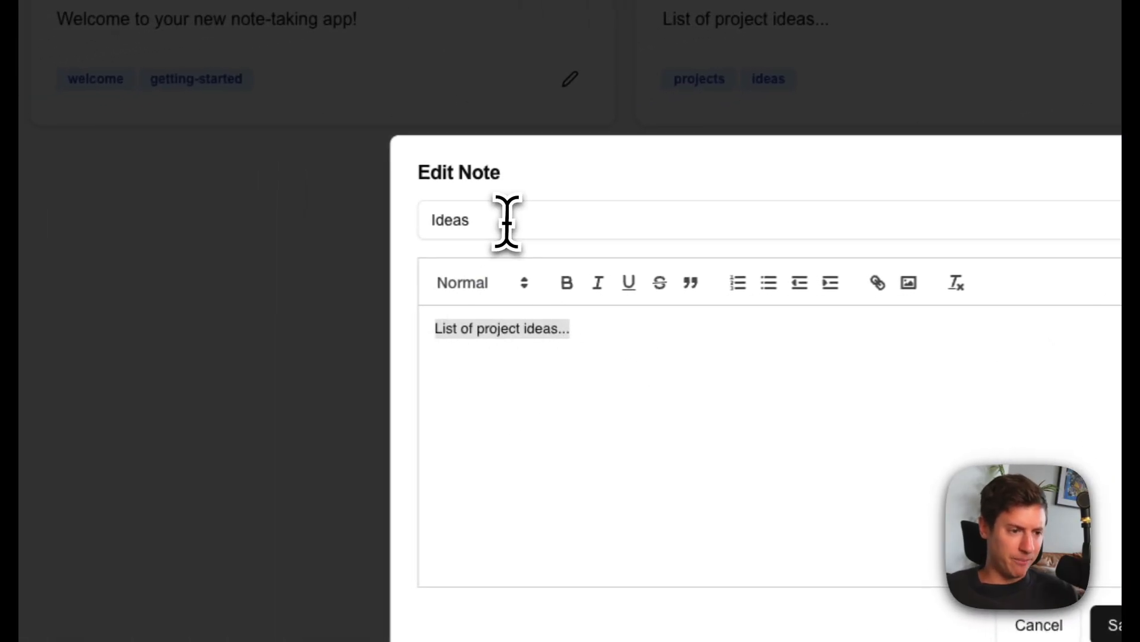
pyautogui.write('Turn on noti')
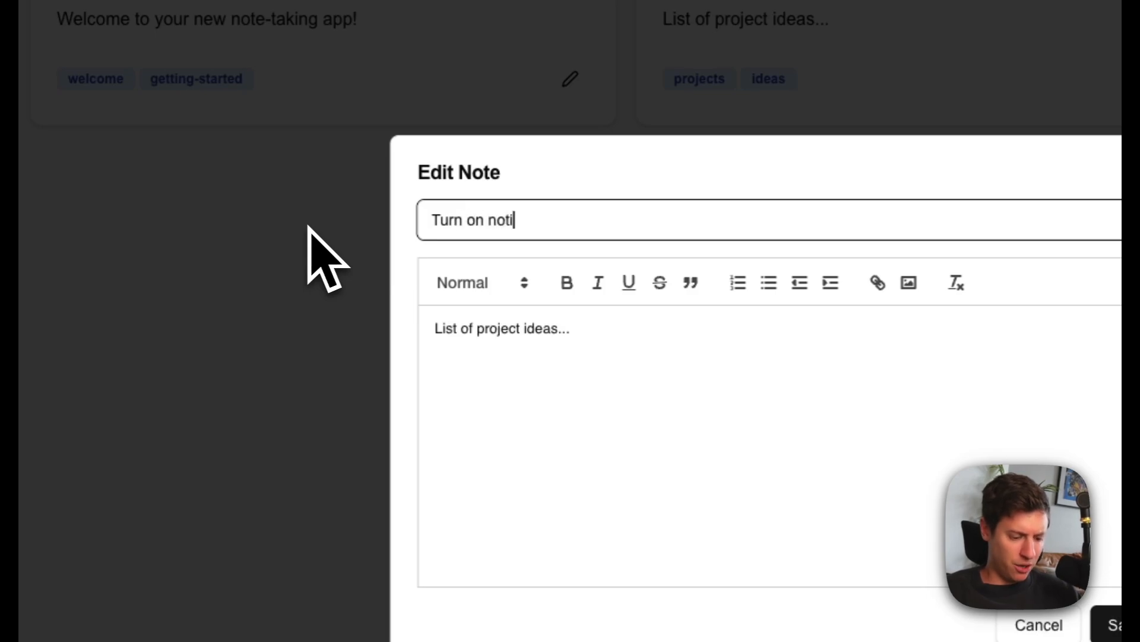
pyautogui.write('fications')
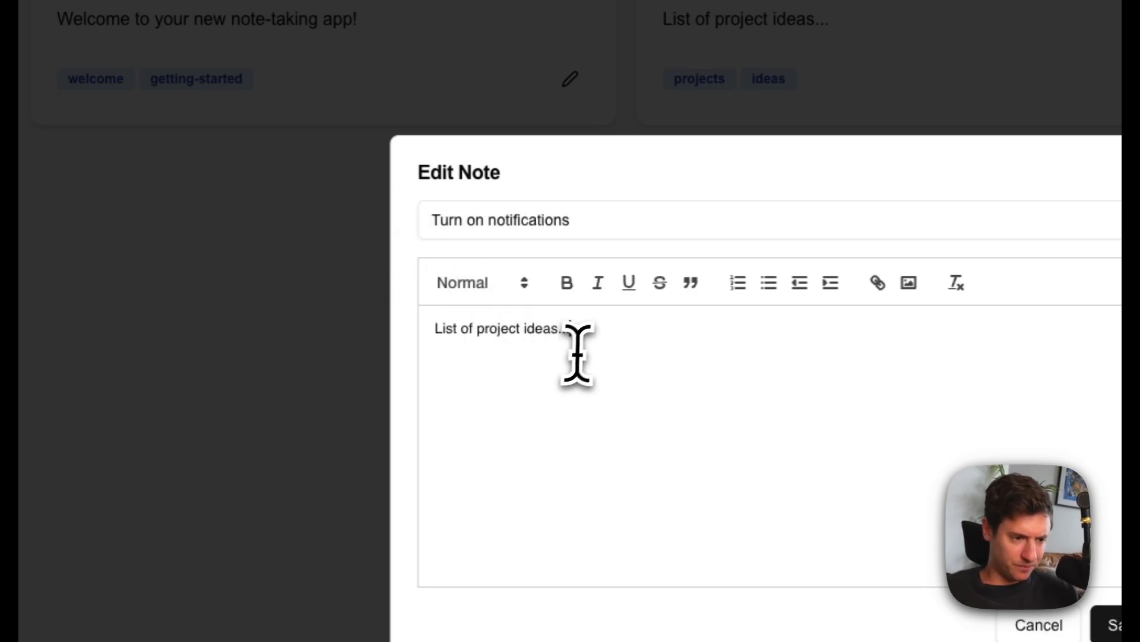
pyautogui.write('Look')
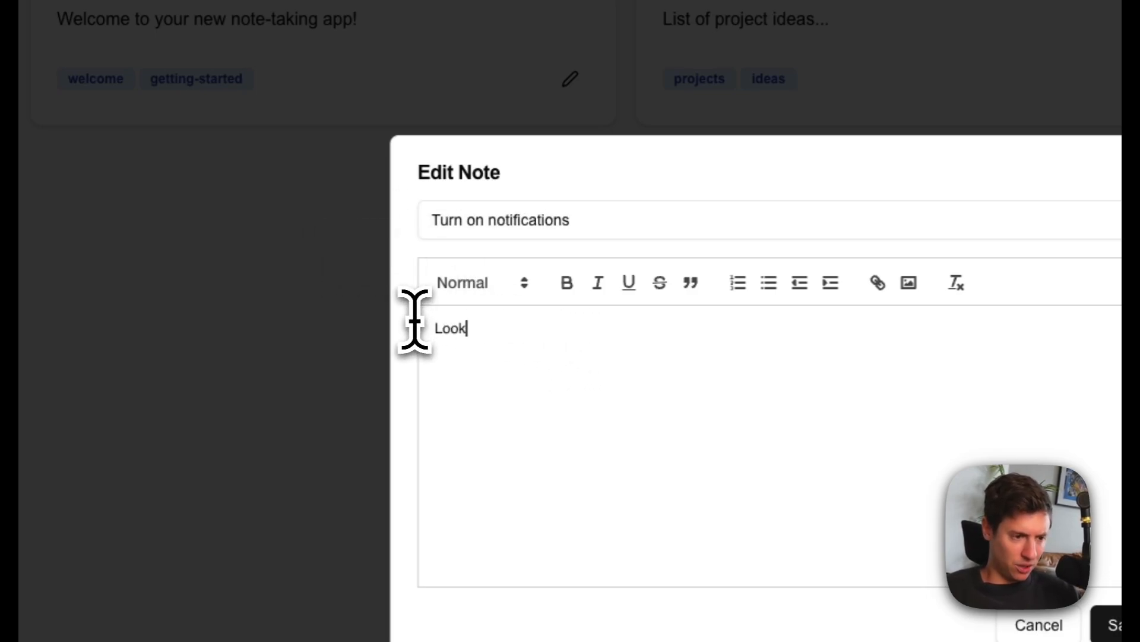
pyautogui.write('at this!')
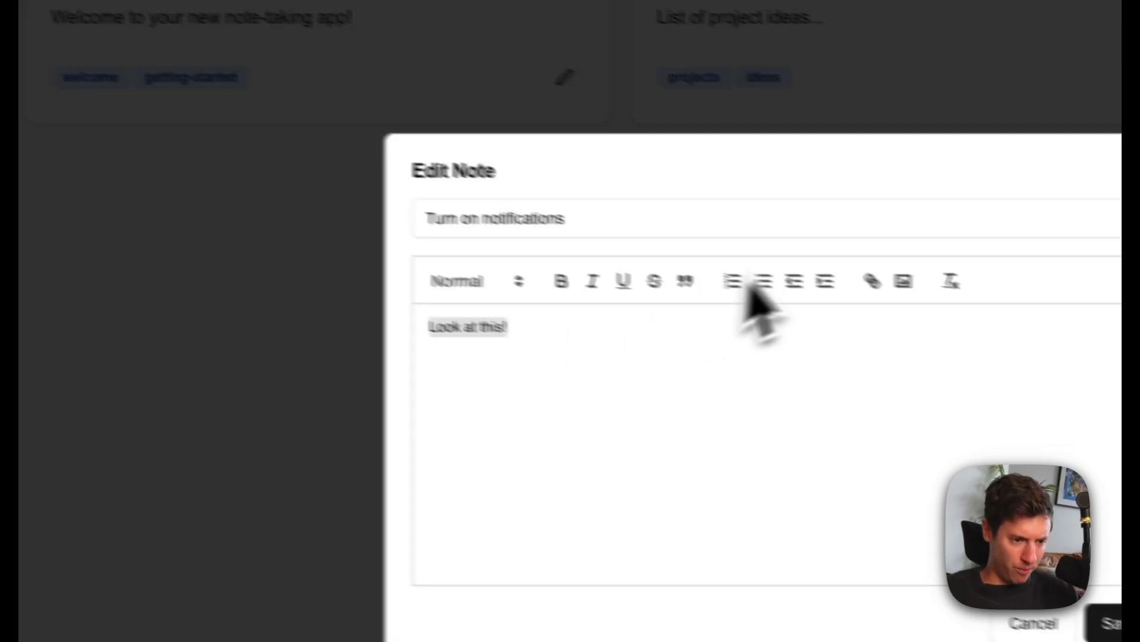
pyautogui.click(428, 193)
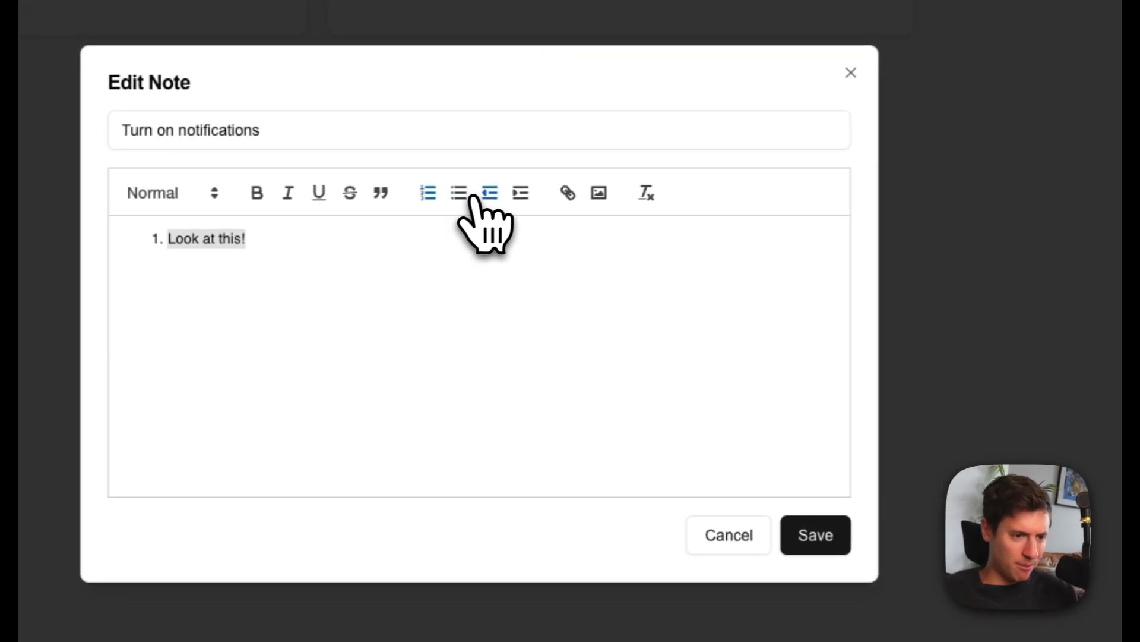
pyautogui.click(489, 192)
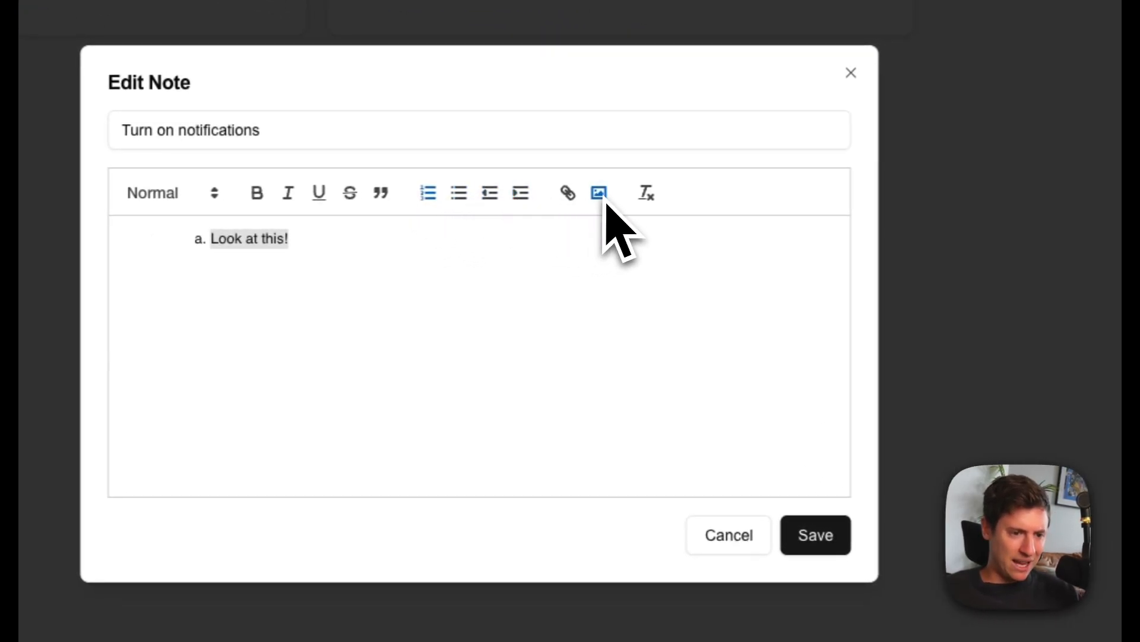
# - Embed the Call of Duty JPG image in the note and save it
pyautogui.click(598, 193)
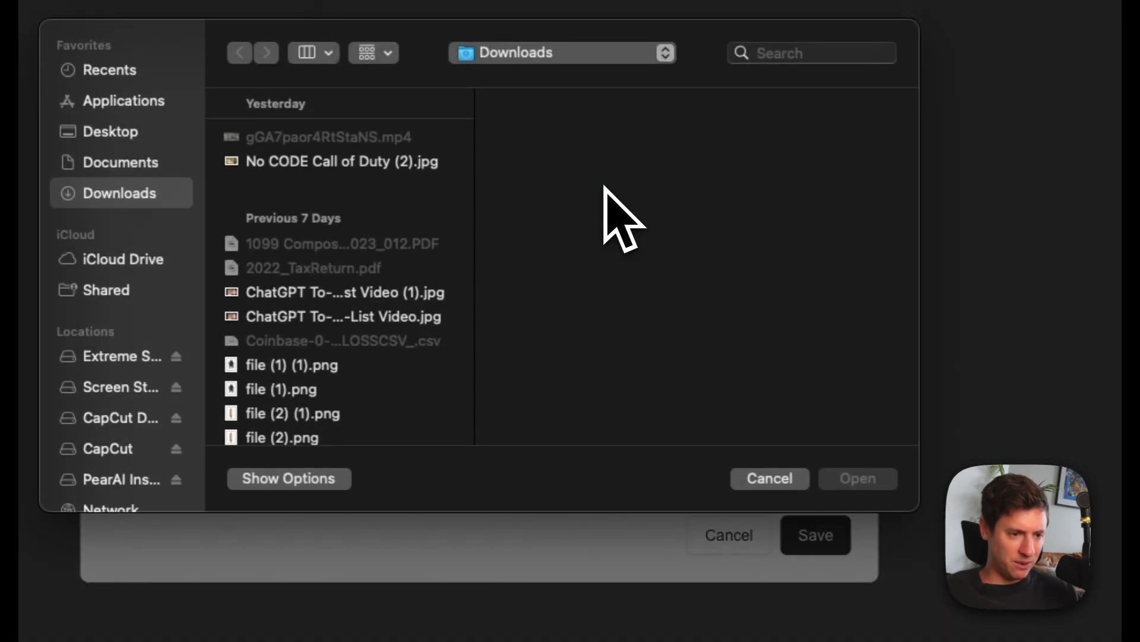
pyautogui.click(343, 161)
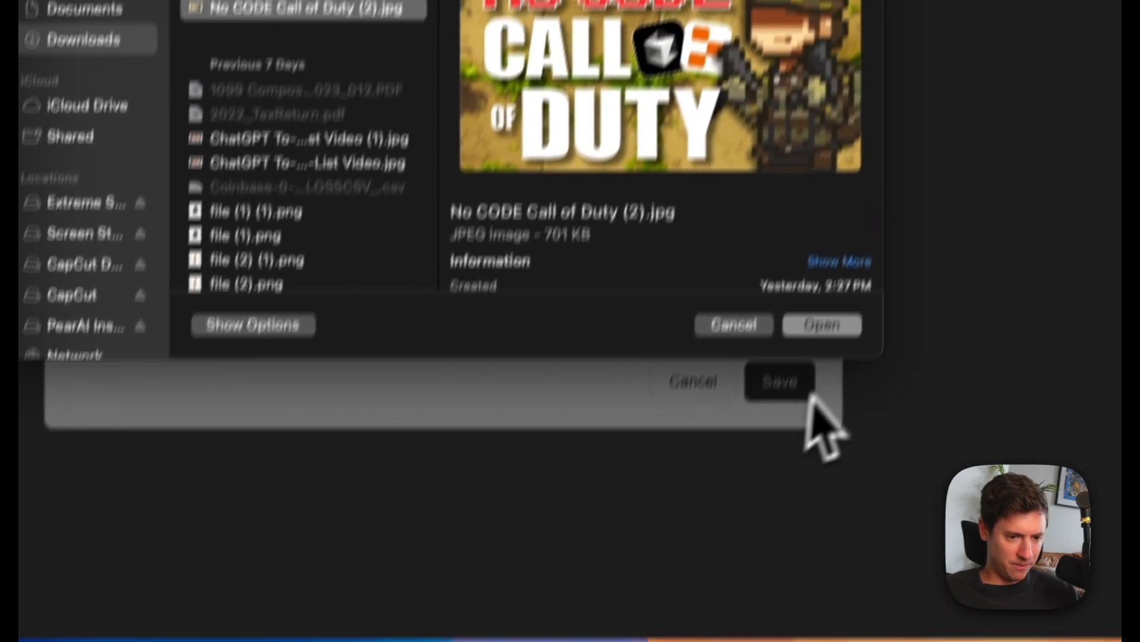
pyautogui.click(821, 324)
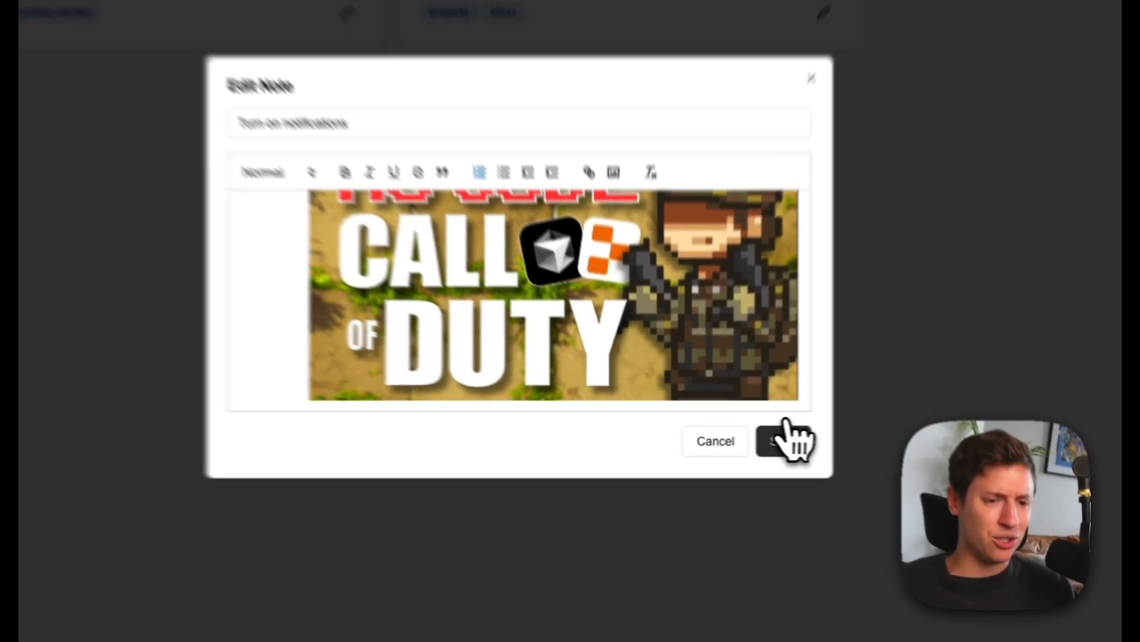
pyautogui.click(785, 441)
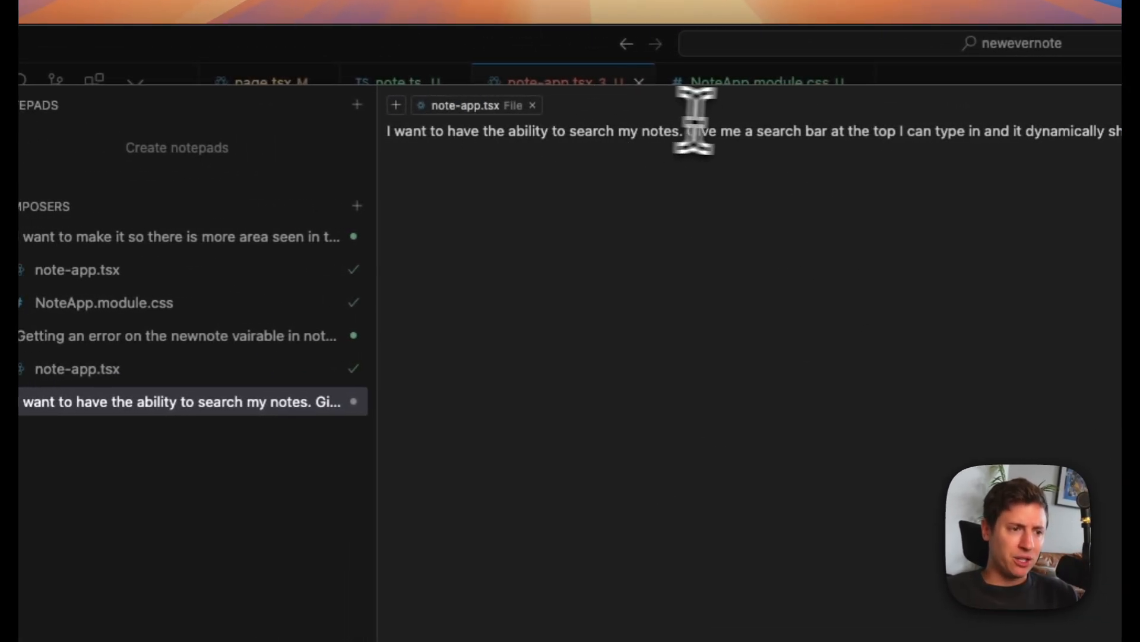
pyautogui.moveTo(622, 142)
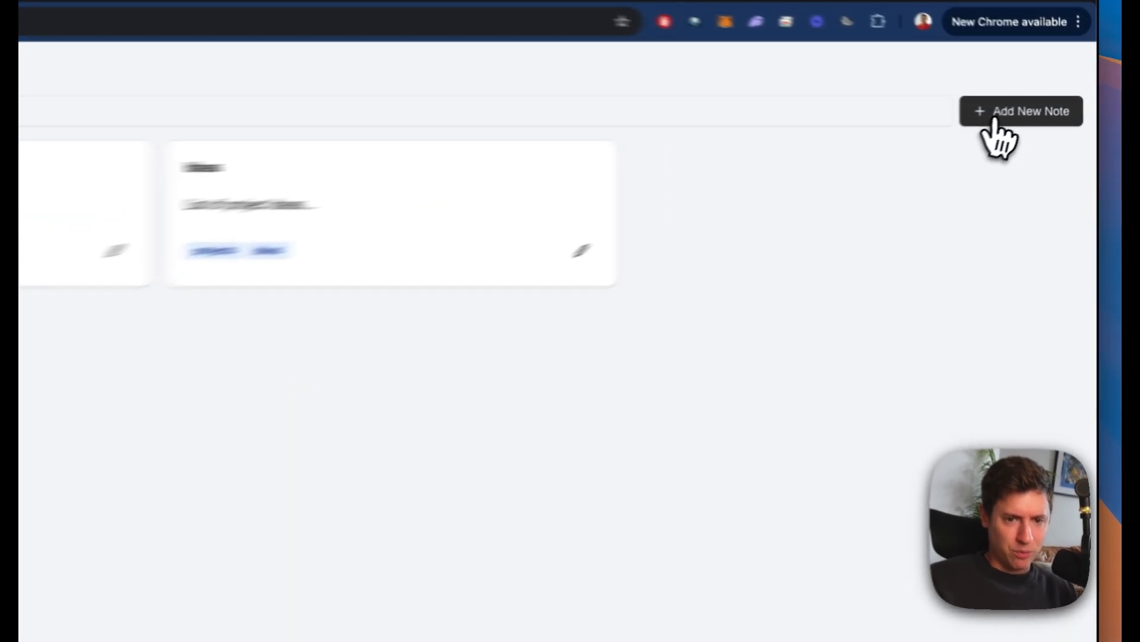
# - Begin a 'Give me feedback' note, then filter the notes by searching 'feedba'
pyautogui.click(1021, 111)
pyautogui.write('Reply to the video!')
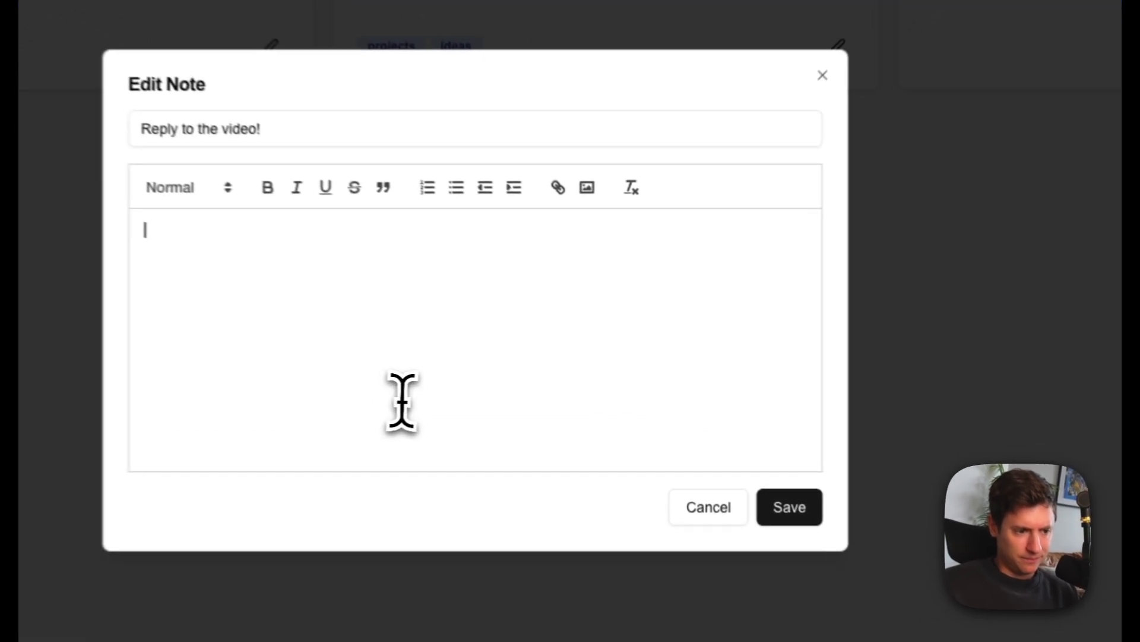
pyautogui.write('Give me feedb')
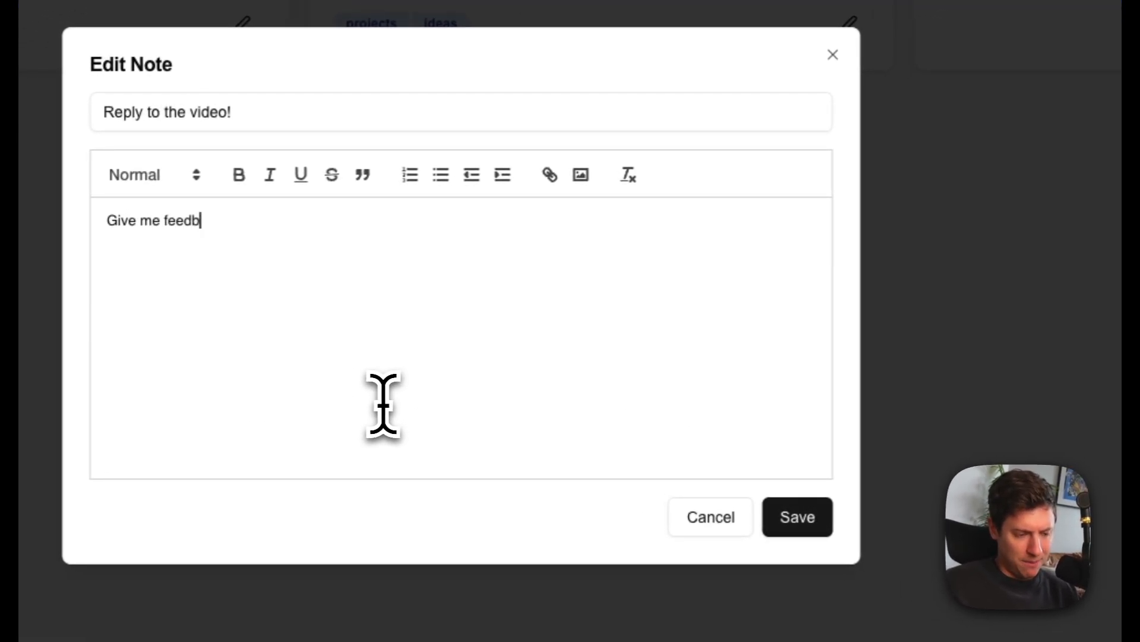
pyautogui.click(709, 517)
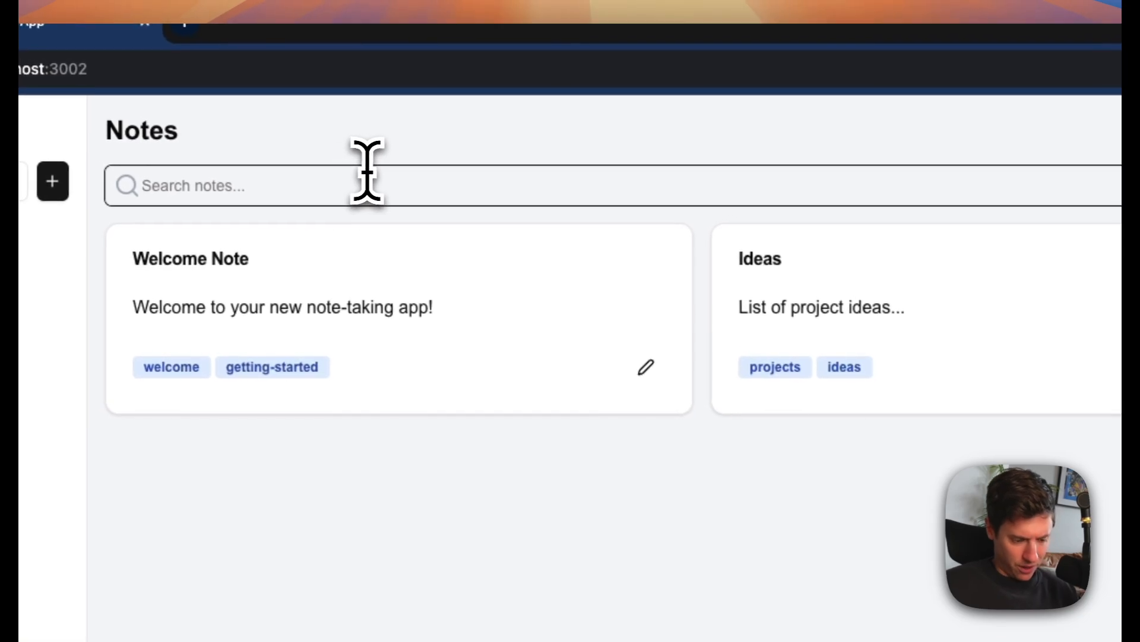
pyautogui.write('feedba')
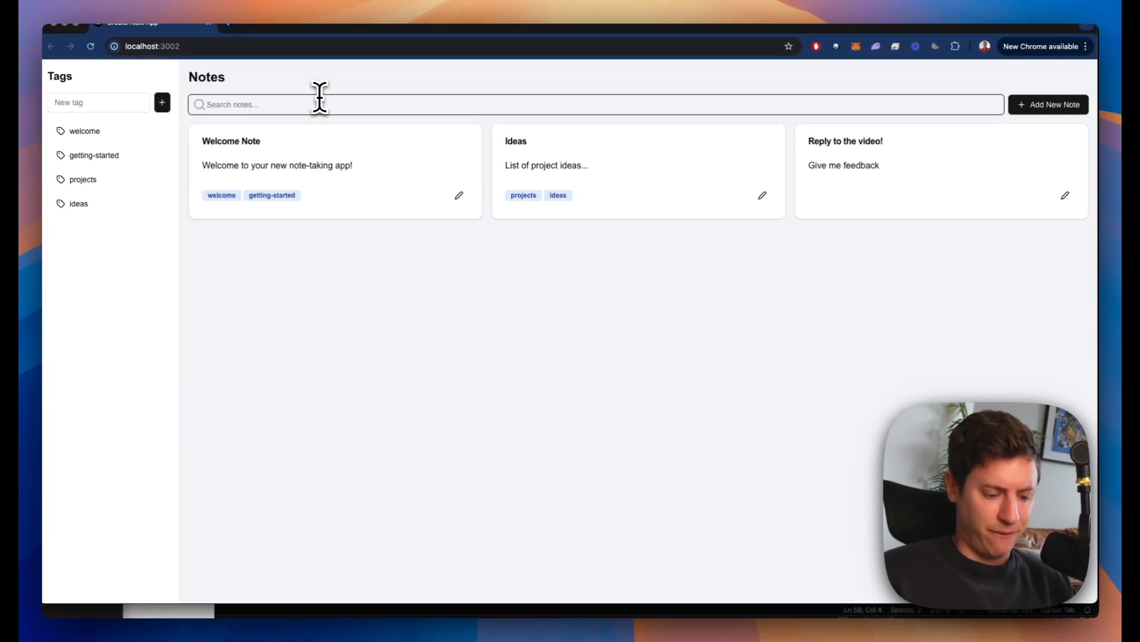
pyautogui.write('feedba')
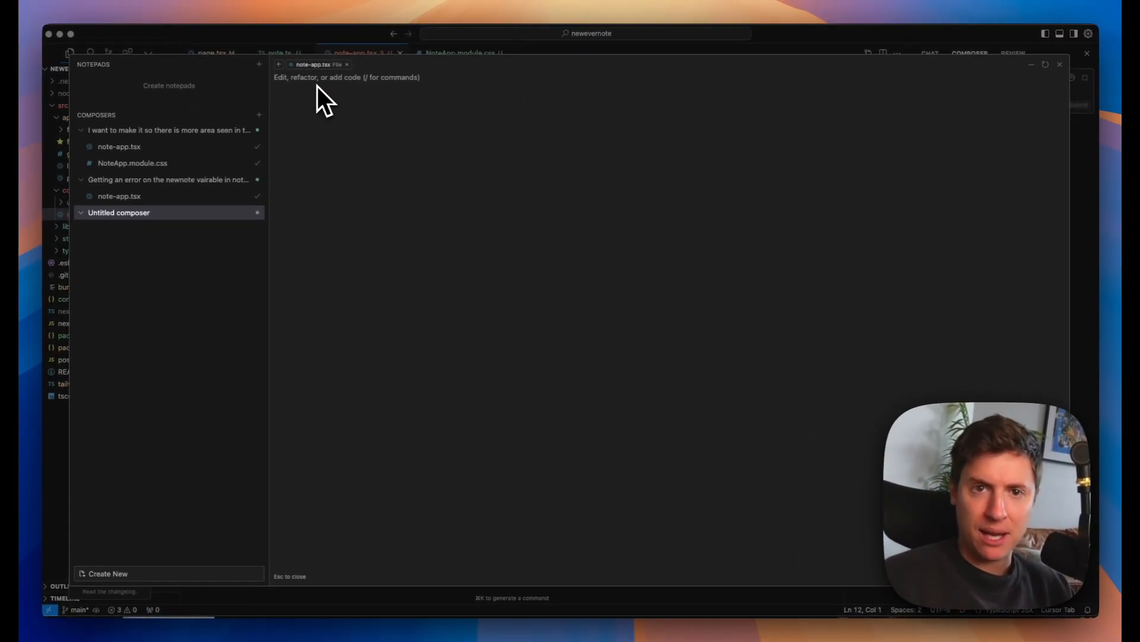
# - Request a Summarize Notes button that sends all notes to the ChatGPT API
pyautogui.write('I want to connect my app to the chatgpt API. I want it so I have a button that says summarize notes and it sends back a summar of all my notes from the API')
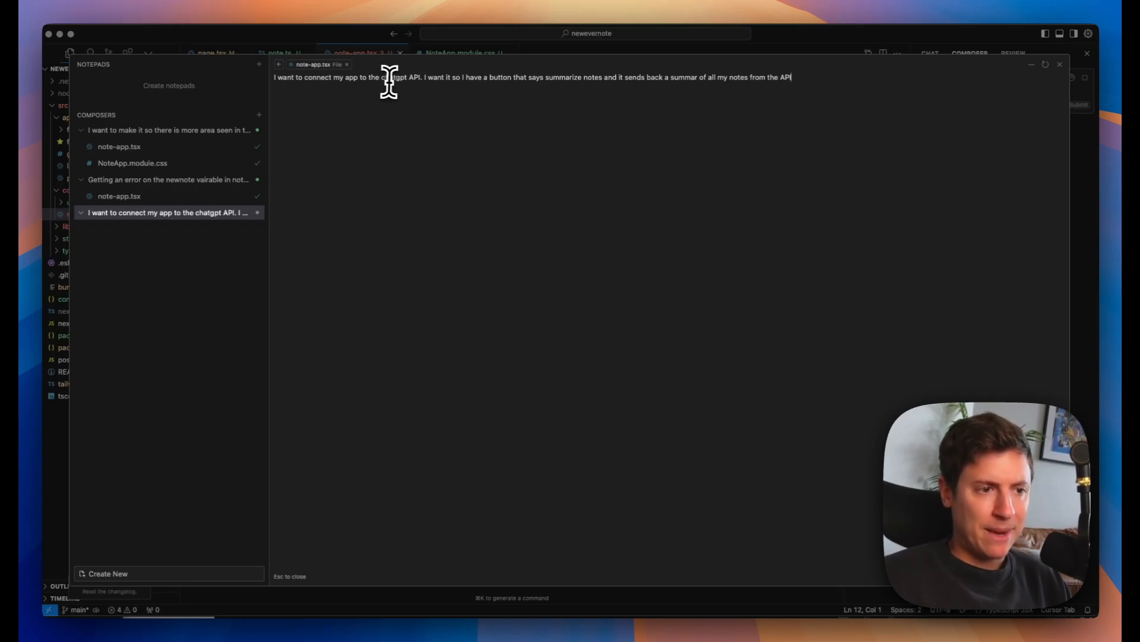
pyautogui.moveTo(508, 82)
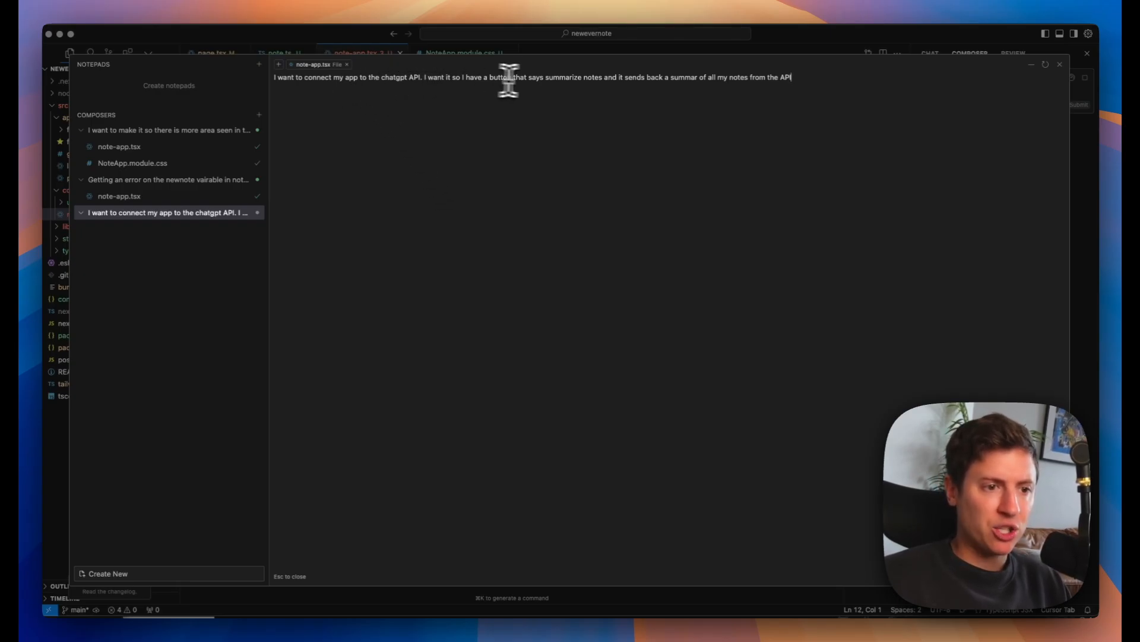
pyautogui.moveTo(761, 85)
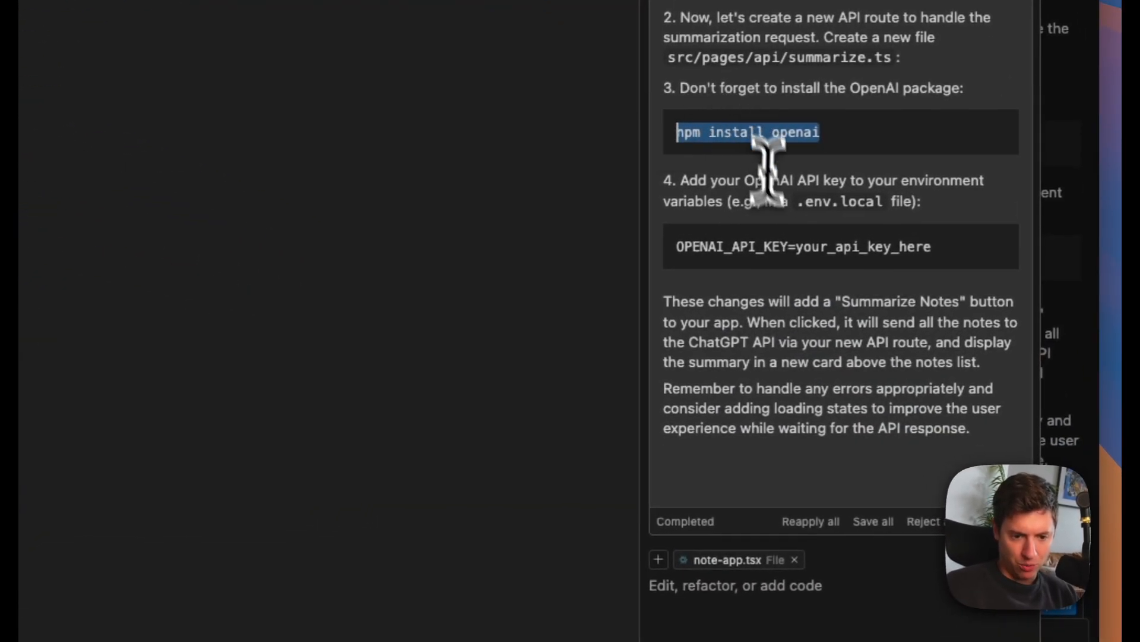
pyautogui.scroll(3)
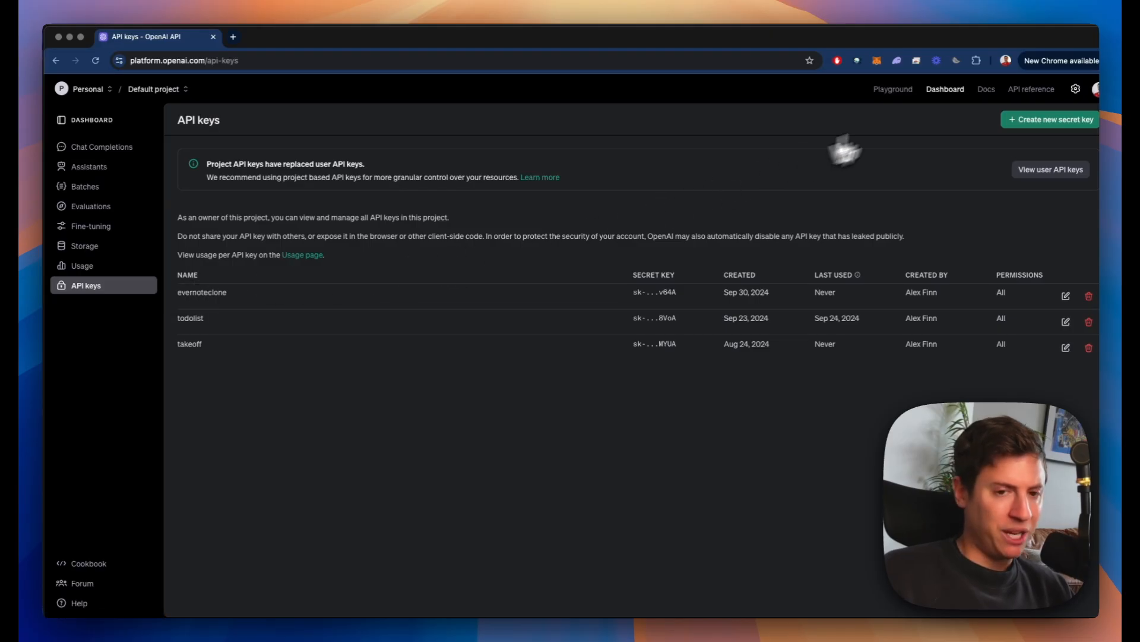
# - Create an OpenAI secret API key named evernoteaiclone
pyautogui.click(1050, 119)
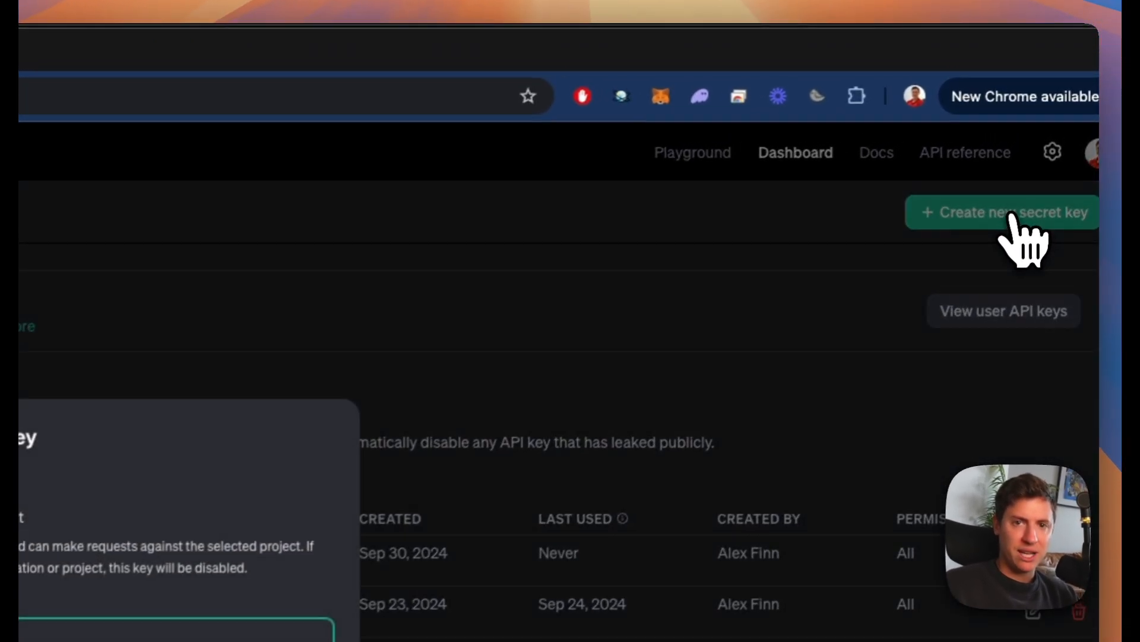
pyautogui.click(1011, 211)
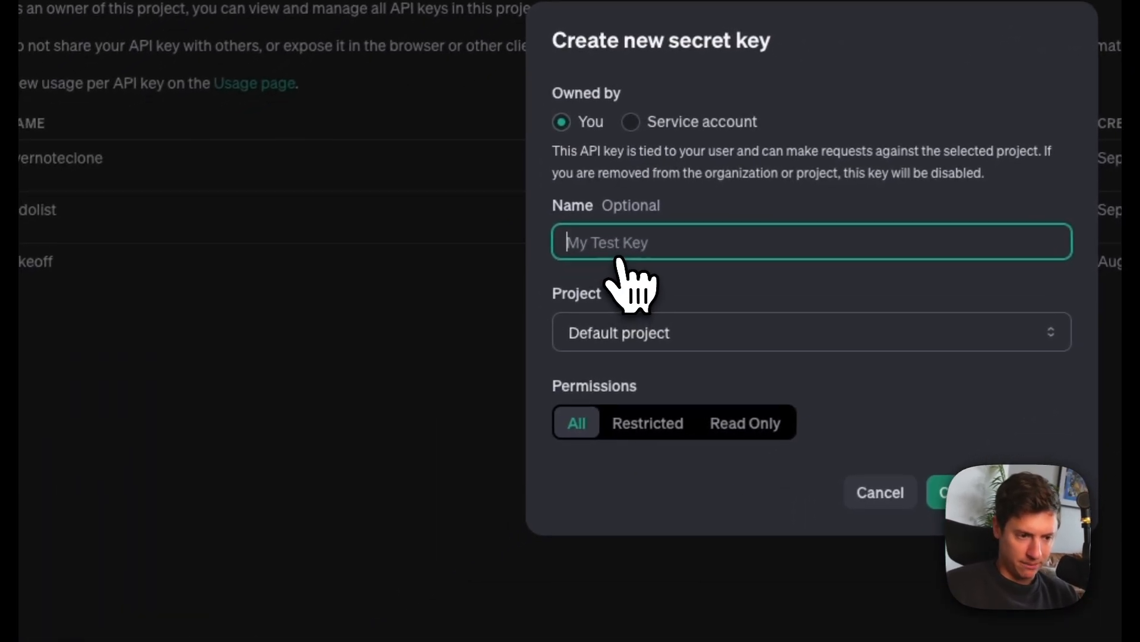
pyautogui.write('evernoteaiclone')
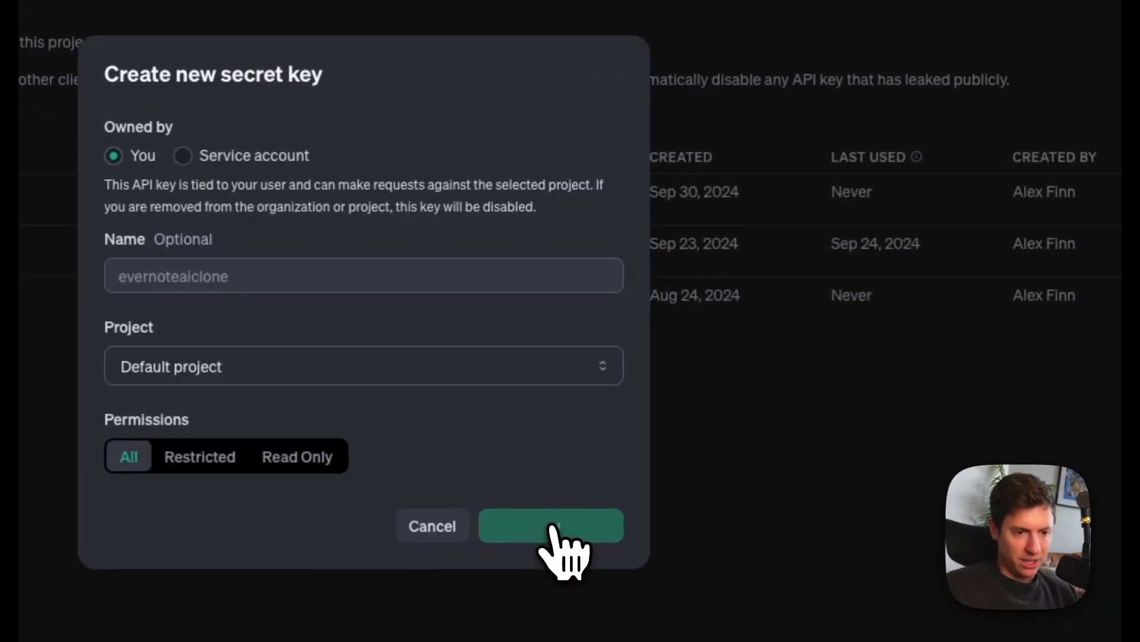
pyautogui.click(550, 525)
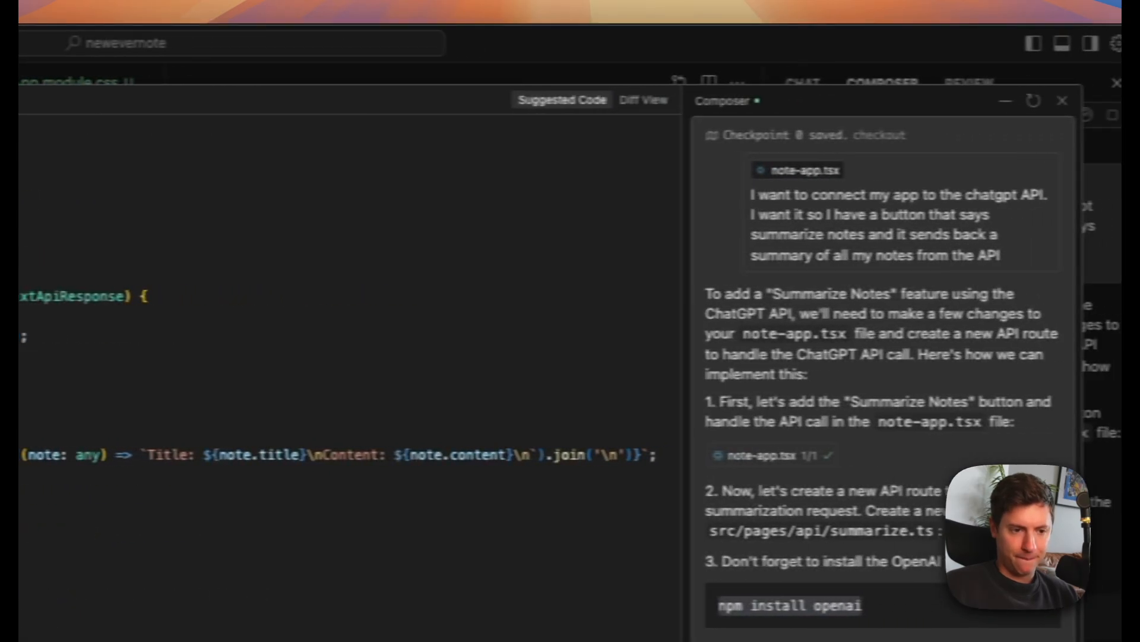
# - Switch to an idle zsh terminal and report the summarize configuration and OpenAI API error
pyautogui.scroll(-3)
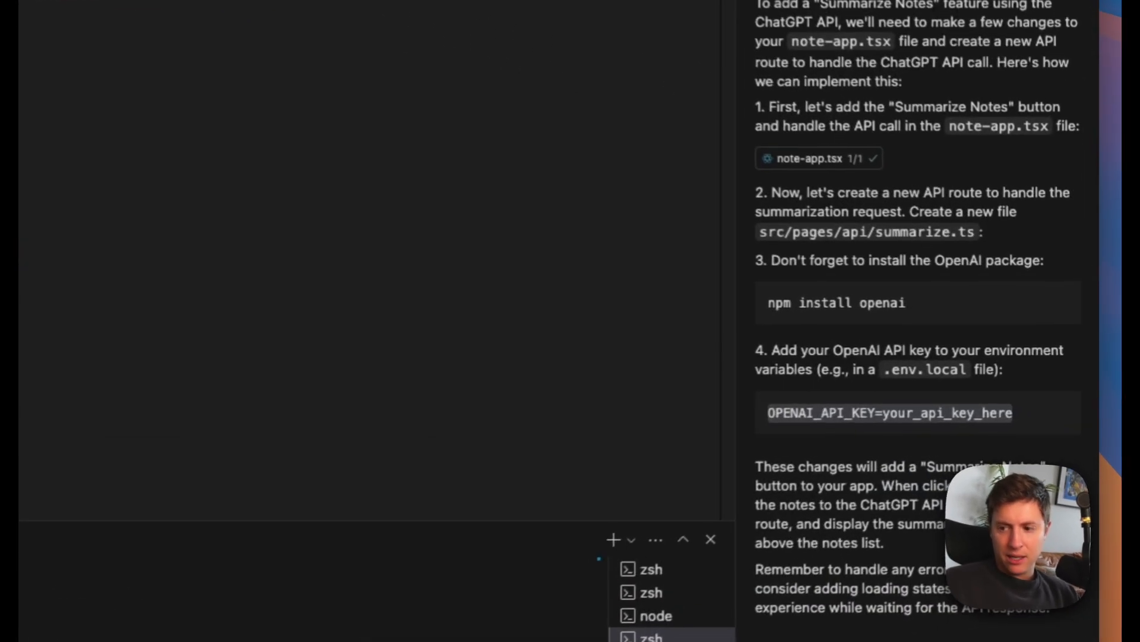
pyautogui.click(640, 82)
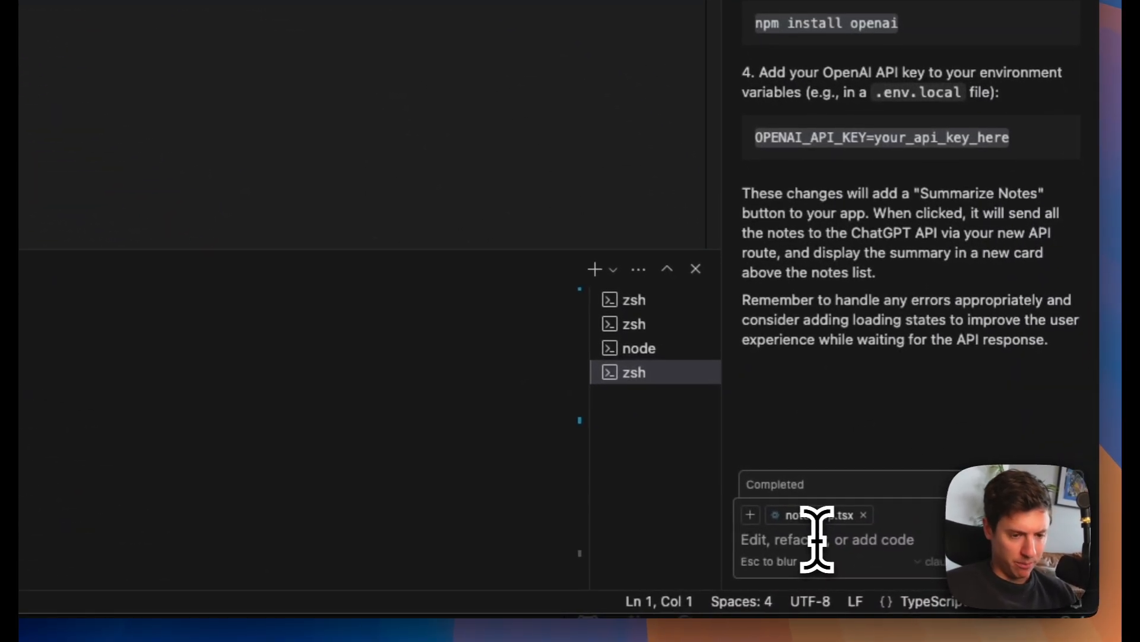
pyautogui.write("I'm getting an error in summari configuration and openaiap")
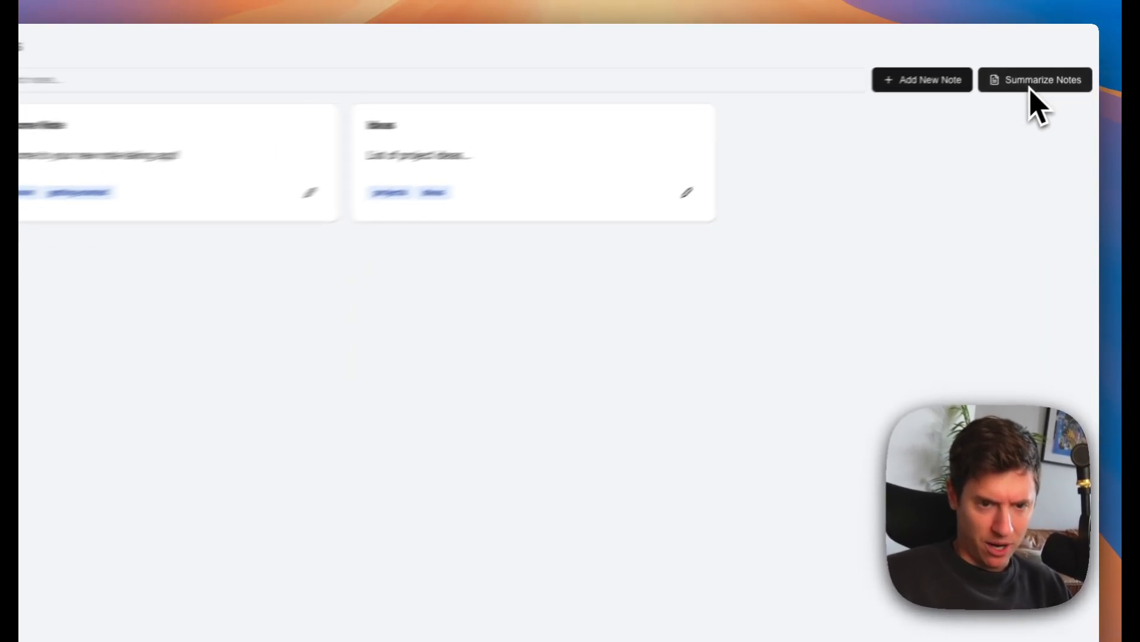
# - Generate a notes summary, then add and save the 'What you need to do' to-do note
pyautogui.click(1034, 80)
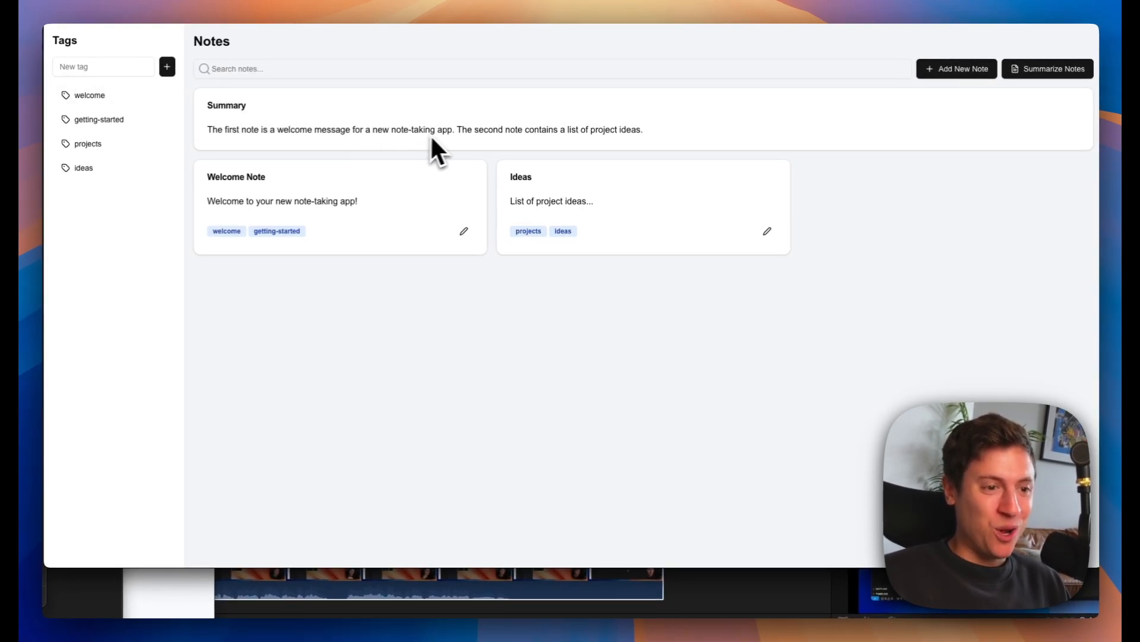
pyautogui.moveTo(762, 137)
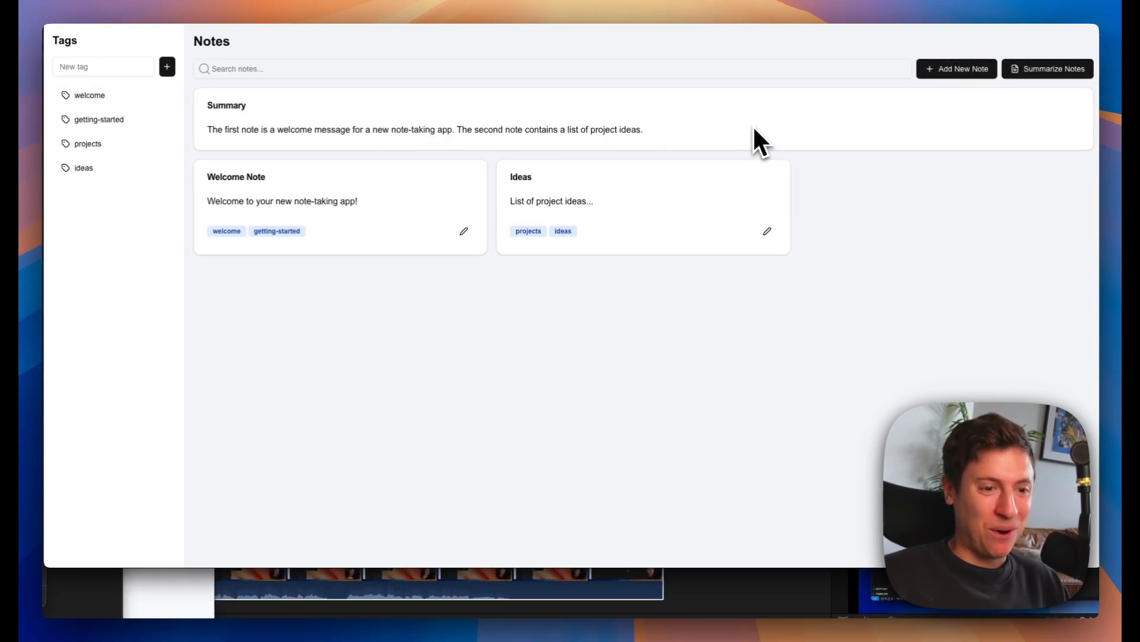
pyautogui.click(957, 68)
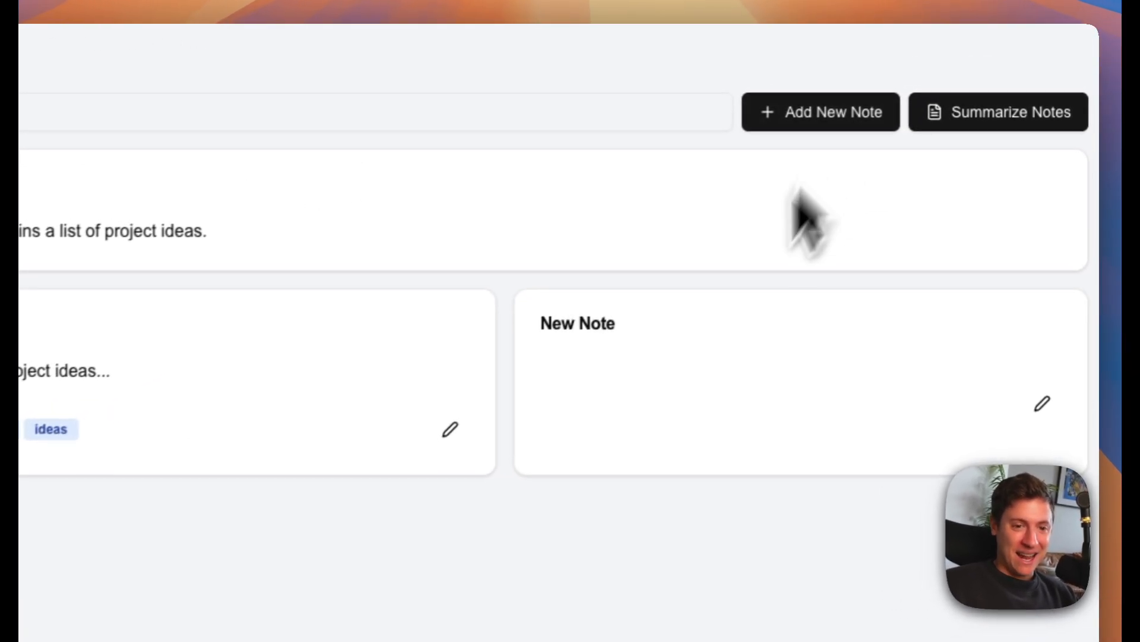
pyautogui.click(1042, 404)
pyautogui.write('What you need to do')
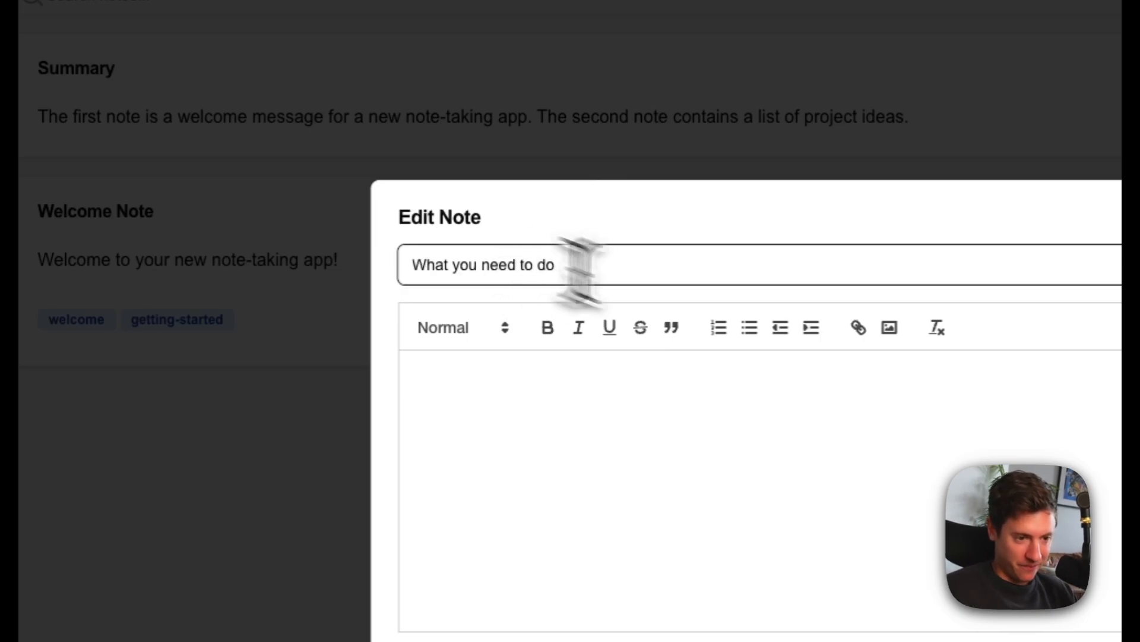
pyautogui.click(719, 328)
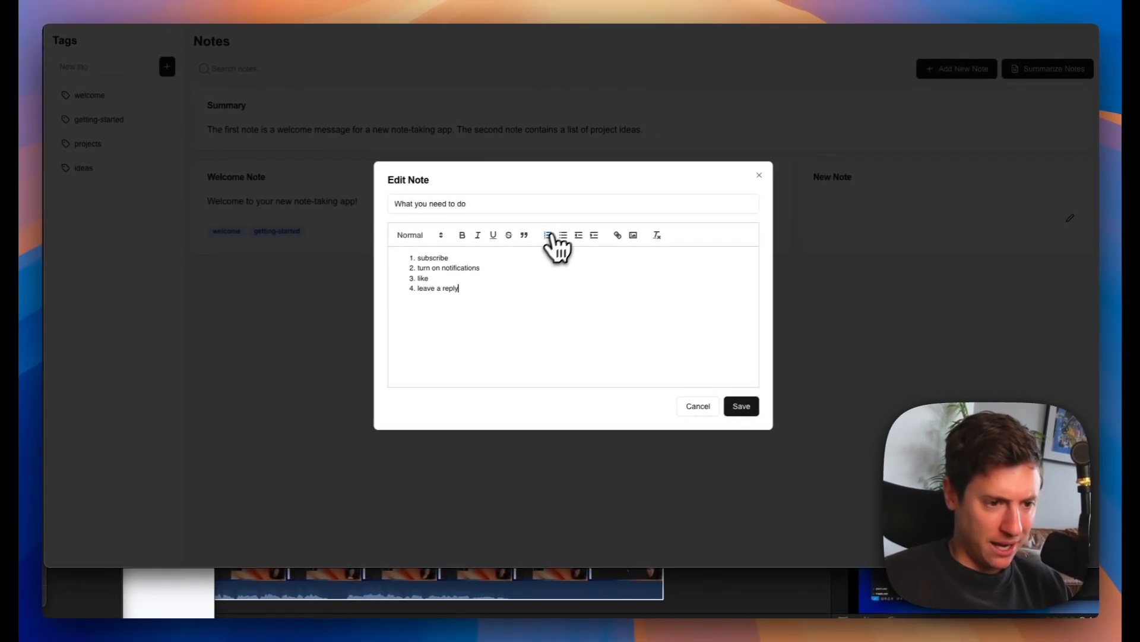
pyautogui.click(740, 405)
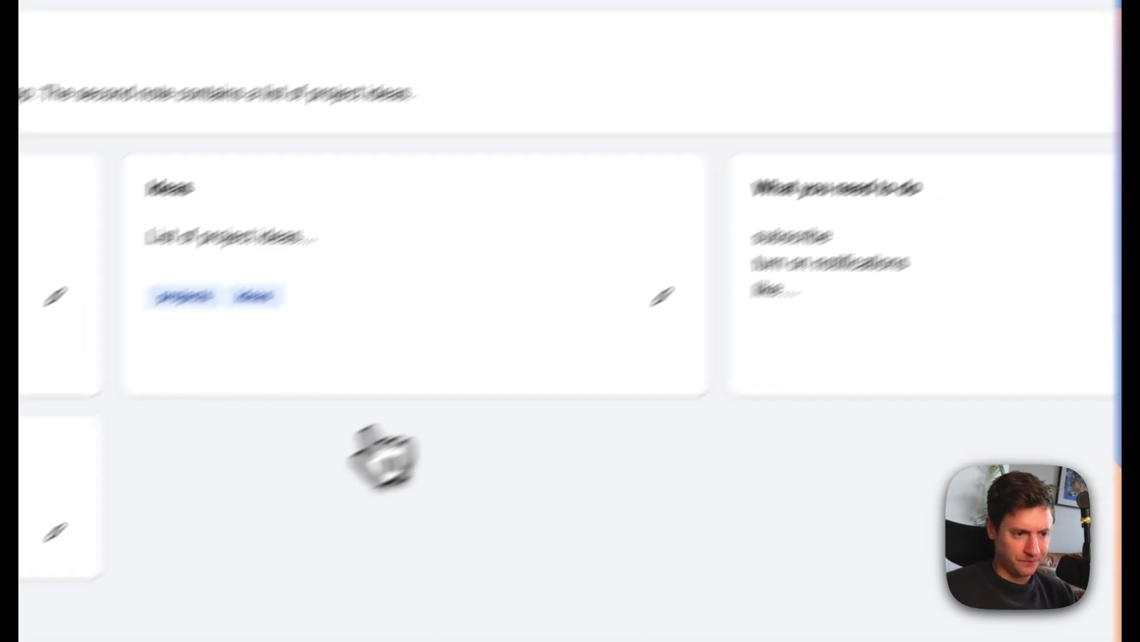
# - Write the dinner note listing steak, creamed spinach and chocolate lava cake
pyautogui.click(660, 297)
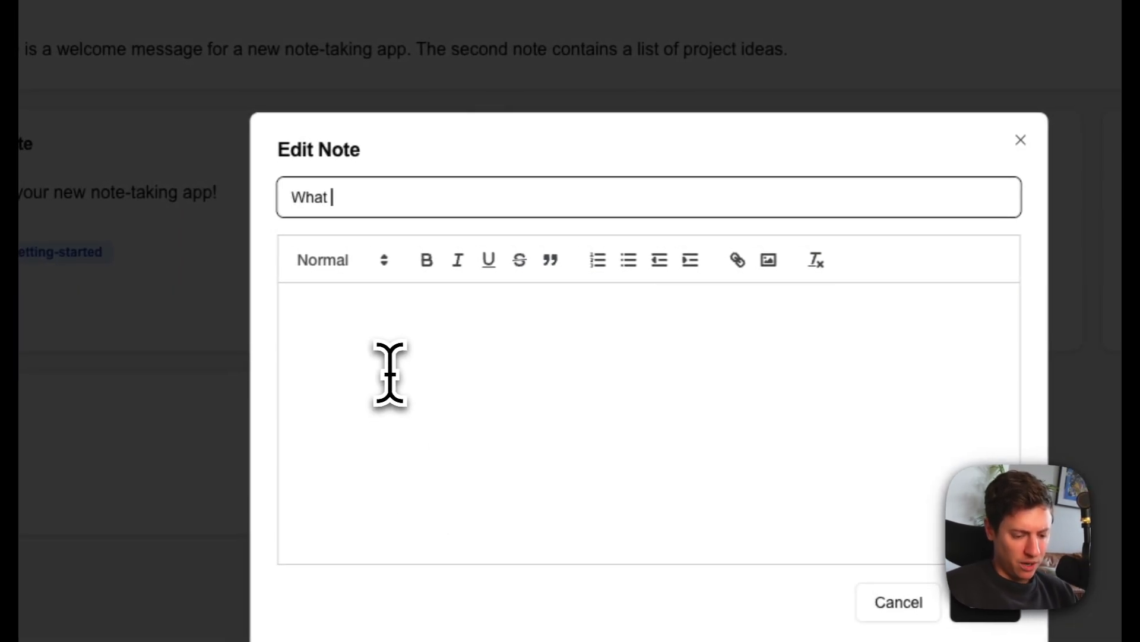
pyautogui.write('I want to eat for dinner')
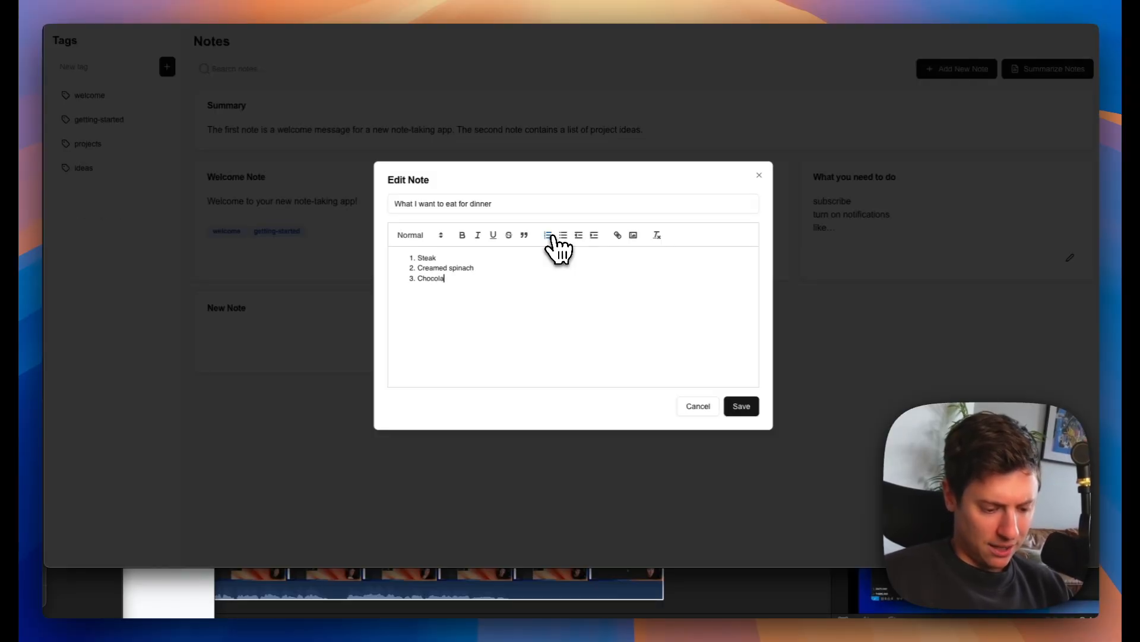
pyautogui.write('te lava cake')
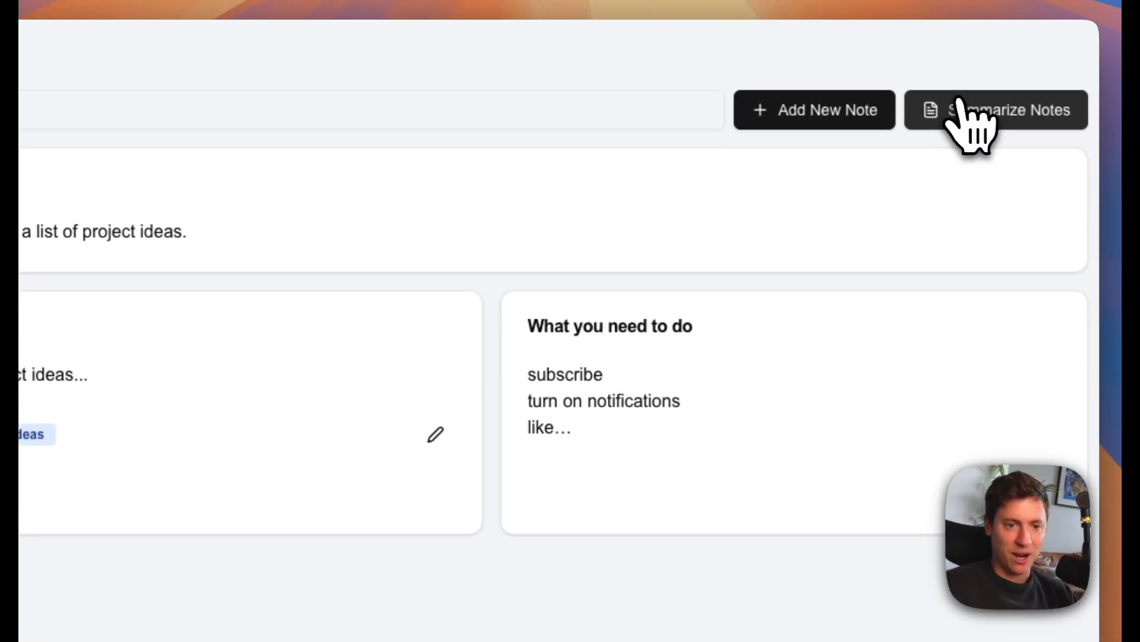
# - Regenerate the Summary card to cover the to-do and dinner notes too
pyautogui.click(996, 110)
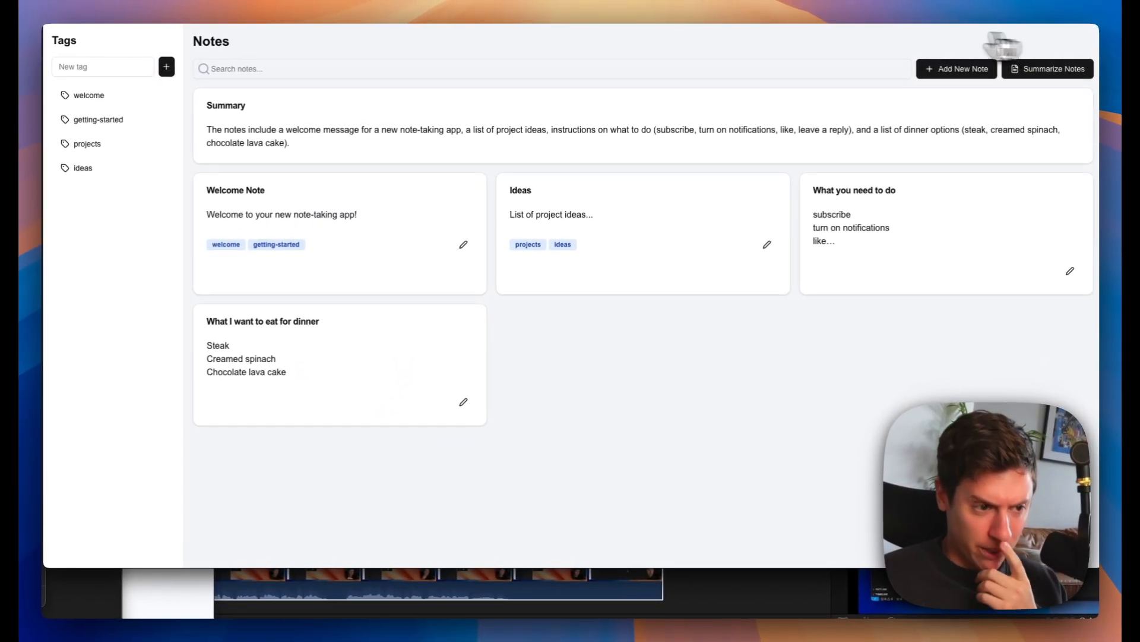
pyautogui.moveTo(605, 142)
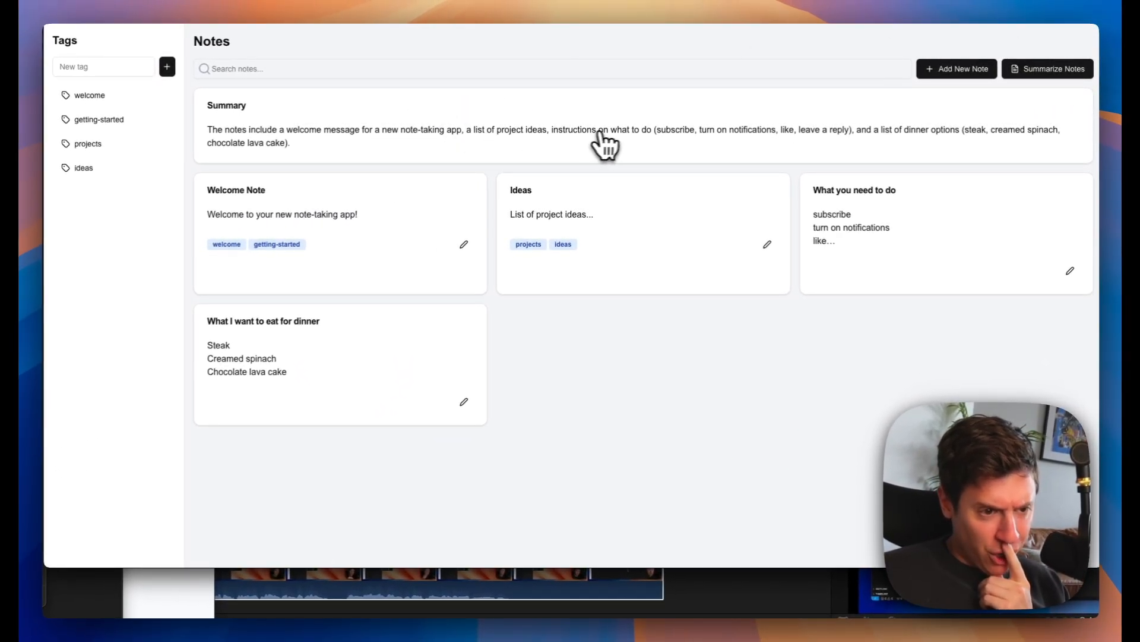
pyautogui.moveTo(864, 152)
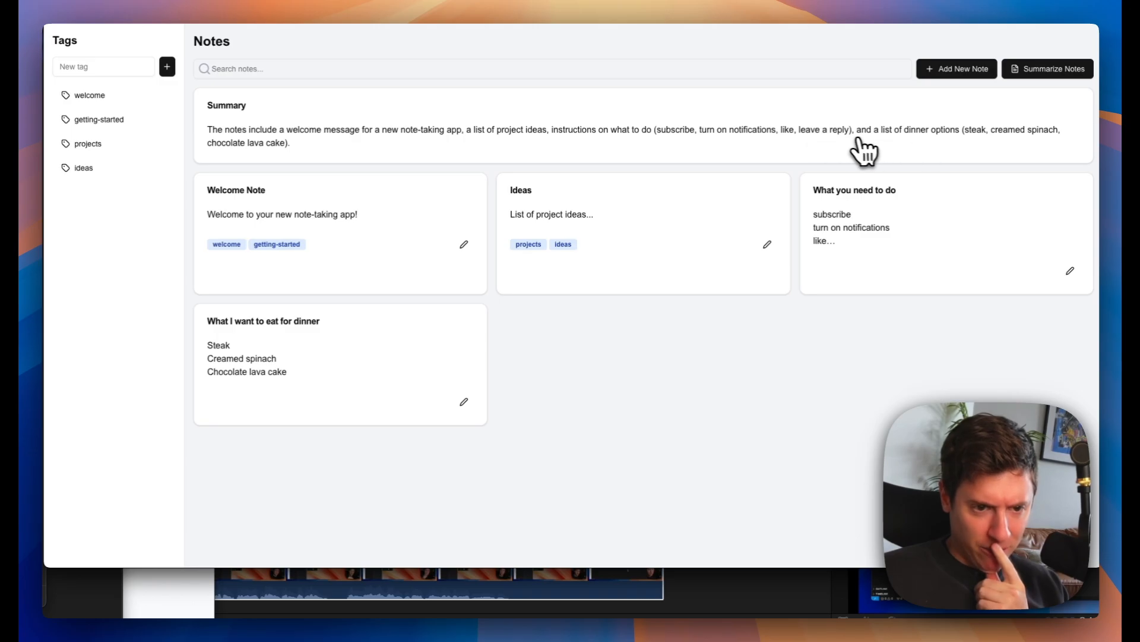
pyautogui.moveTo(908, 147)
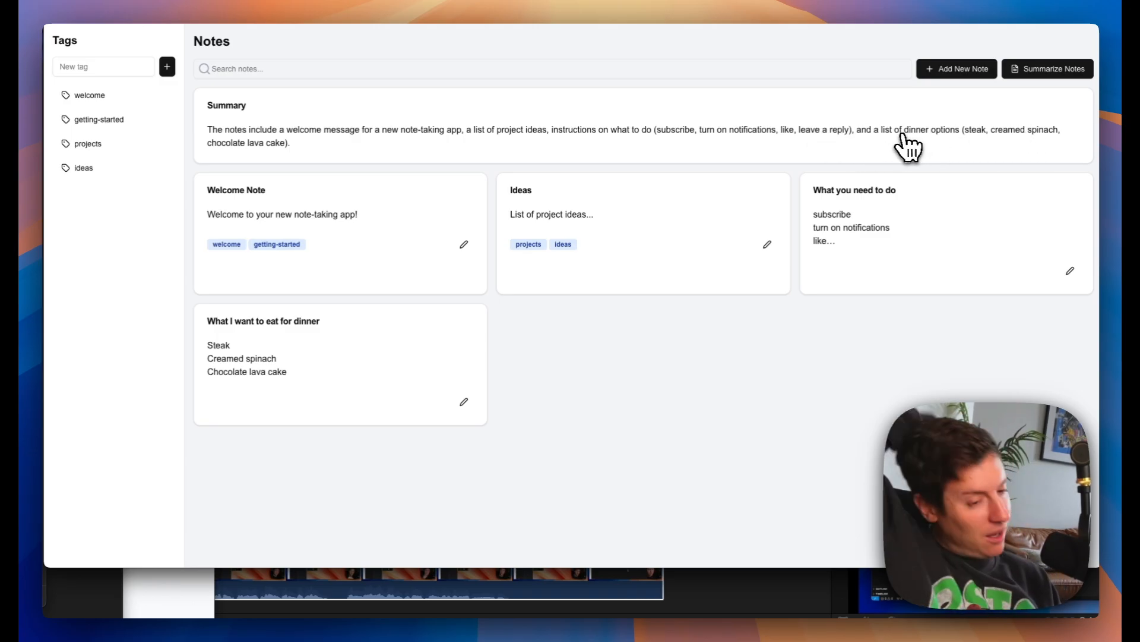